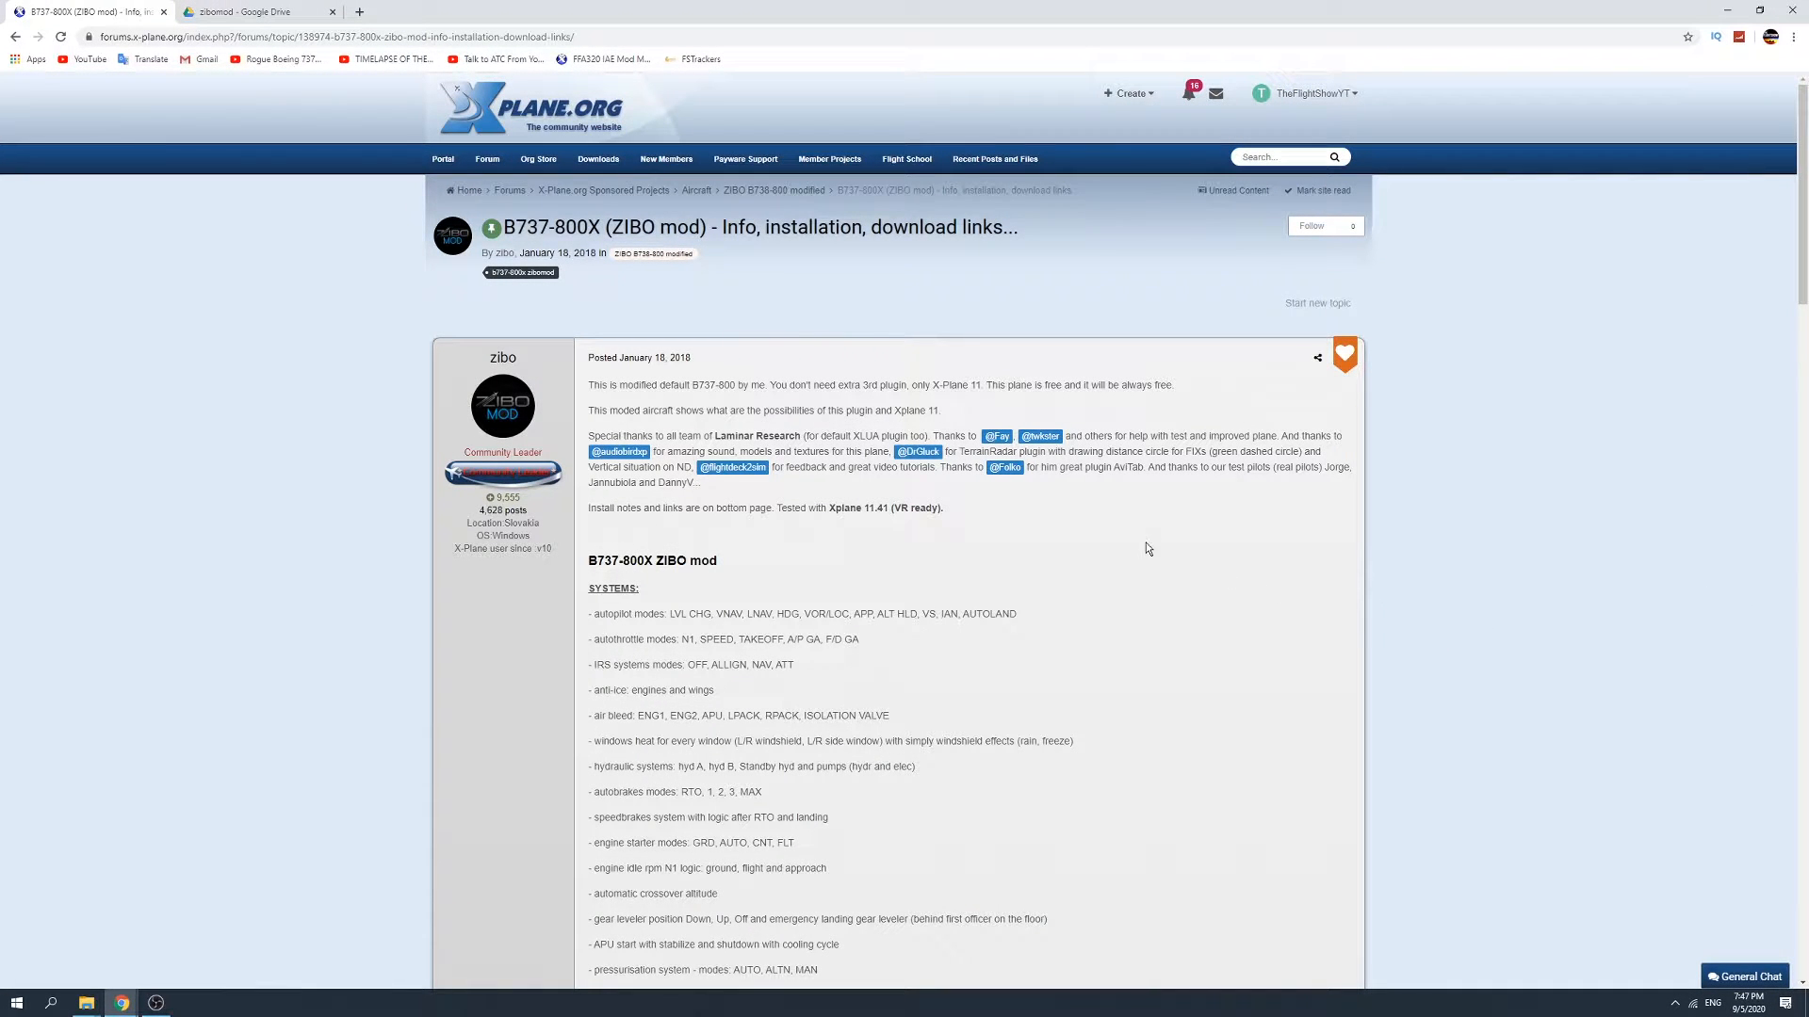
mouse_move(739, 450)
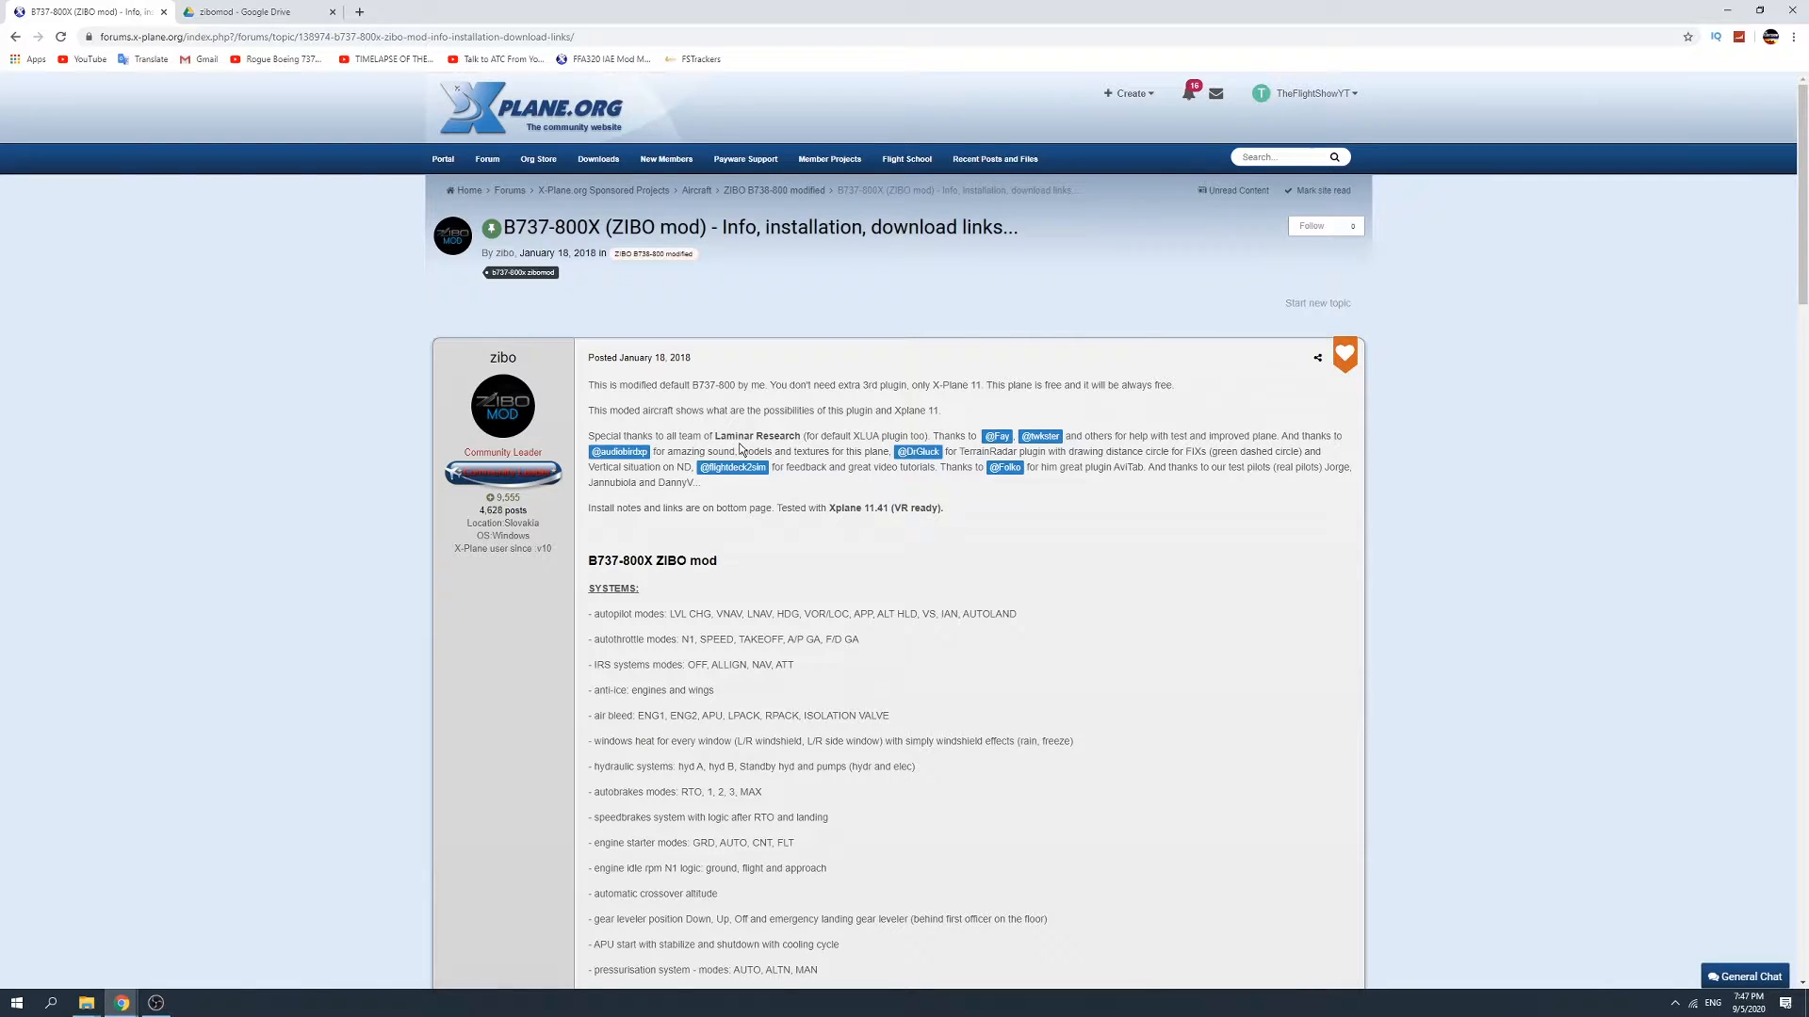
Scroll the Zibo B737-800X forum post down to its Installation and Download Links sections.
scroll(down, 3)
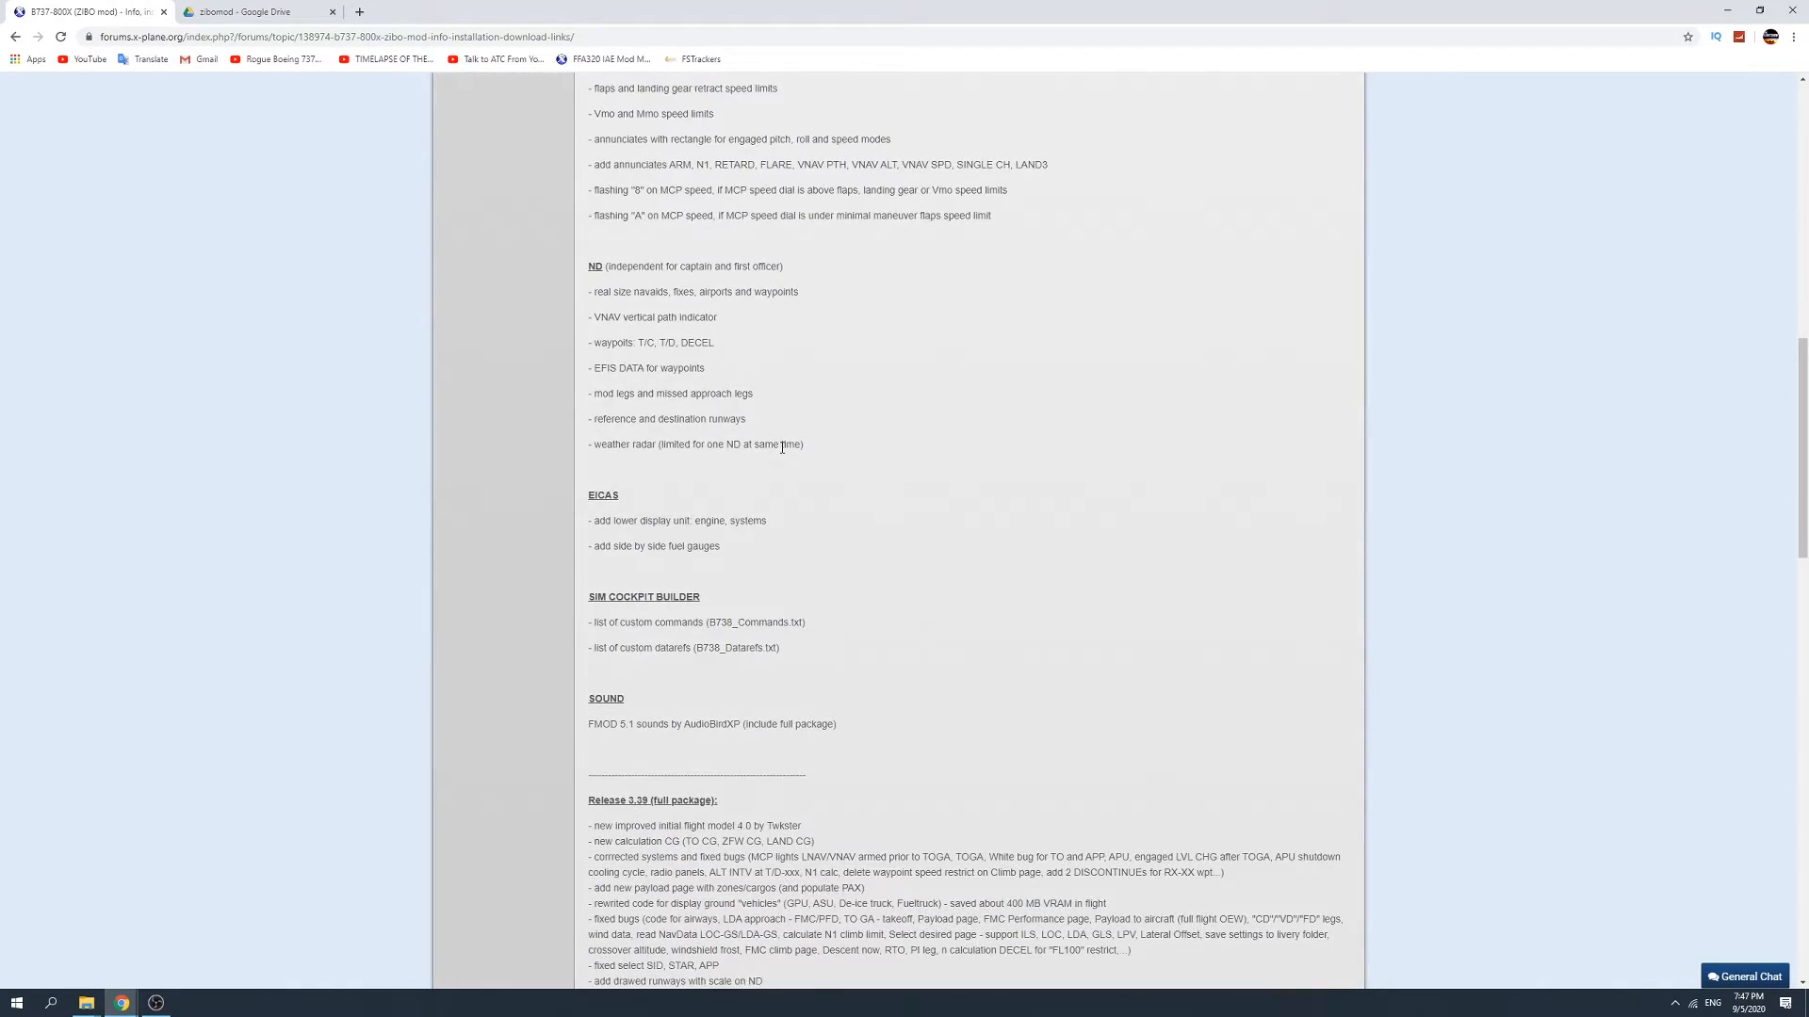
scroll(down, 3)
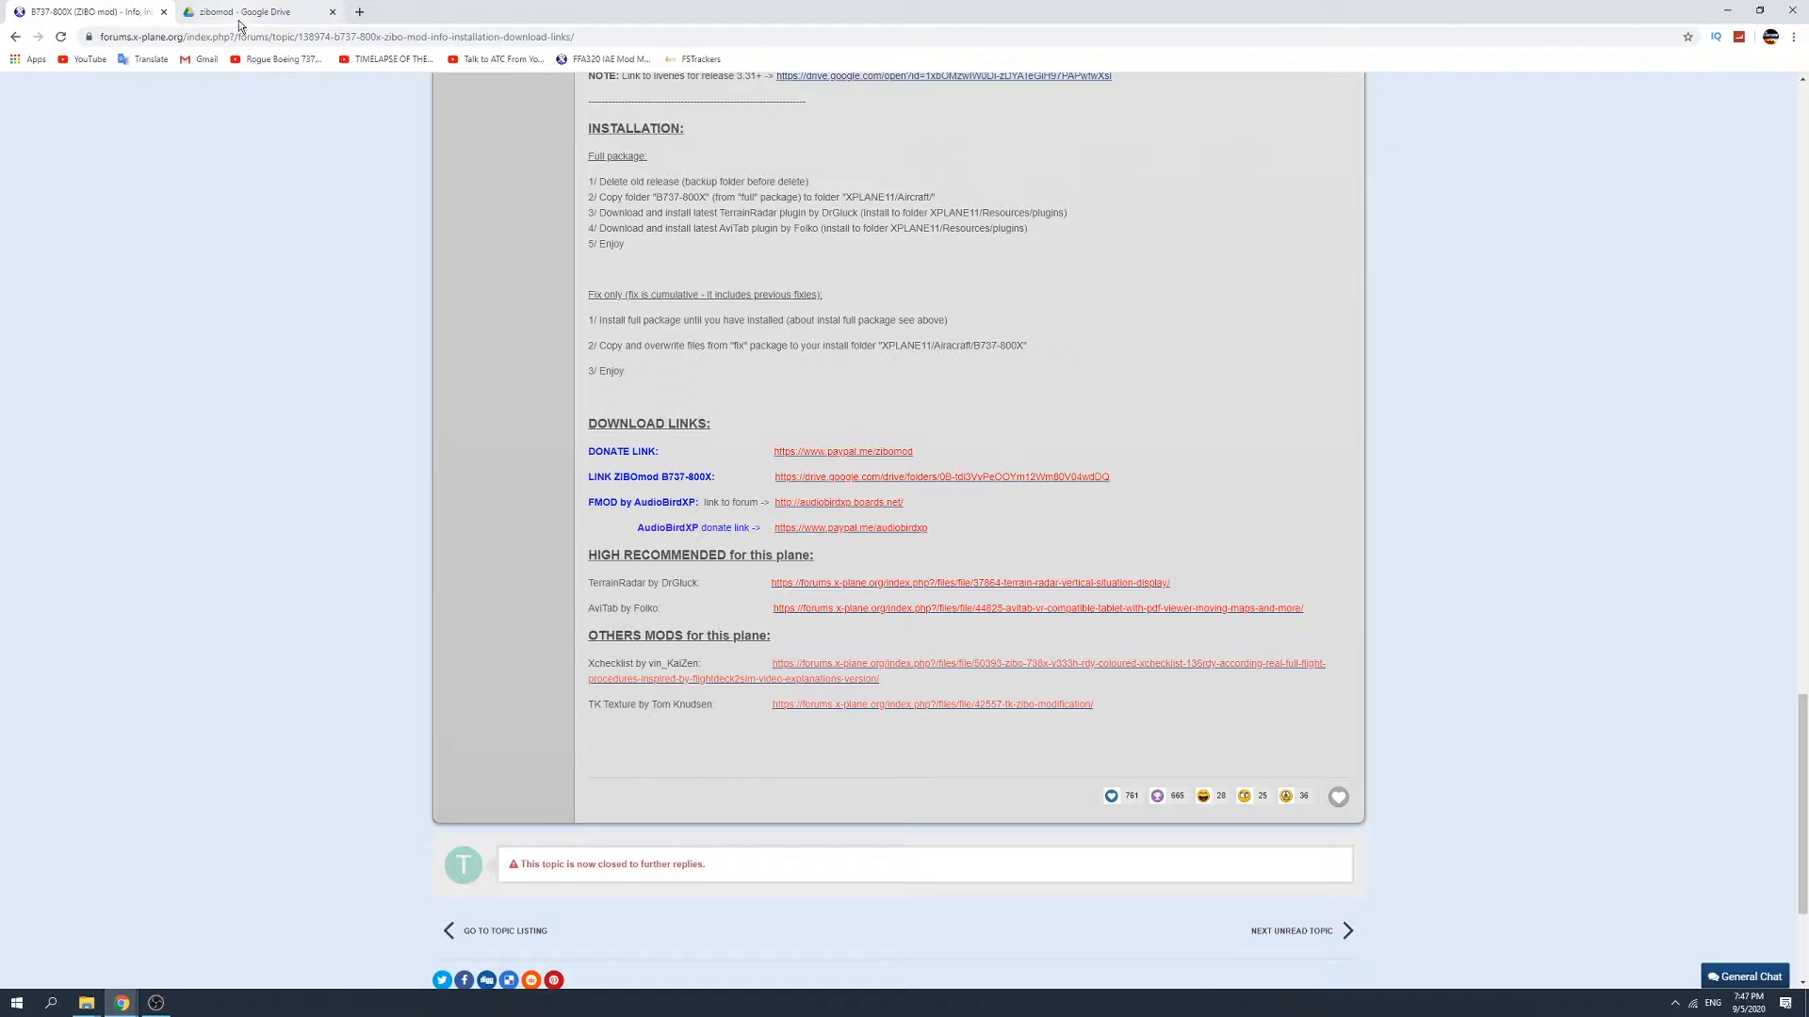
Switch to the zibomod Google Drive folder listing the 3.40 release zips and manuals.
click(255, 12)
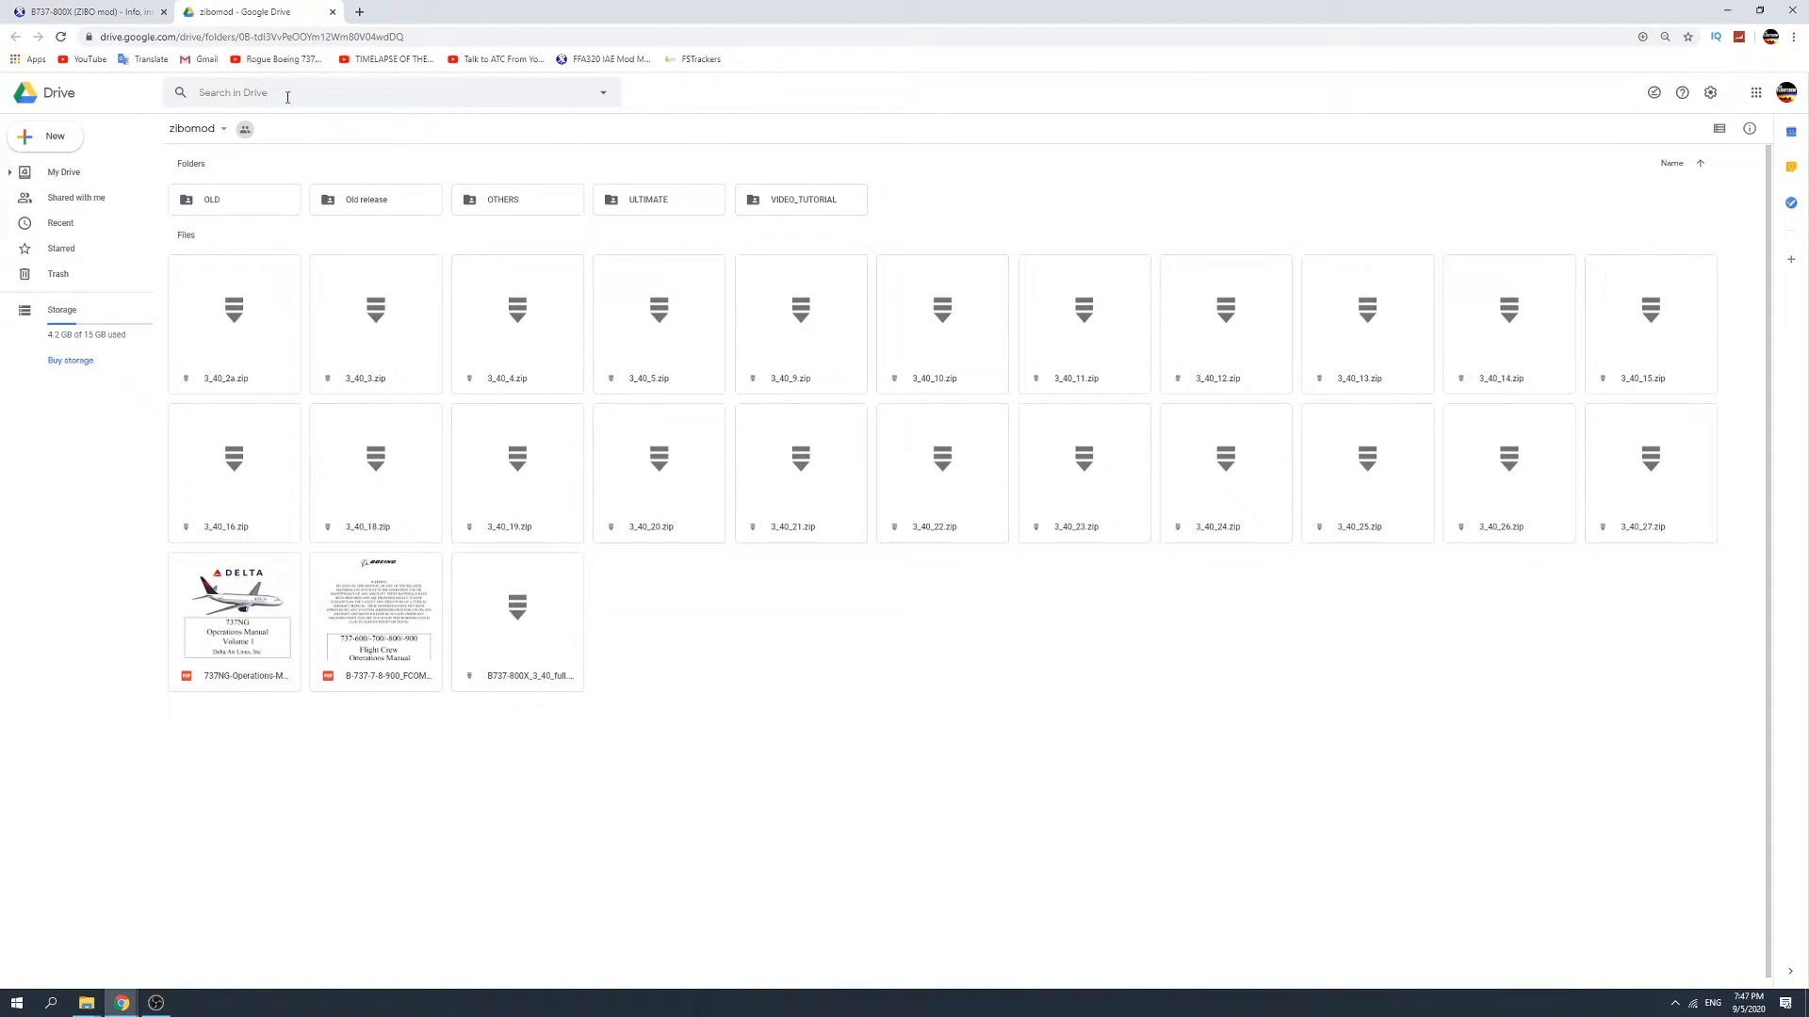
mouse_move(532, 639)
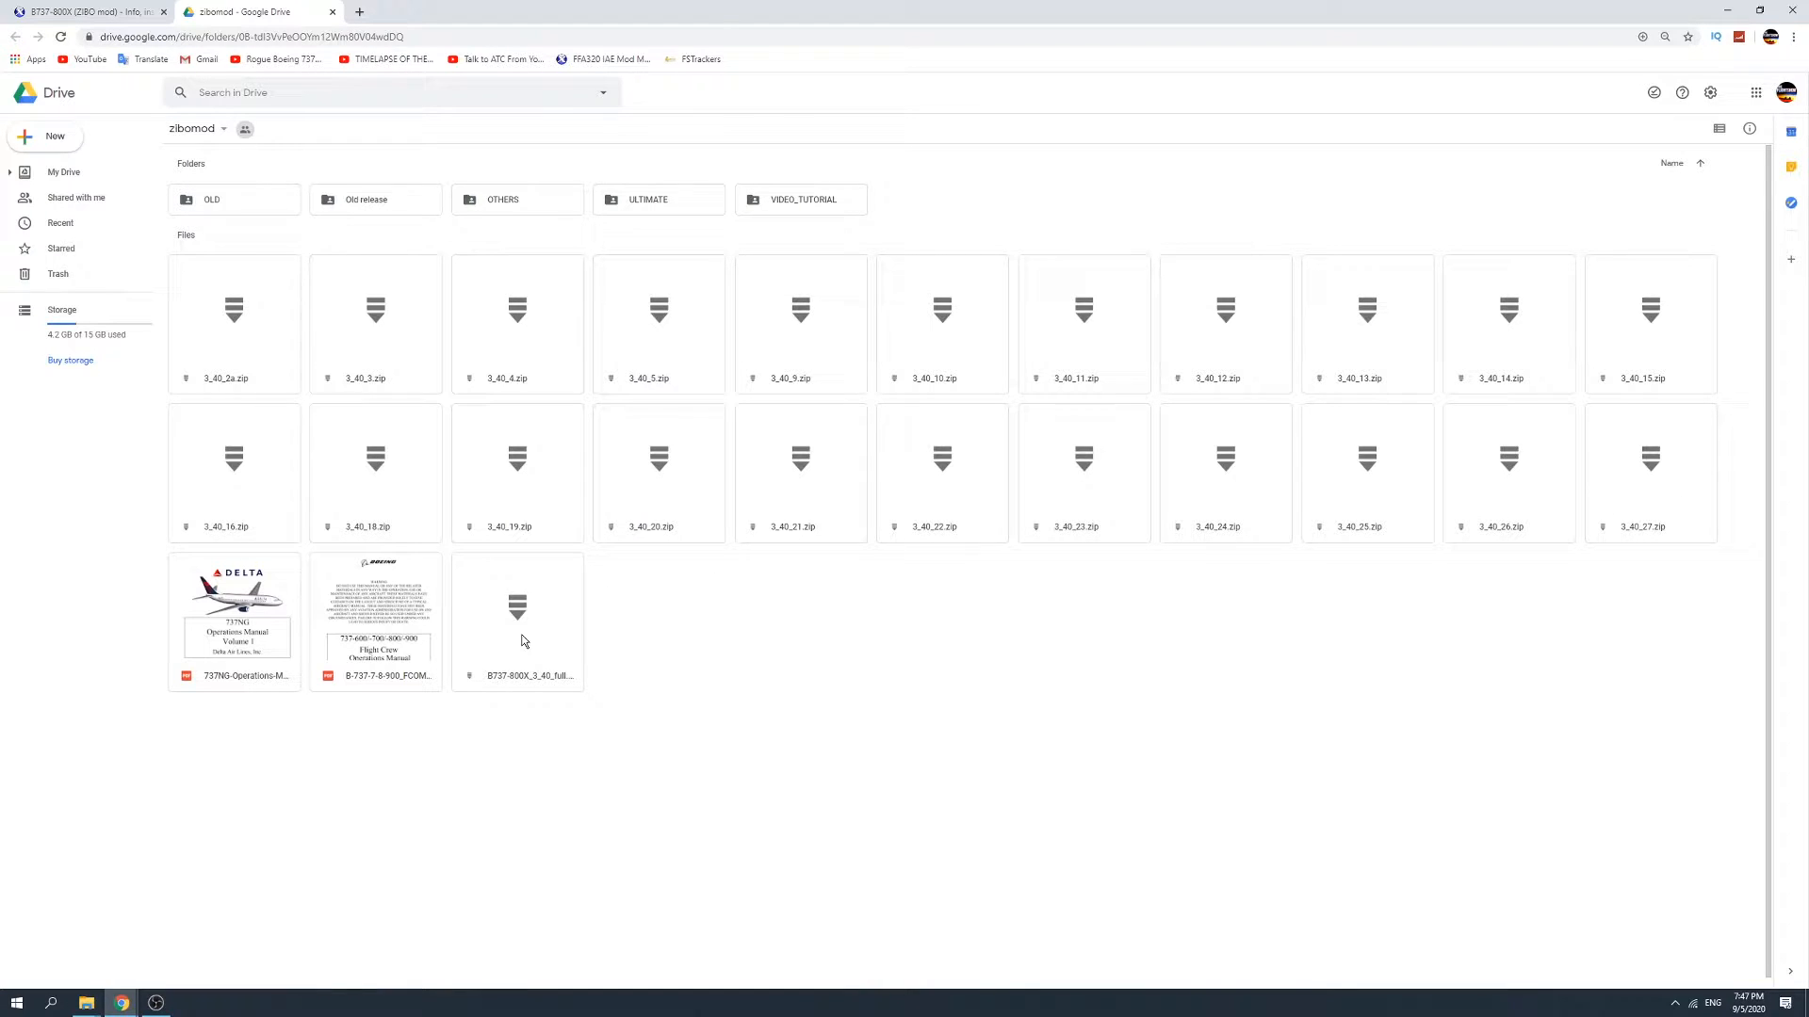
mouse_move(1519, 620)
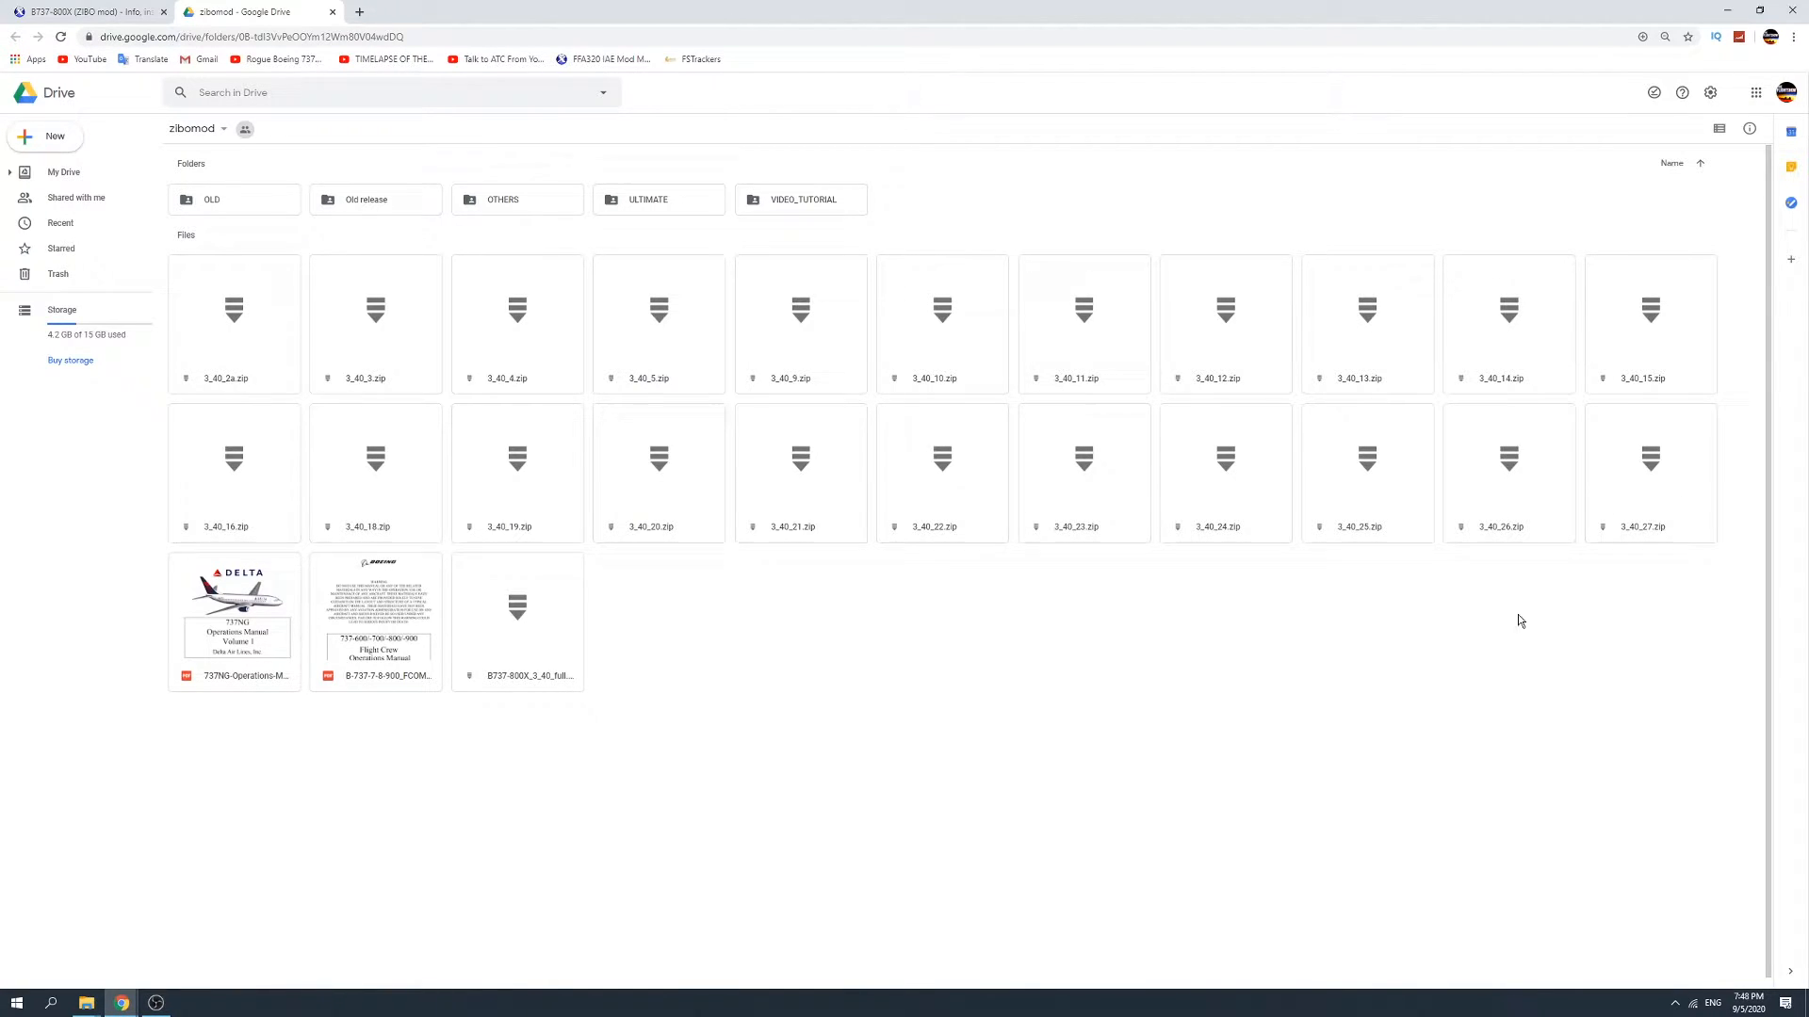
mouse_move(1419, 539)
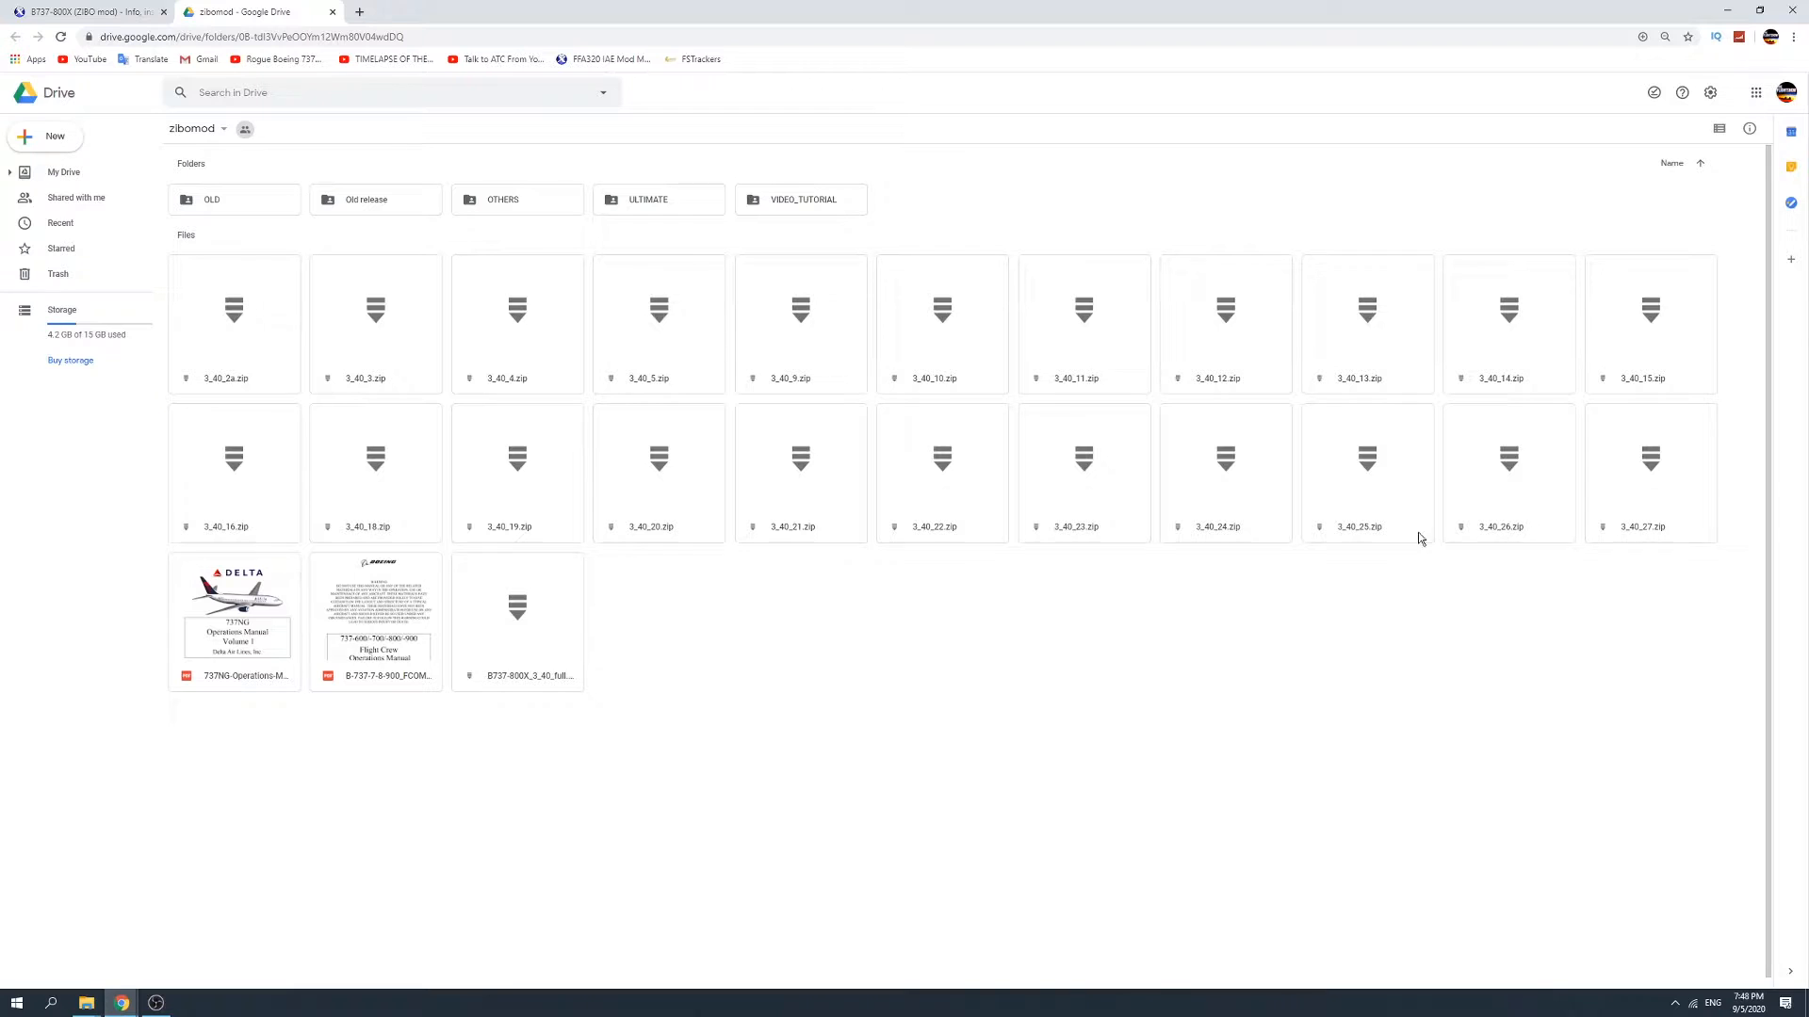
mouse_move(1103, 724)
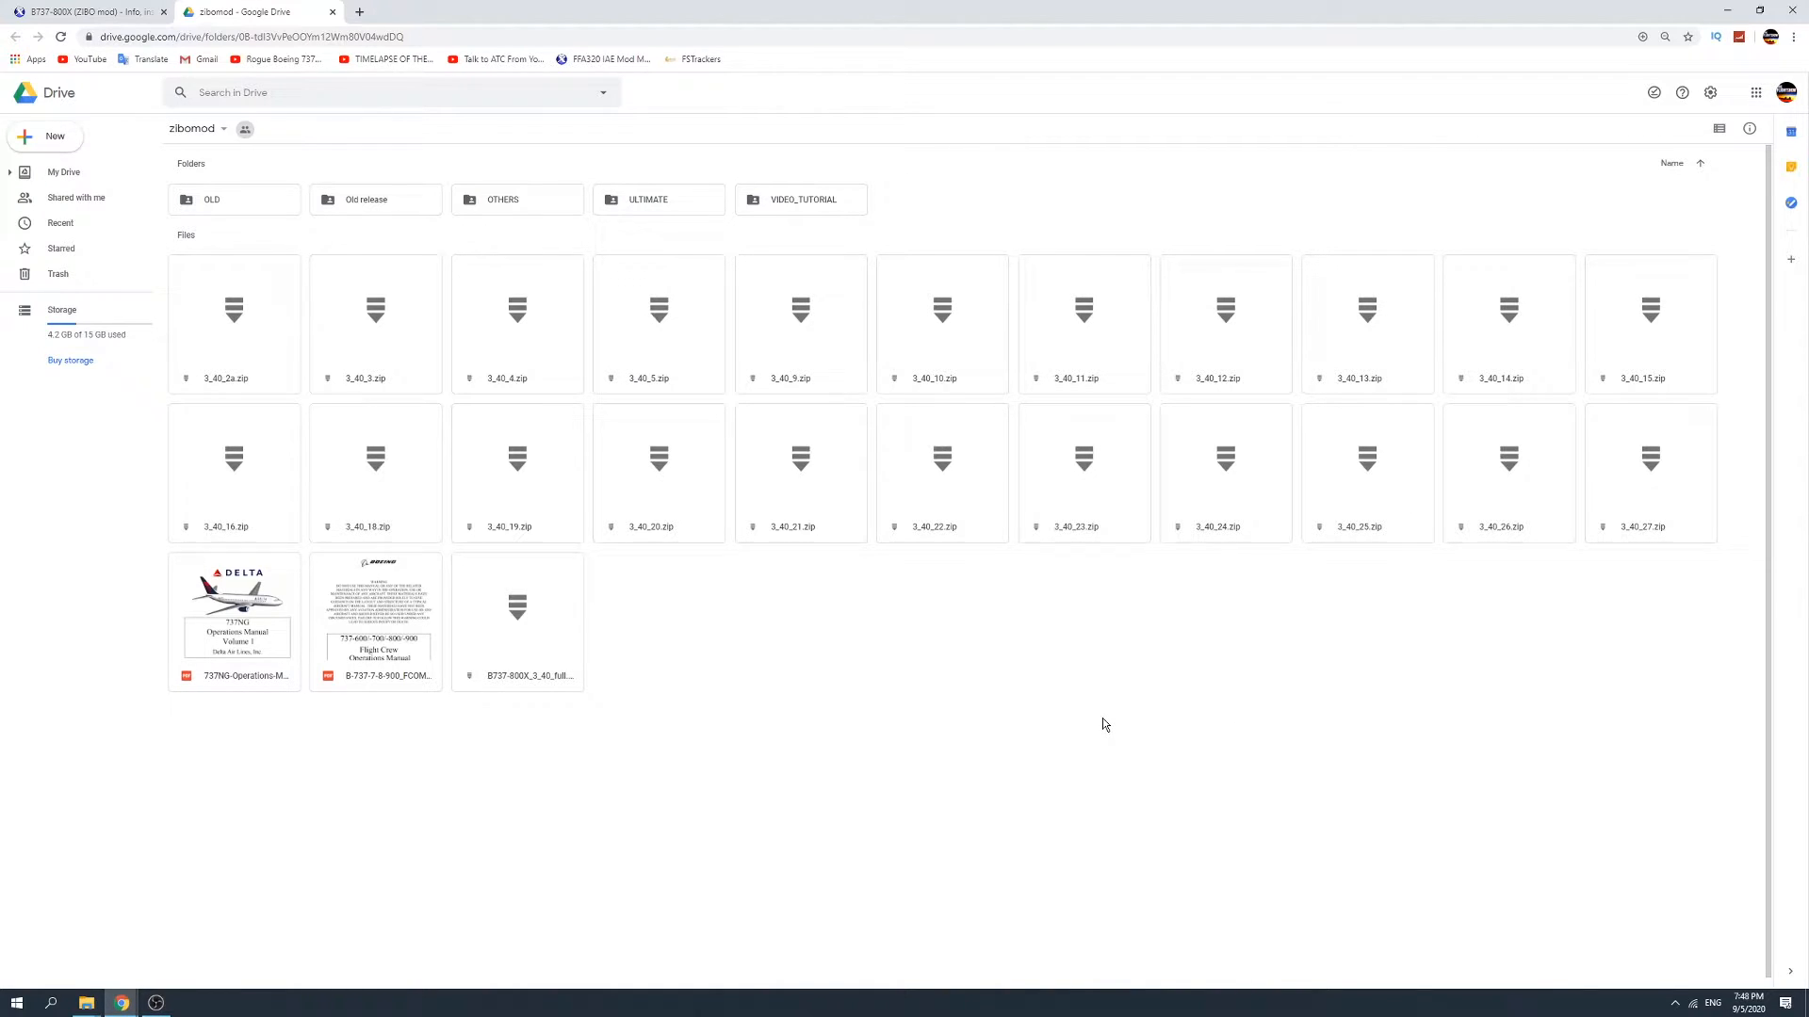
mouse_move(793, 629)
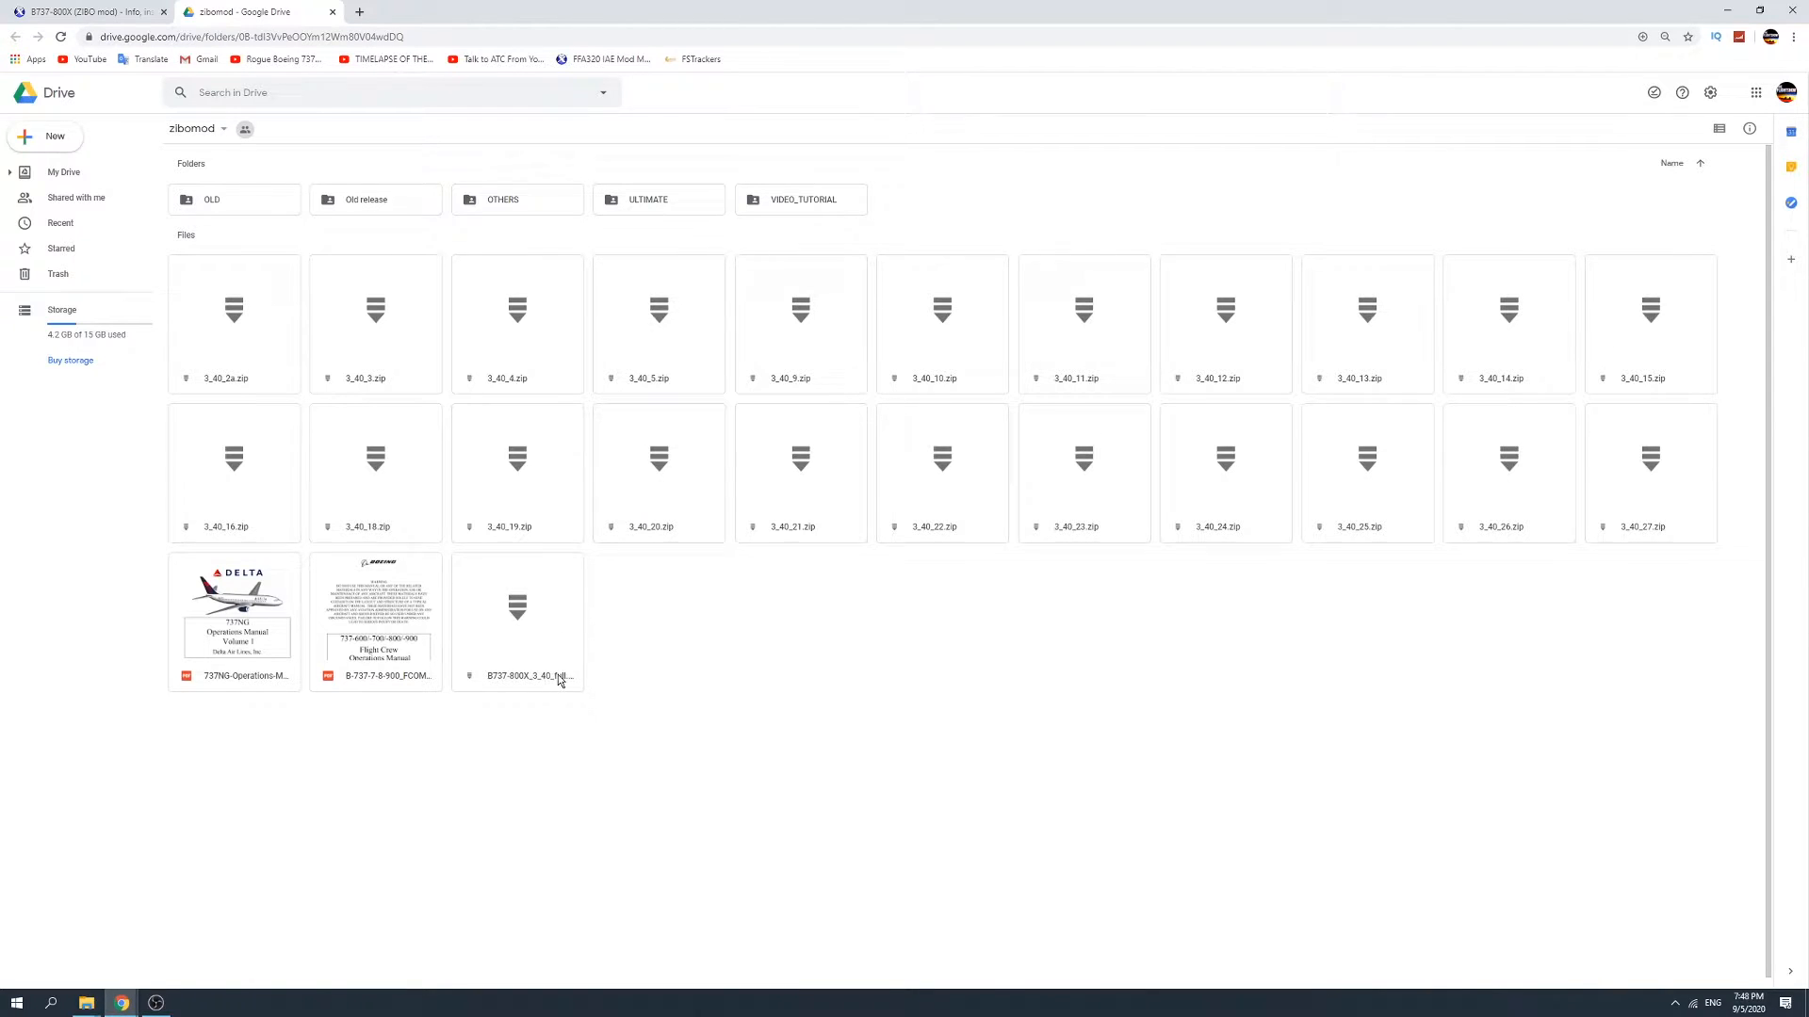
Make a copy of B737-800X_3_40_full.zip and go to My Drive where the copy landed.
right_click(516, 608)
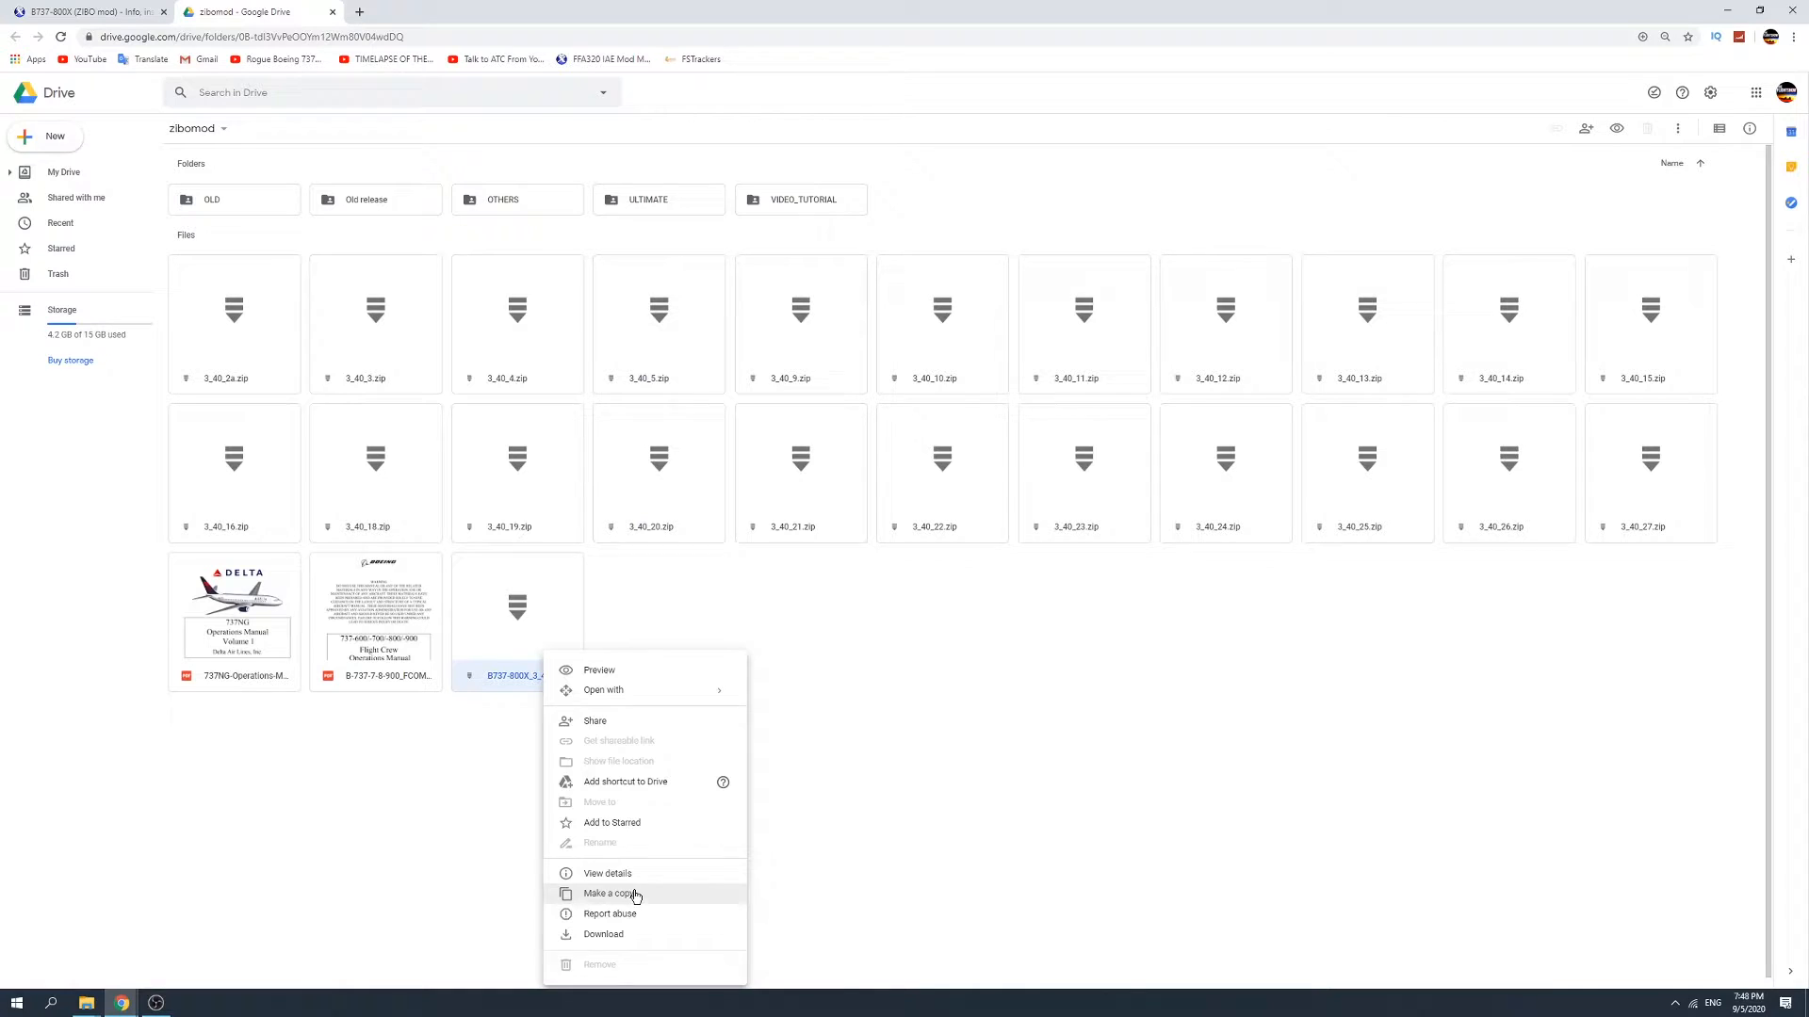
click(610, 894)
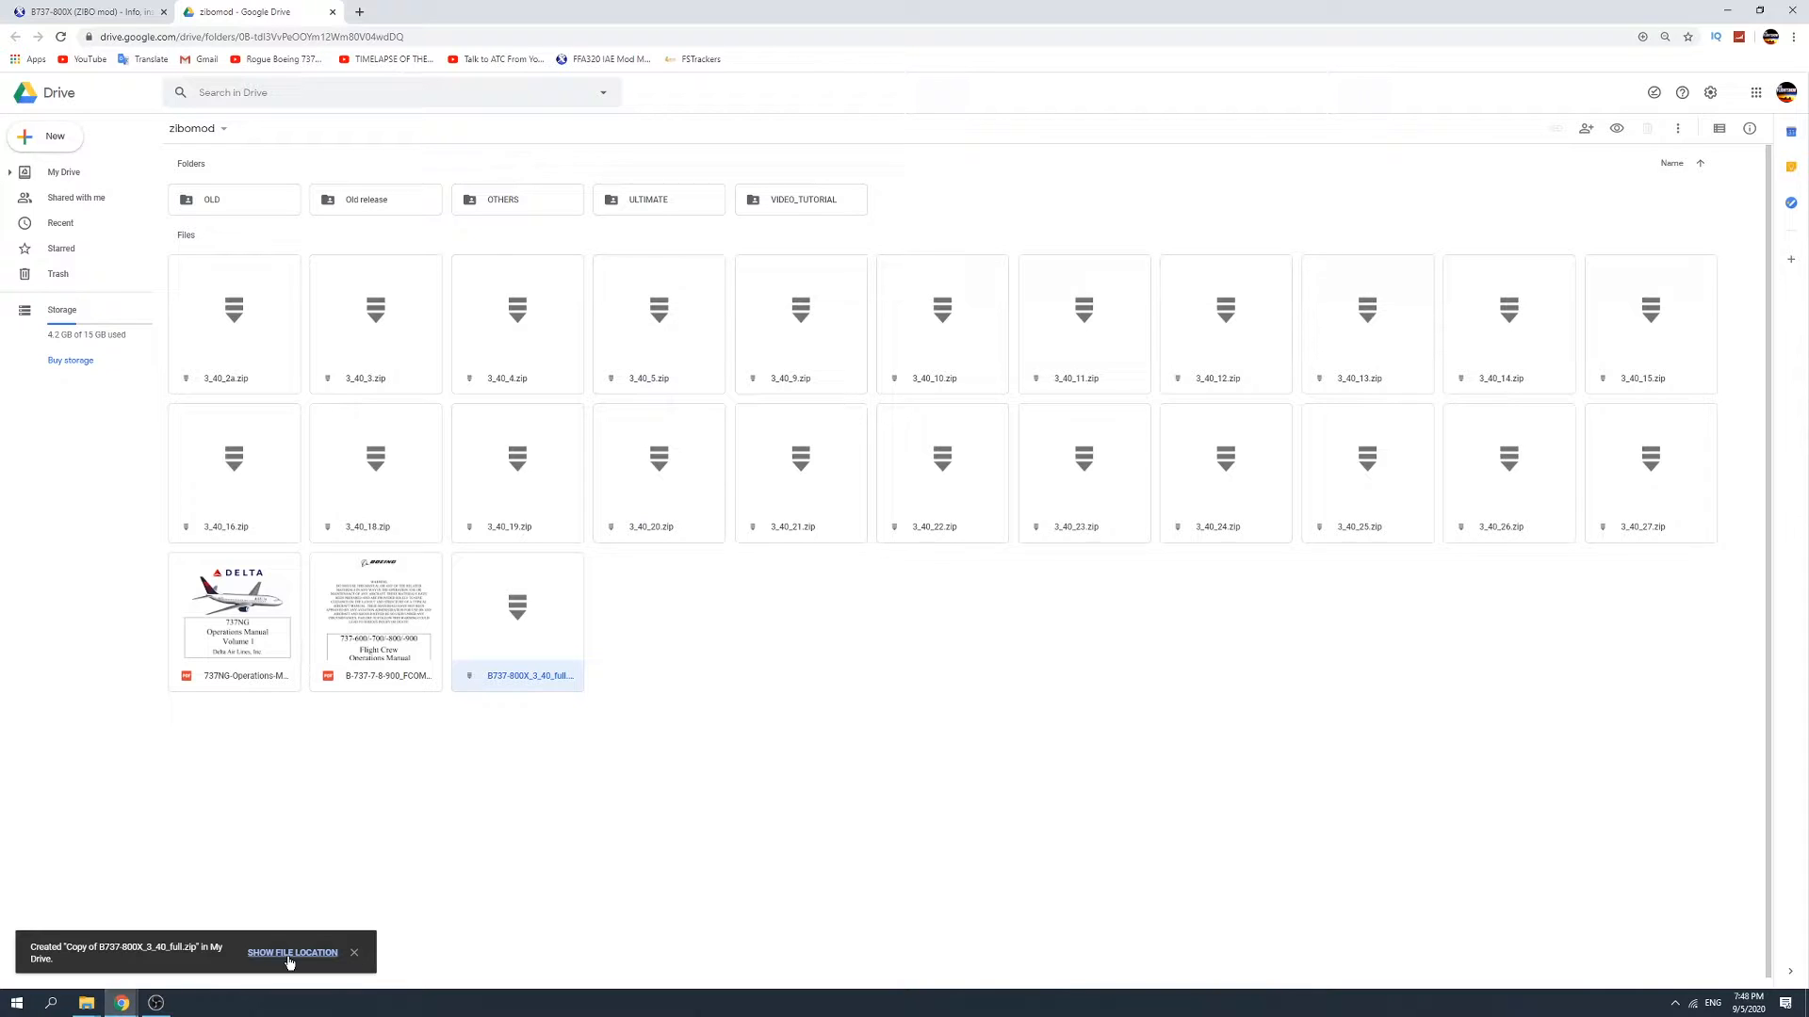
click(292, 954)
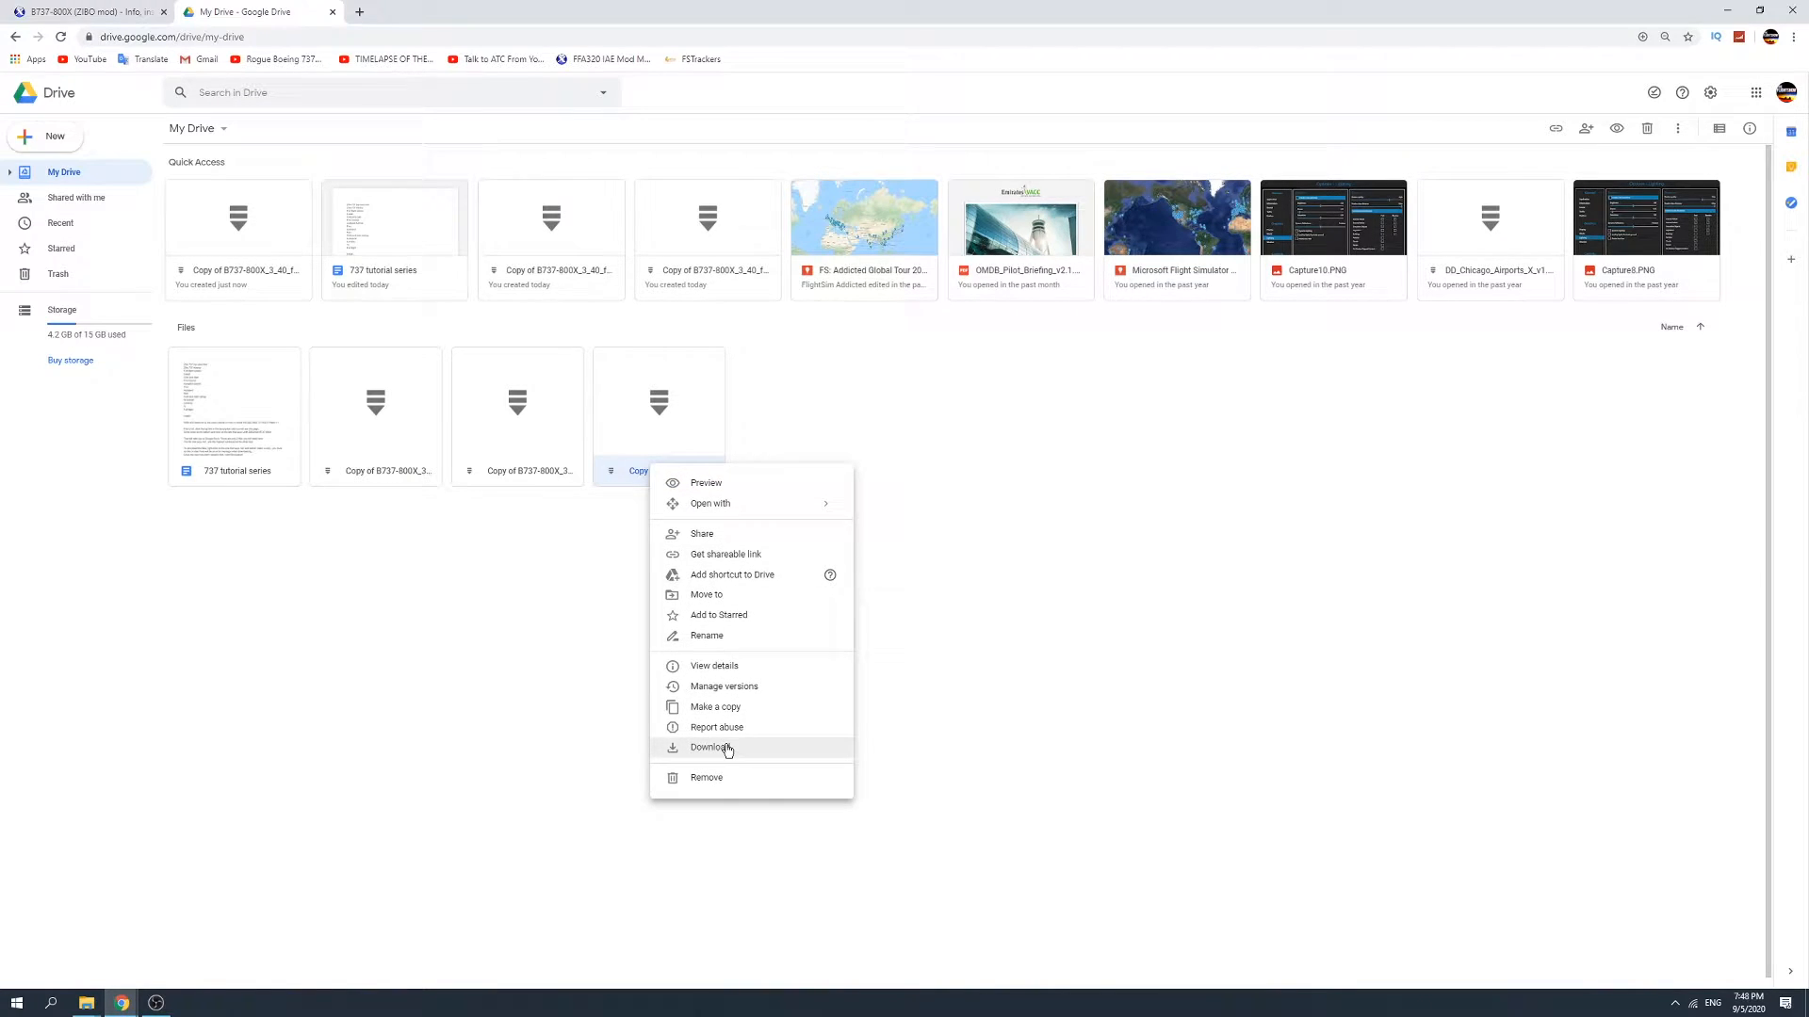
Download the copied B737-800X_3_40_full.zip anyway despite the virus-scan warning.
click(710, 746)
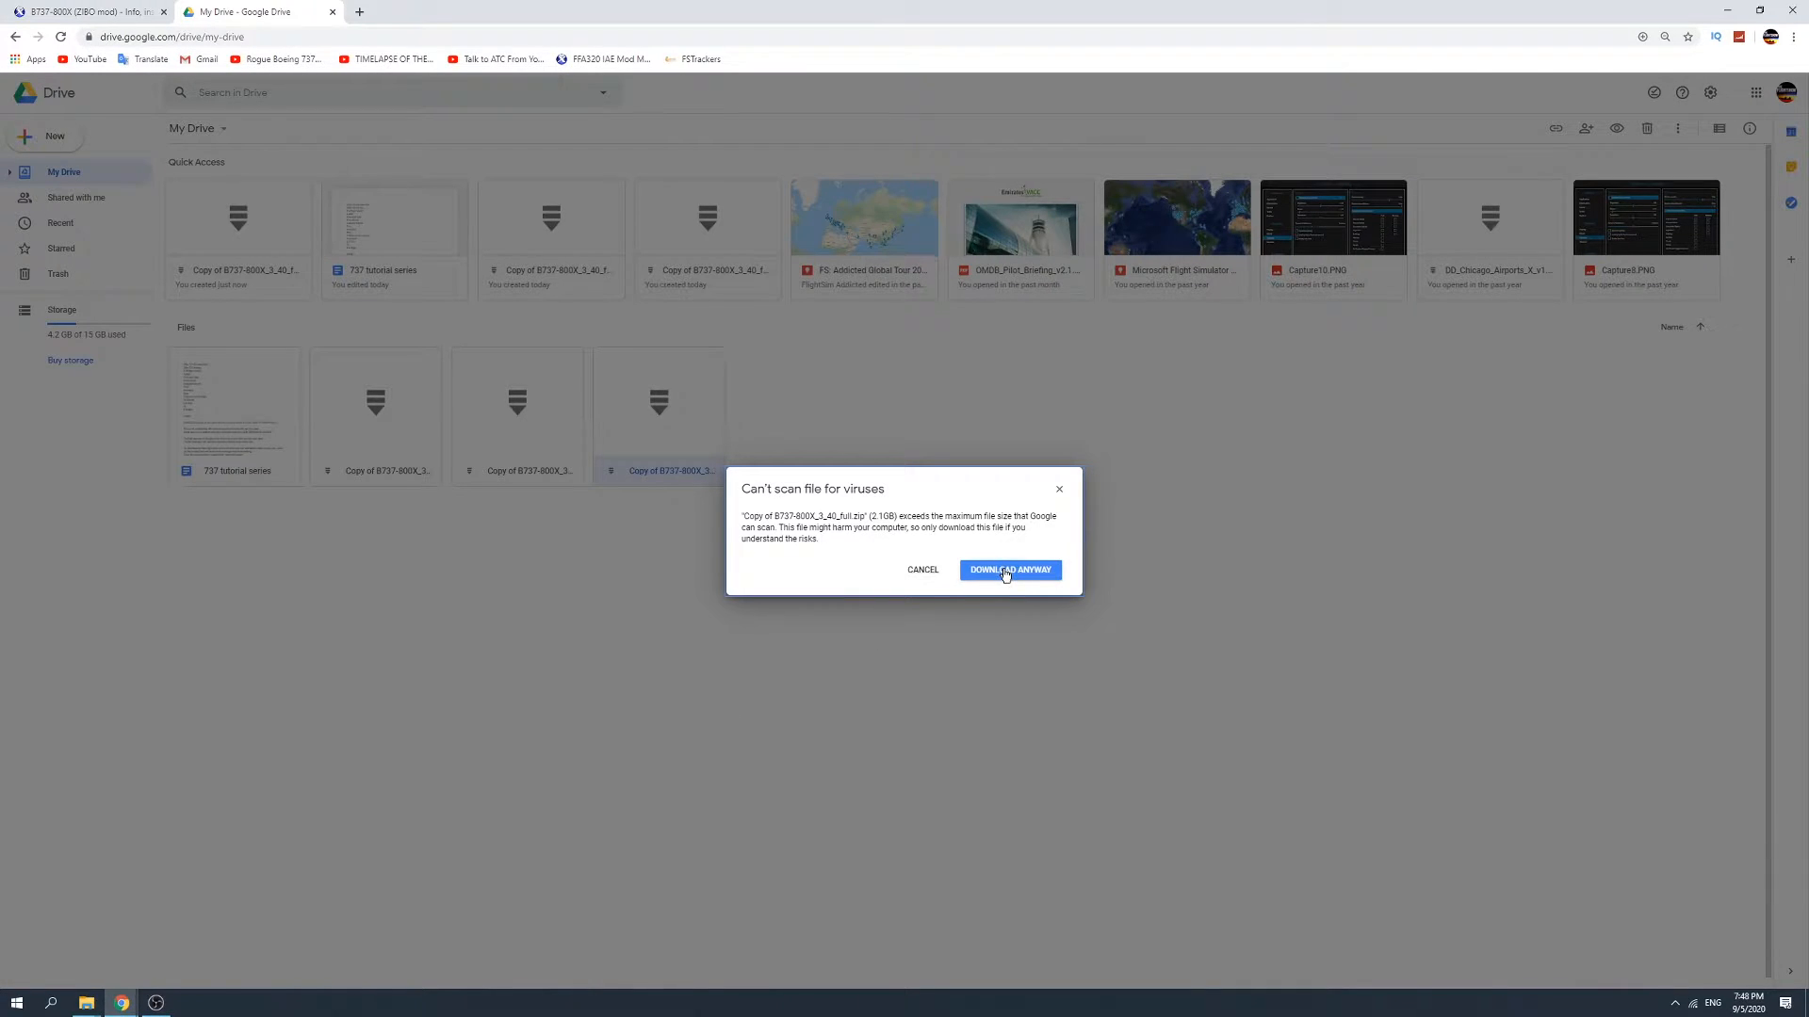
click(1010, 569)
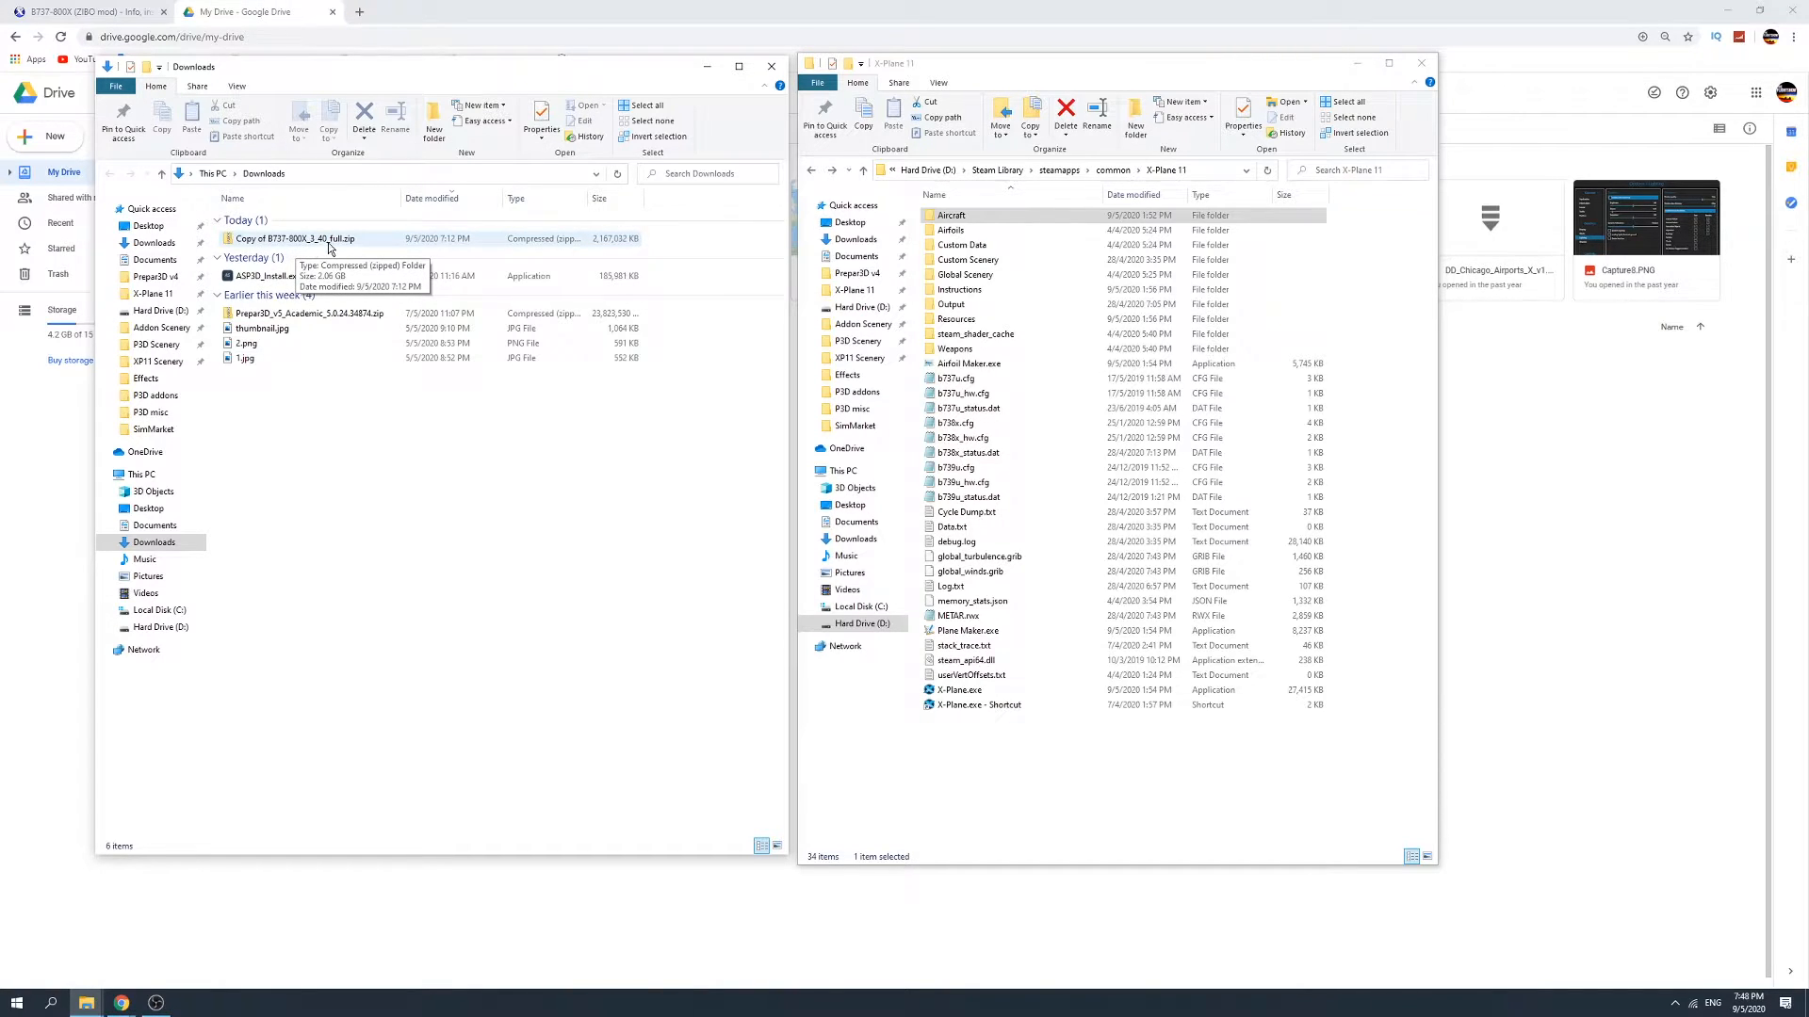
Open Copy of B737-800X_3_40_full.zip in Downloads and copy its B737-800X folder.
click(294, 239)
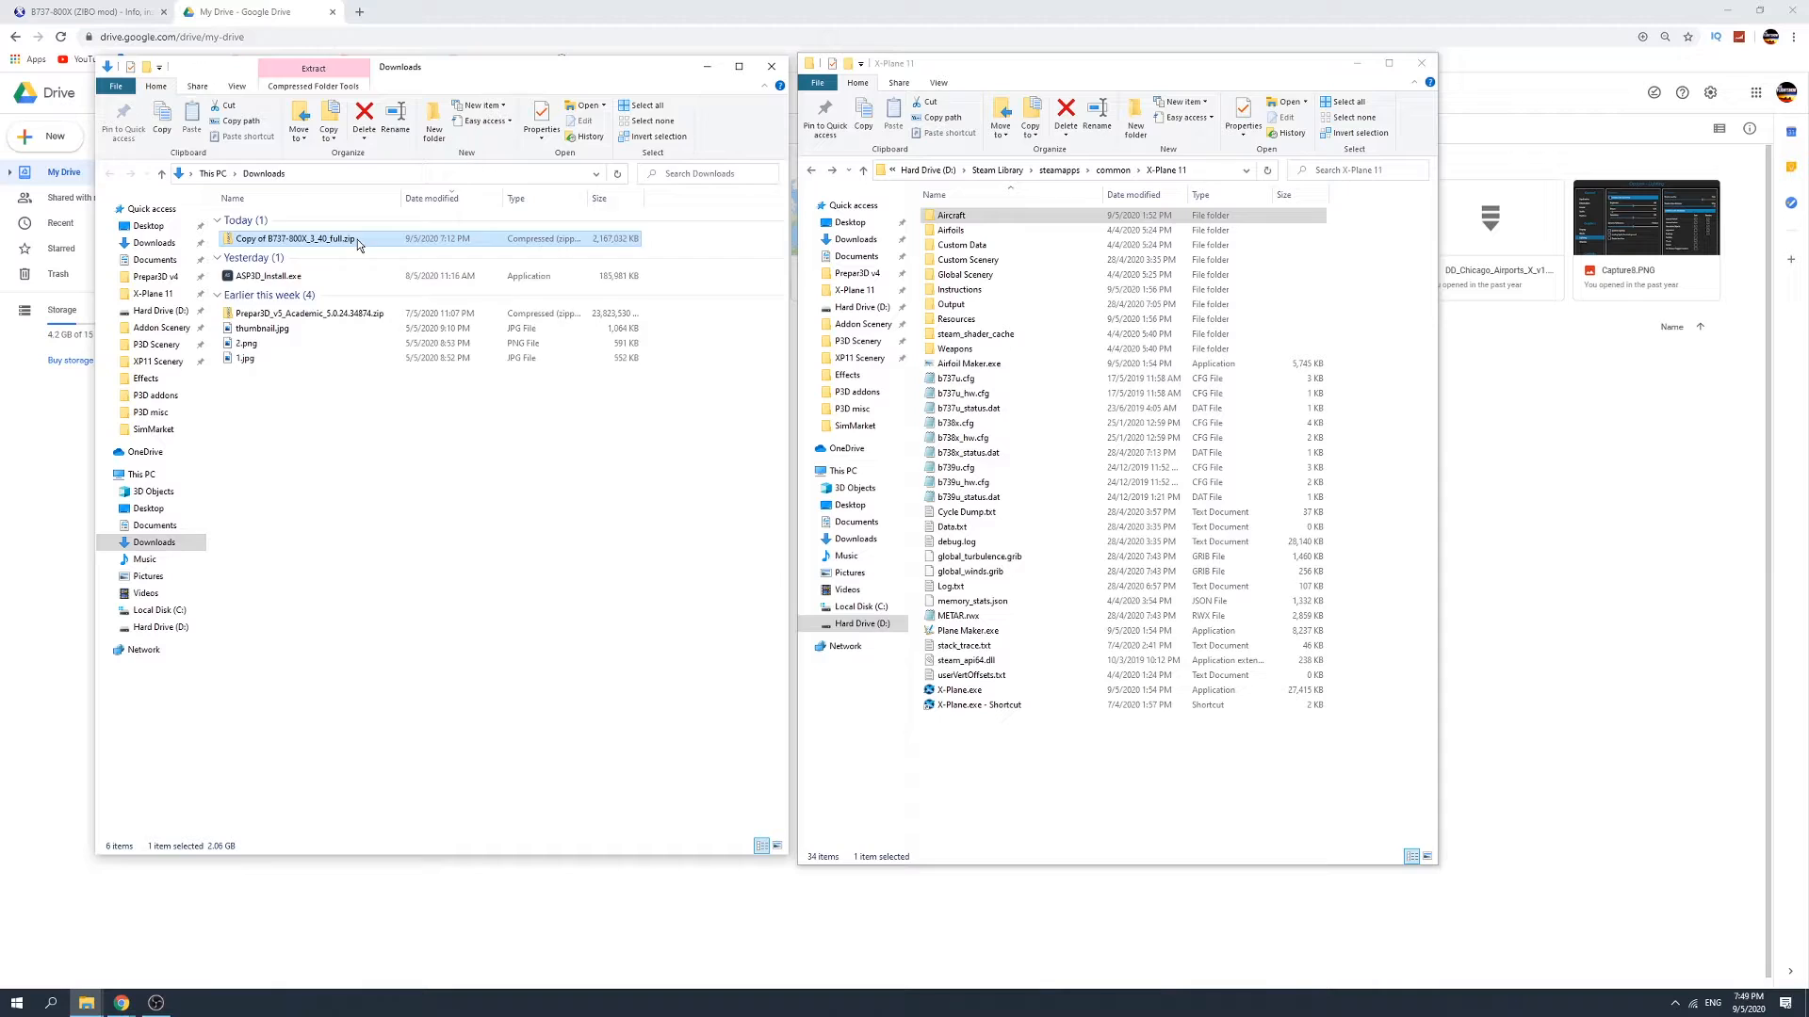
double_click(292, 237)
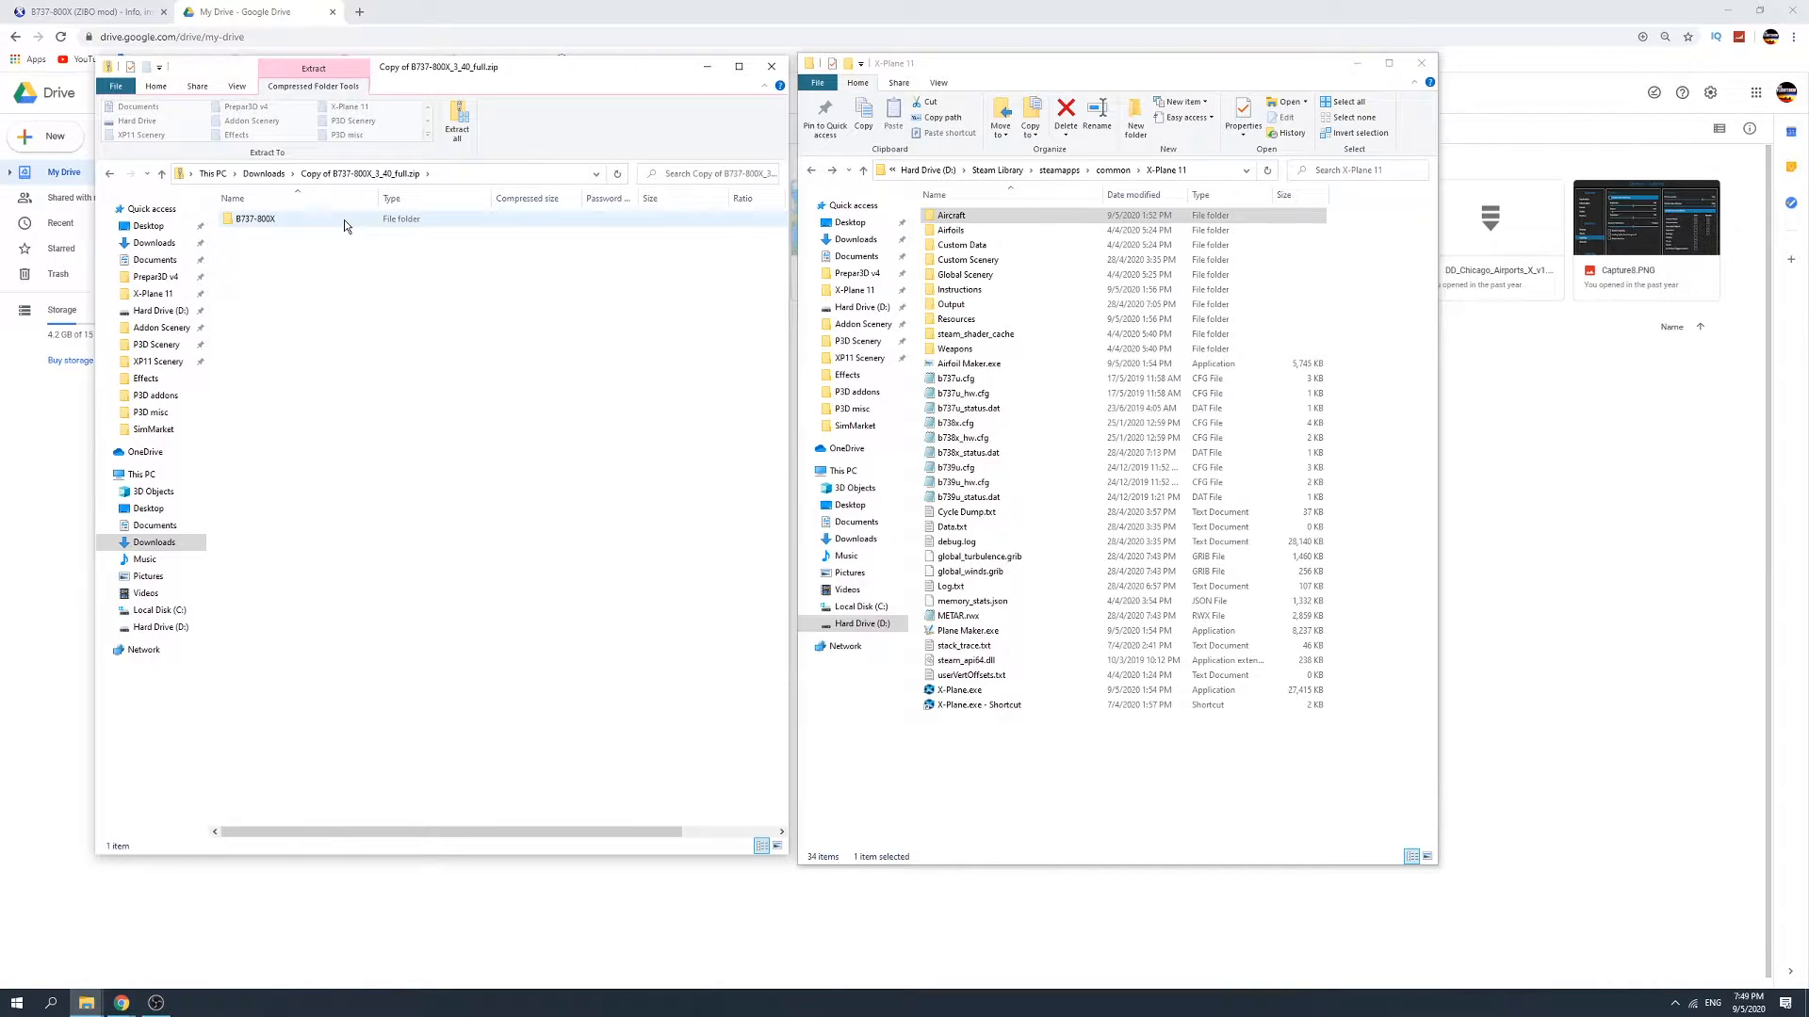
click(254, 219)
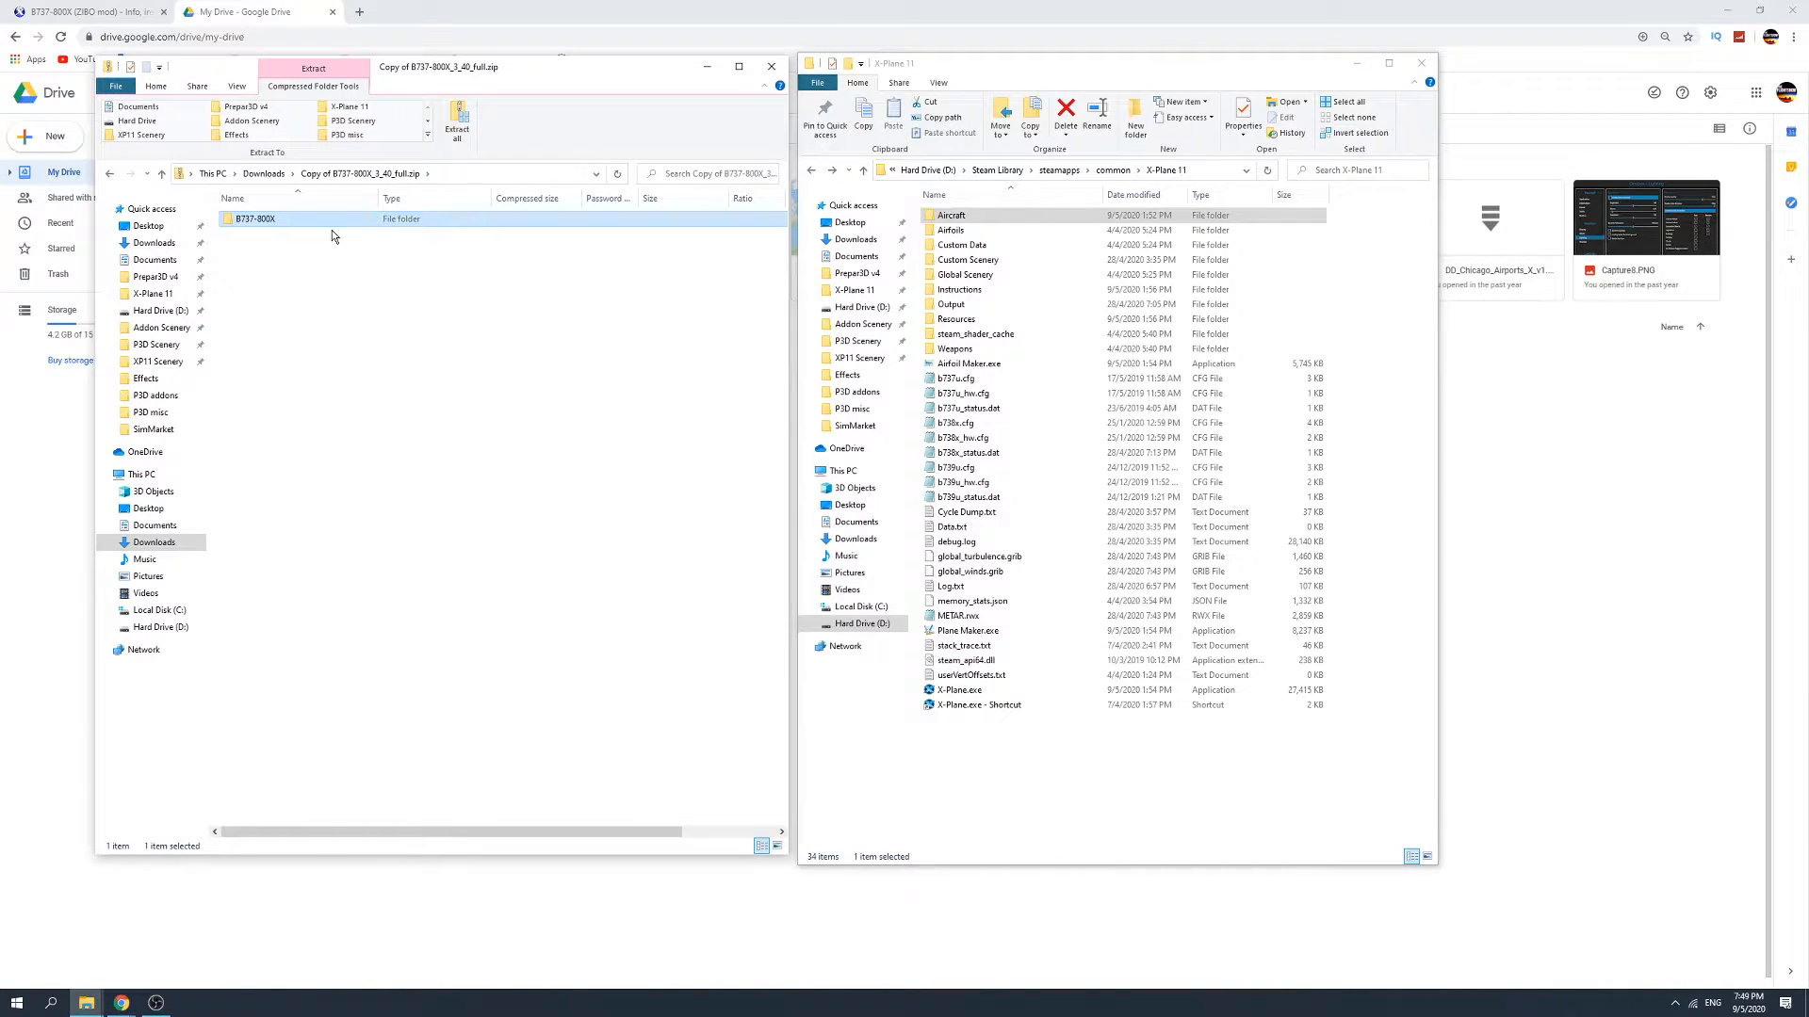
right_click(256, 219)
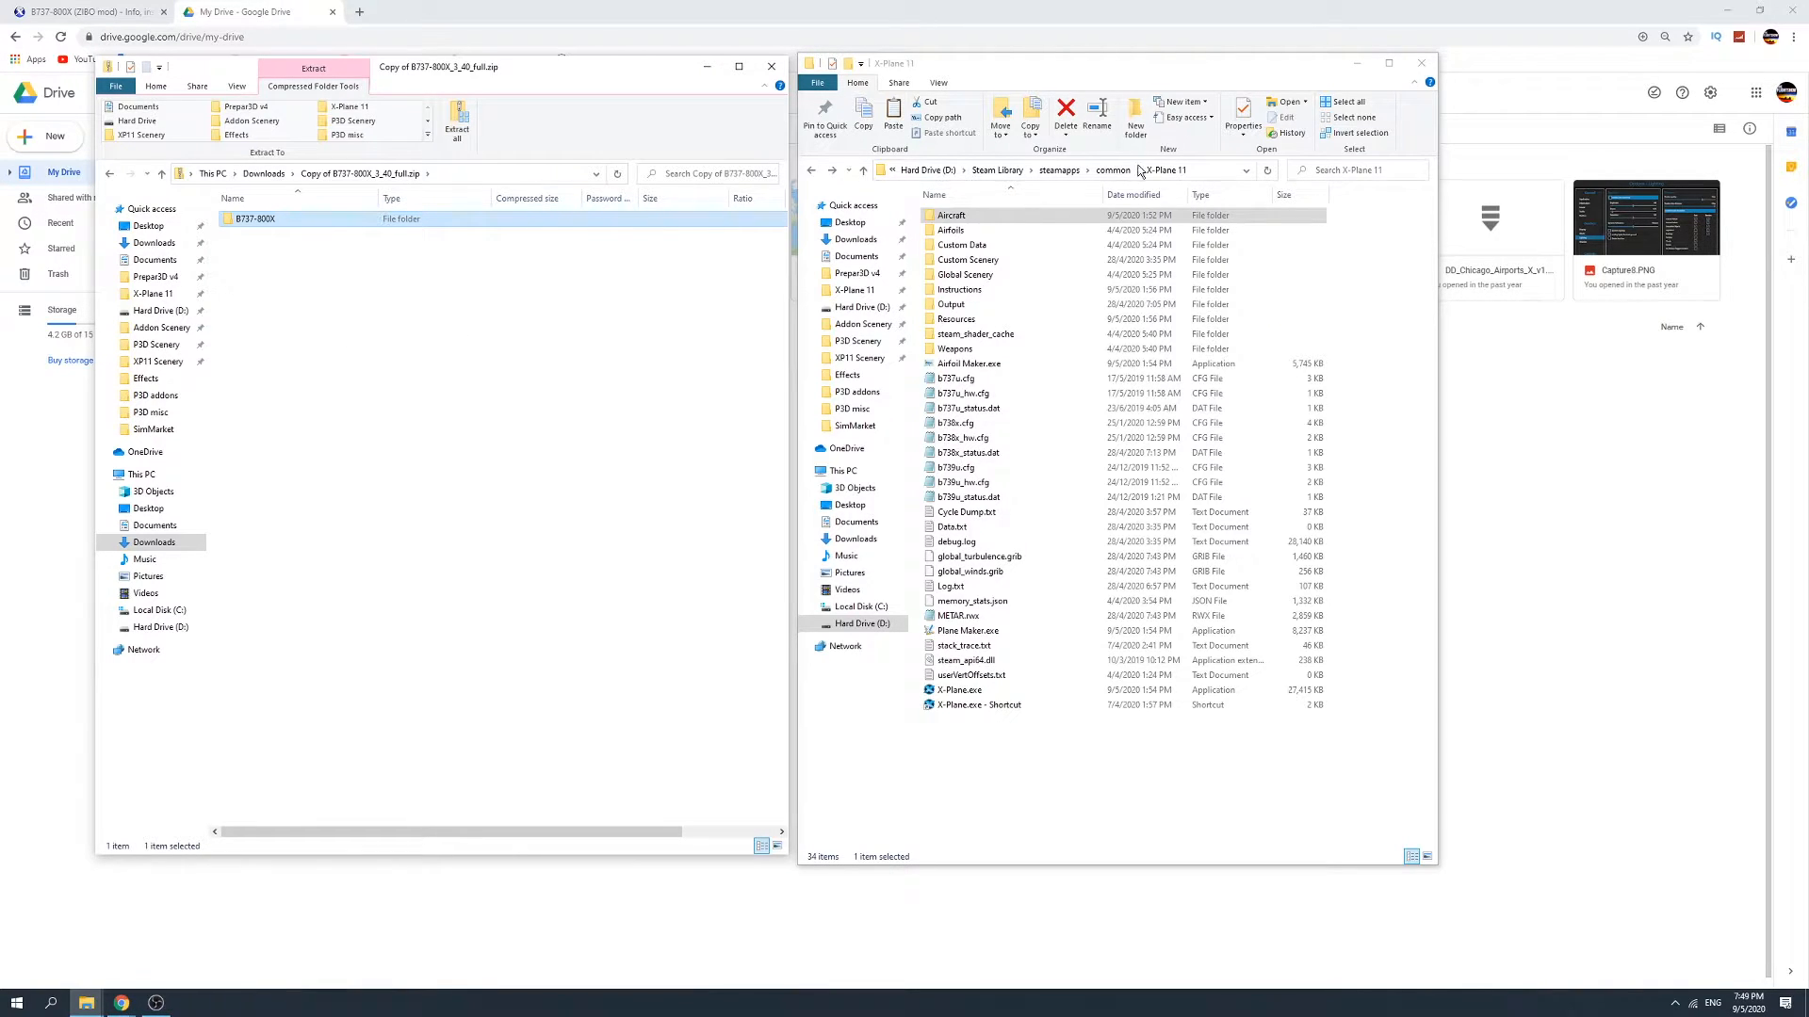
click(952, 215)
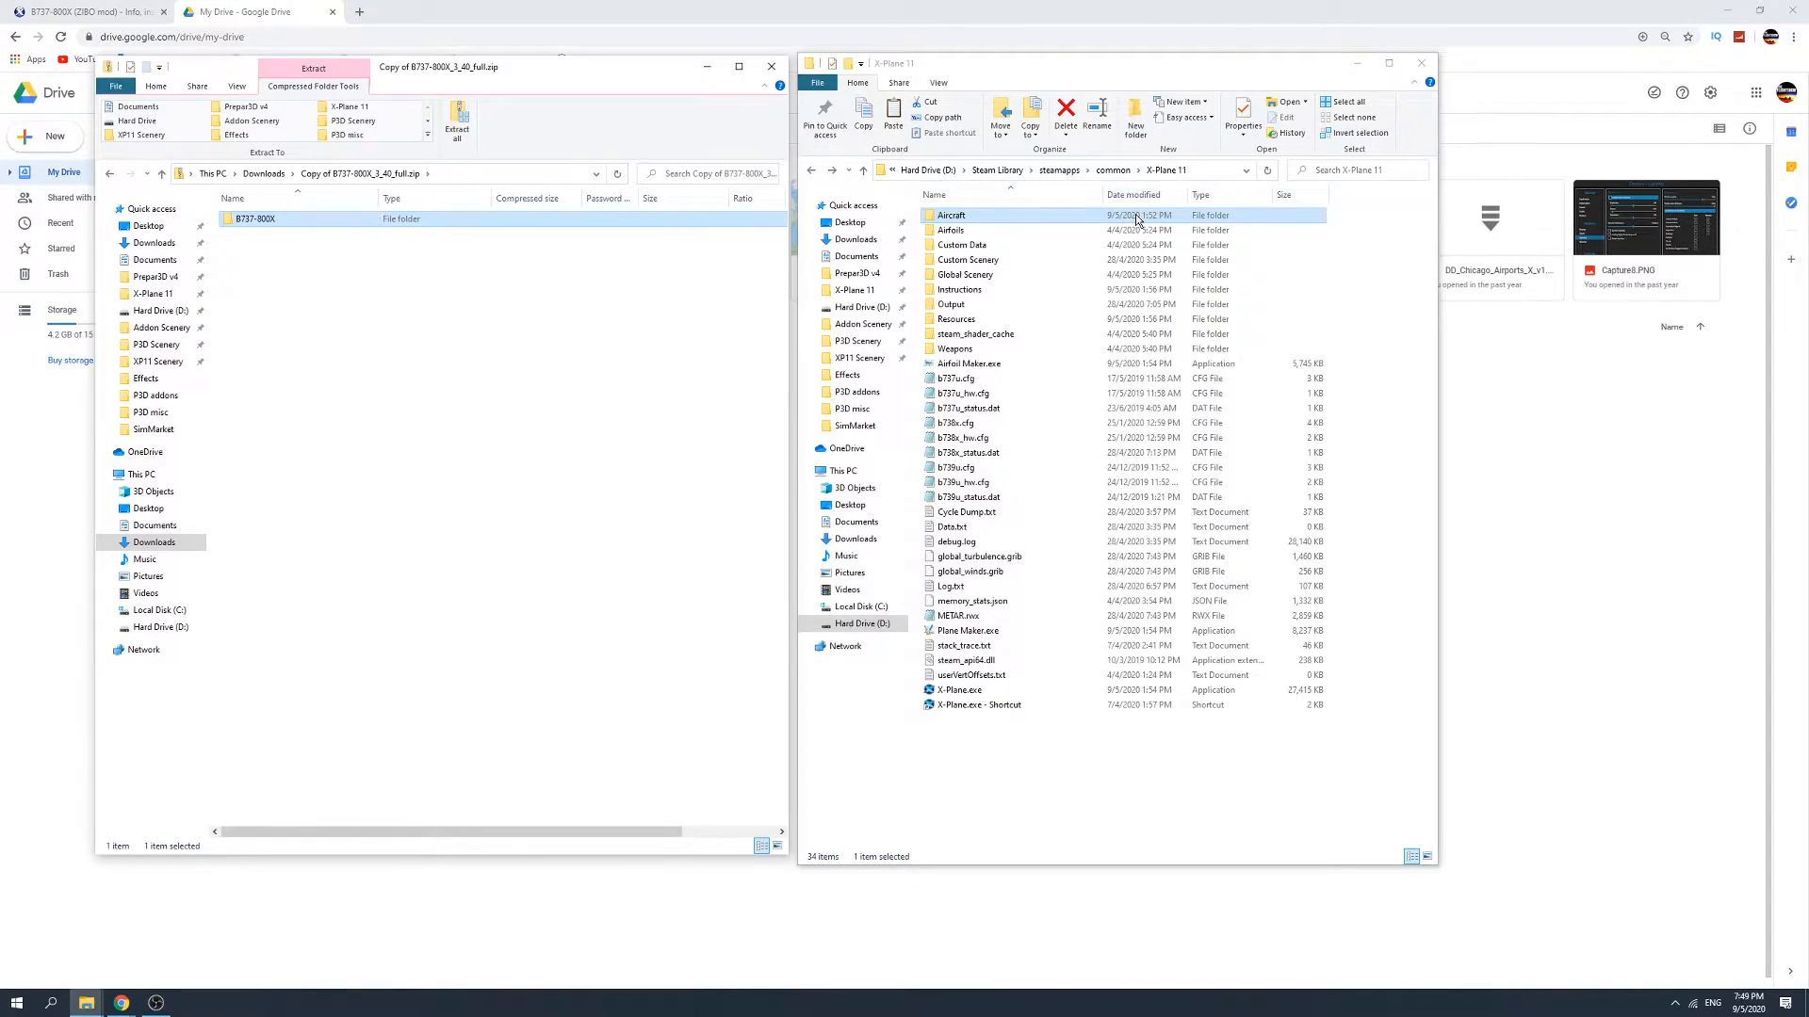
Open X-Plane 11's Aircraft folder as the destination for the B737-800X folder.
double_click(950, 215)
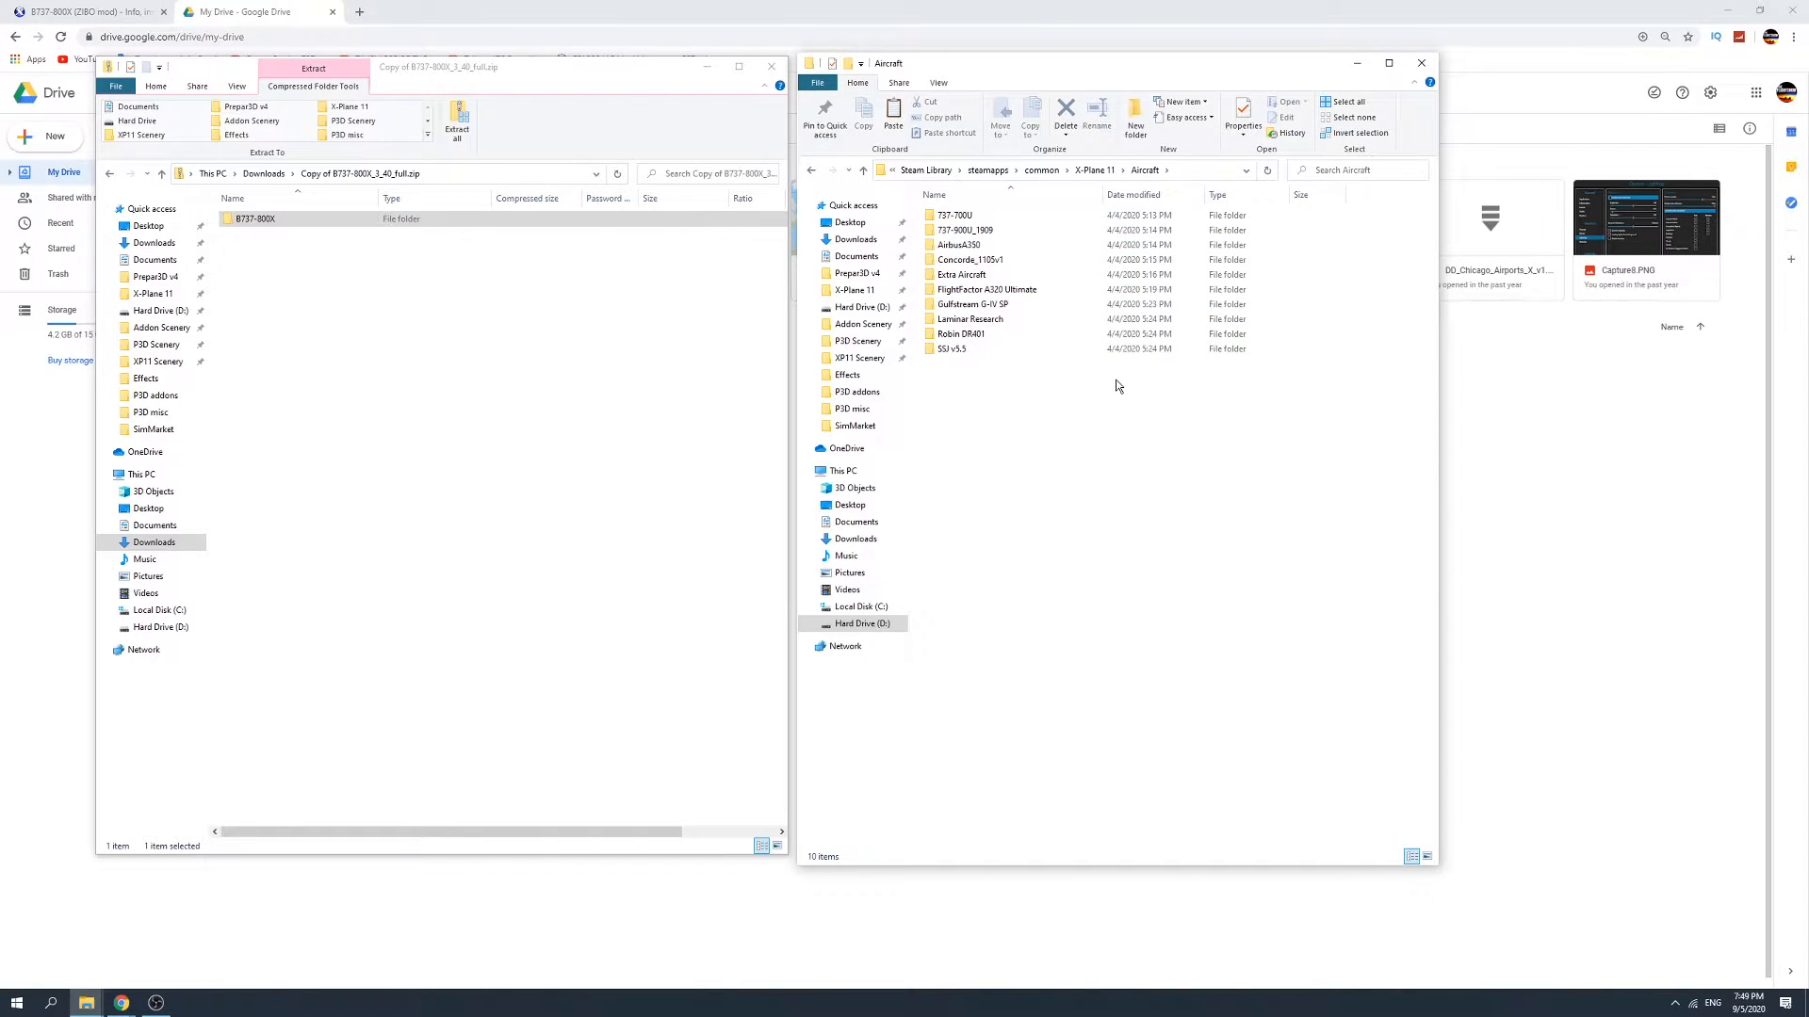
mouse_move(1170, 483)
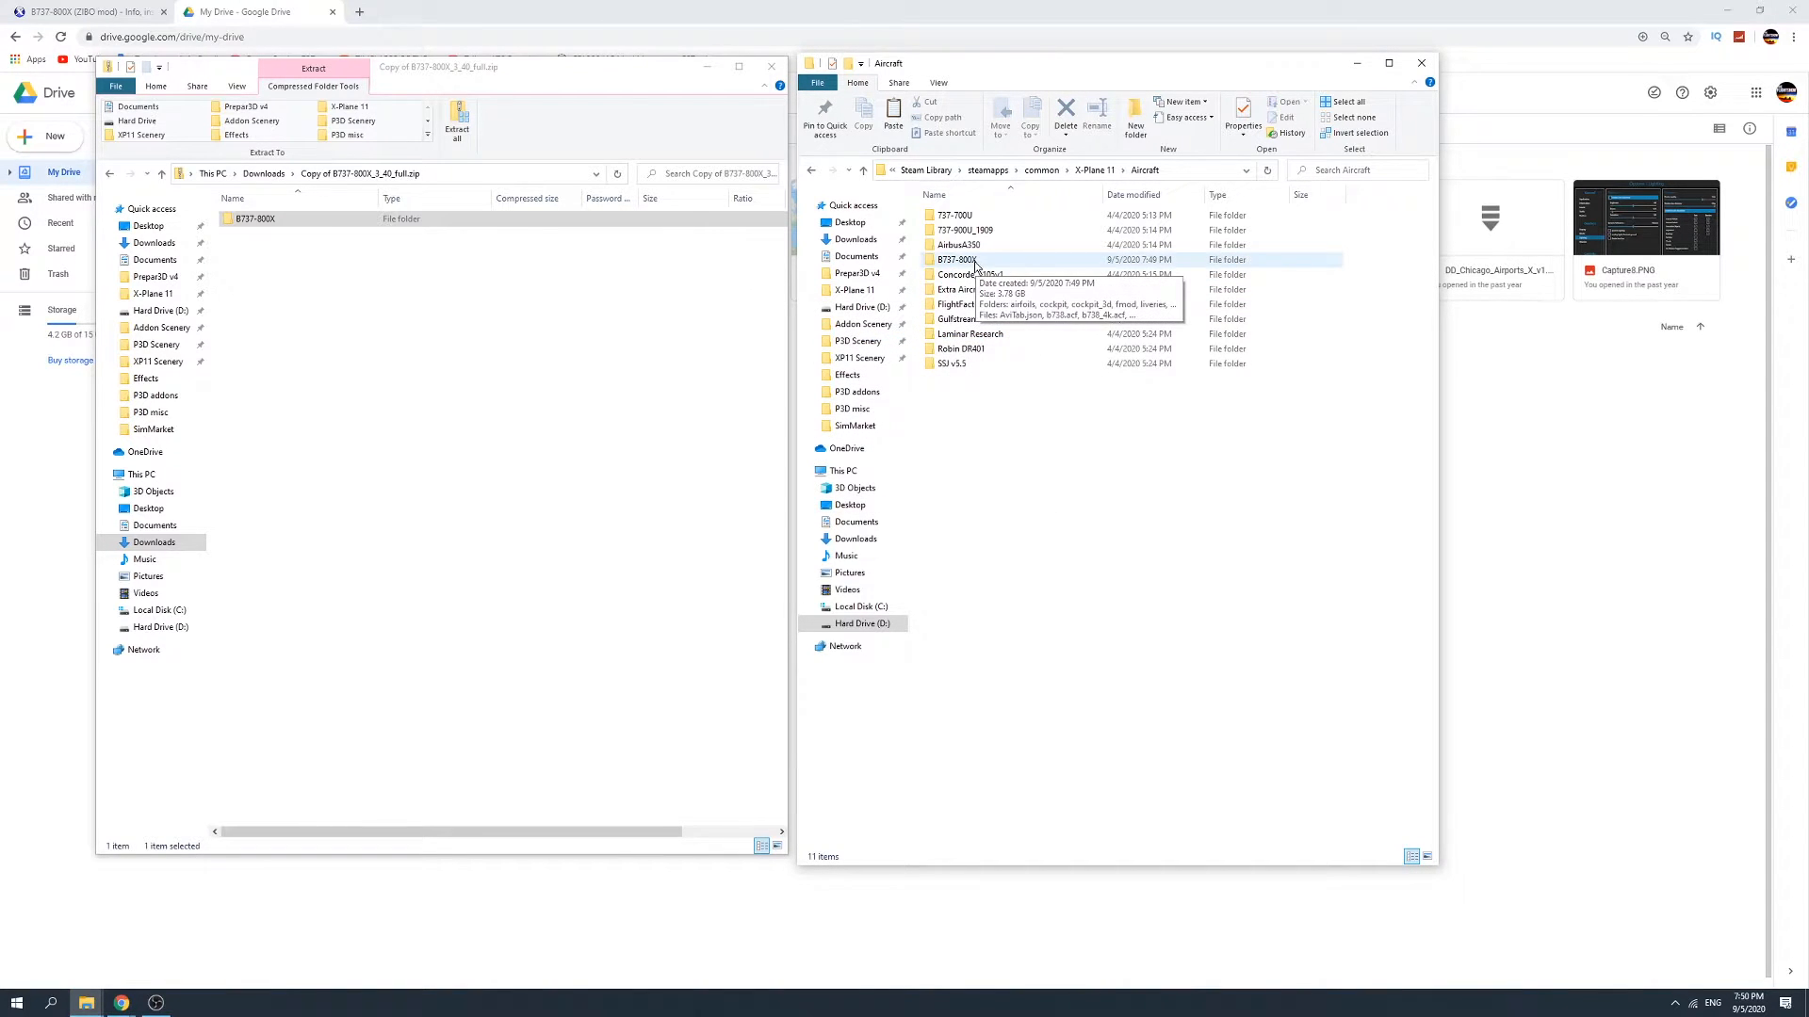
mouse_move(1534, 497)
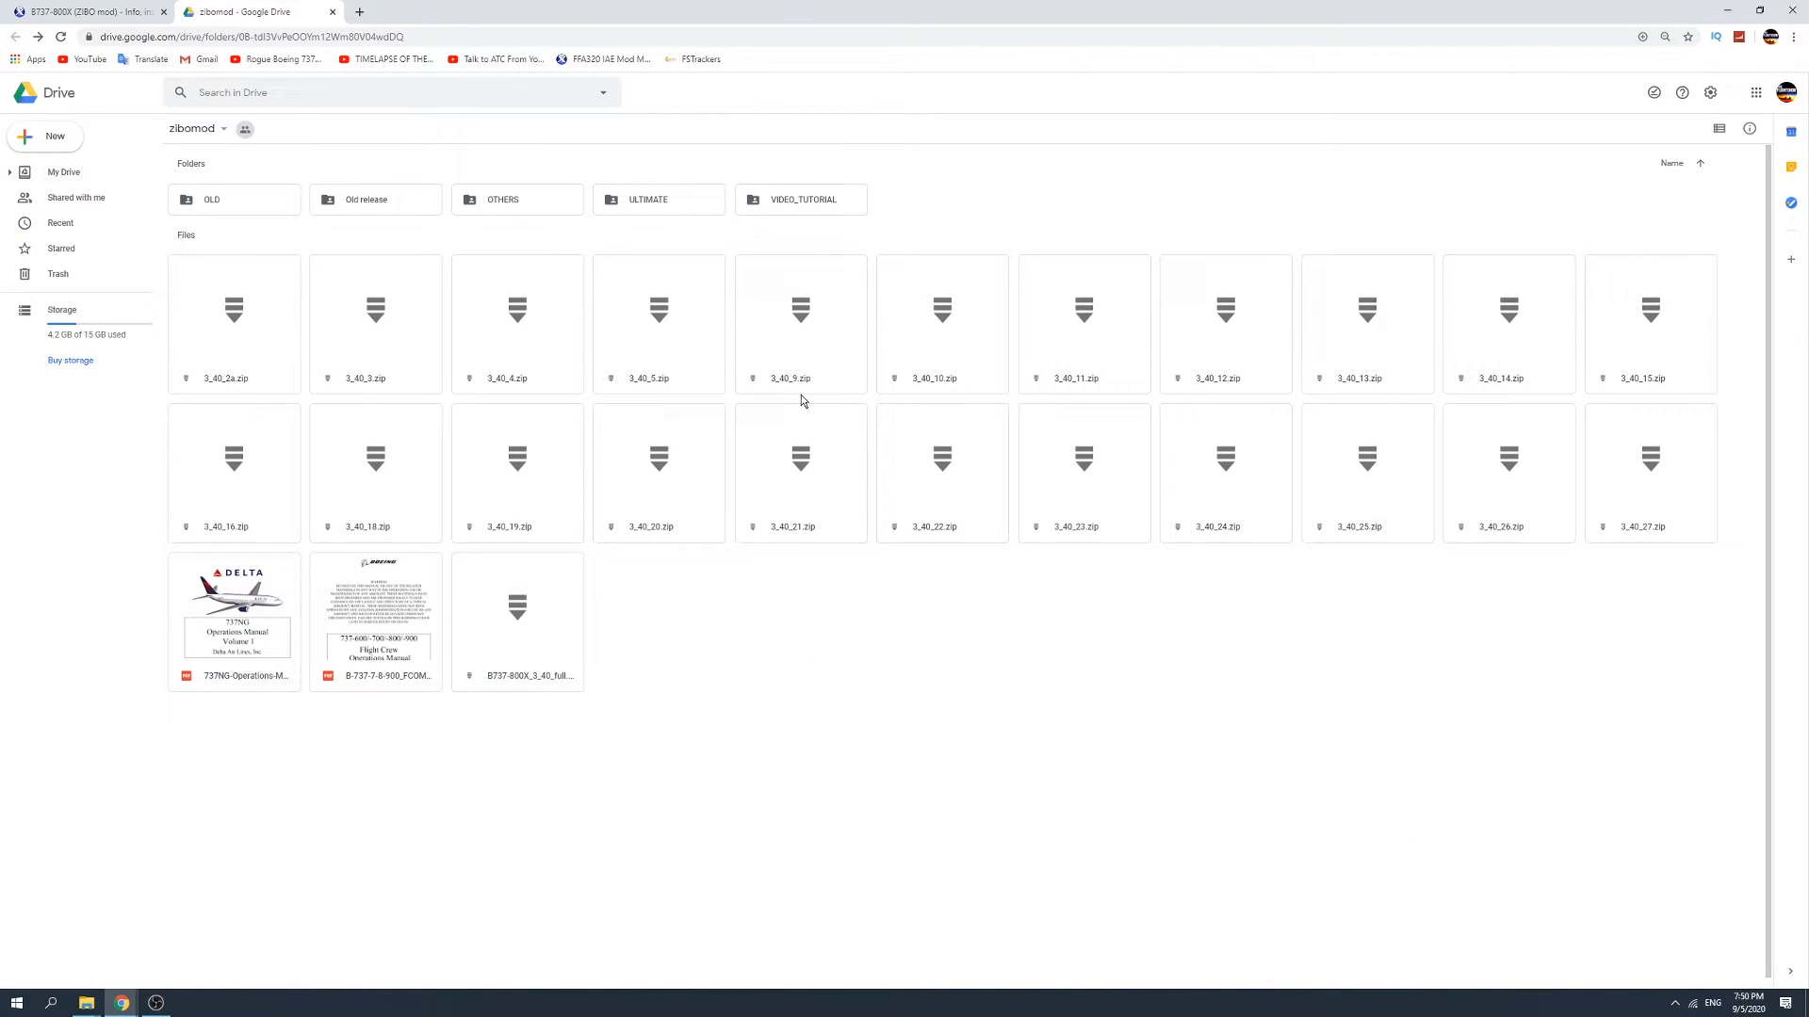
mouse_move(1240, 526)
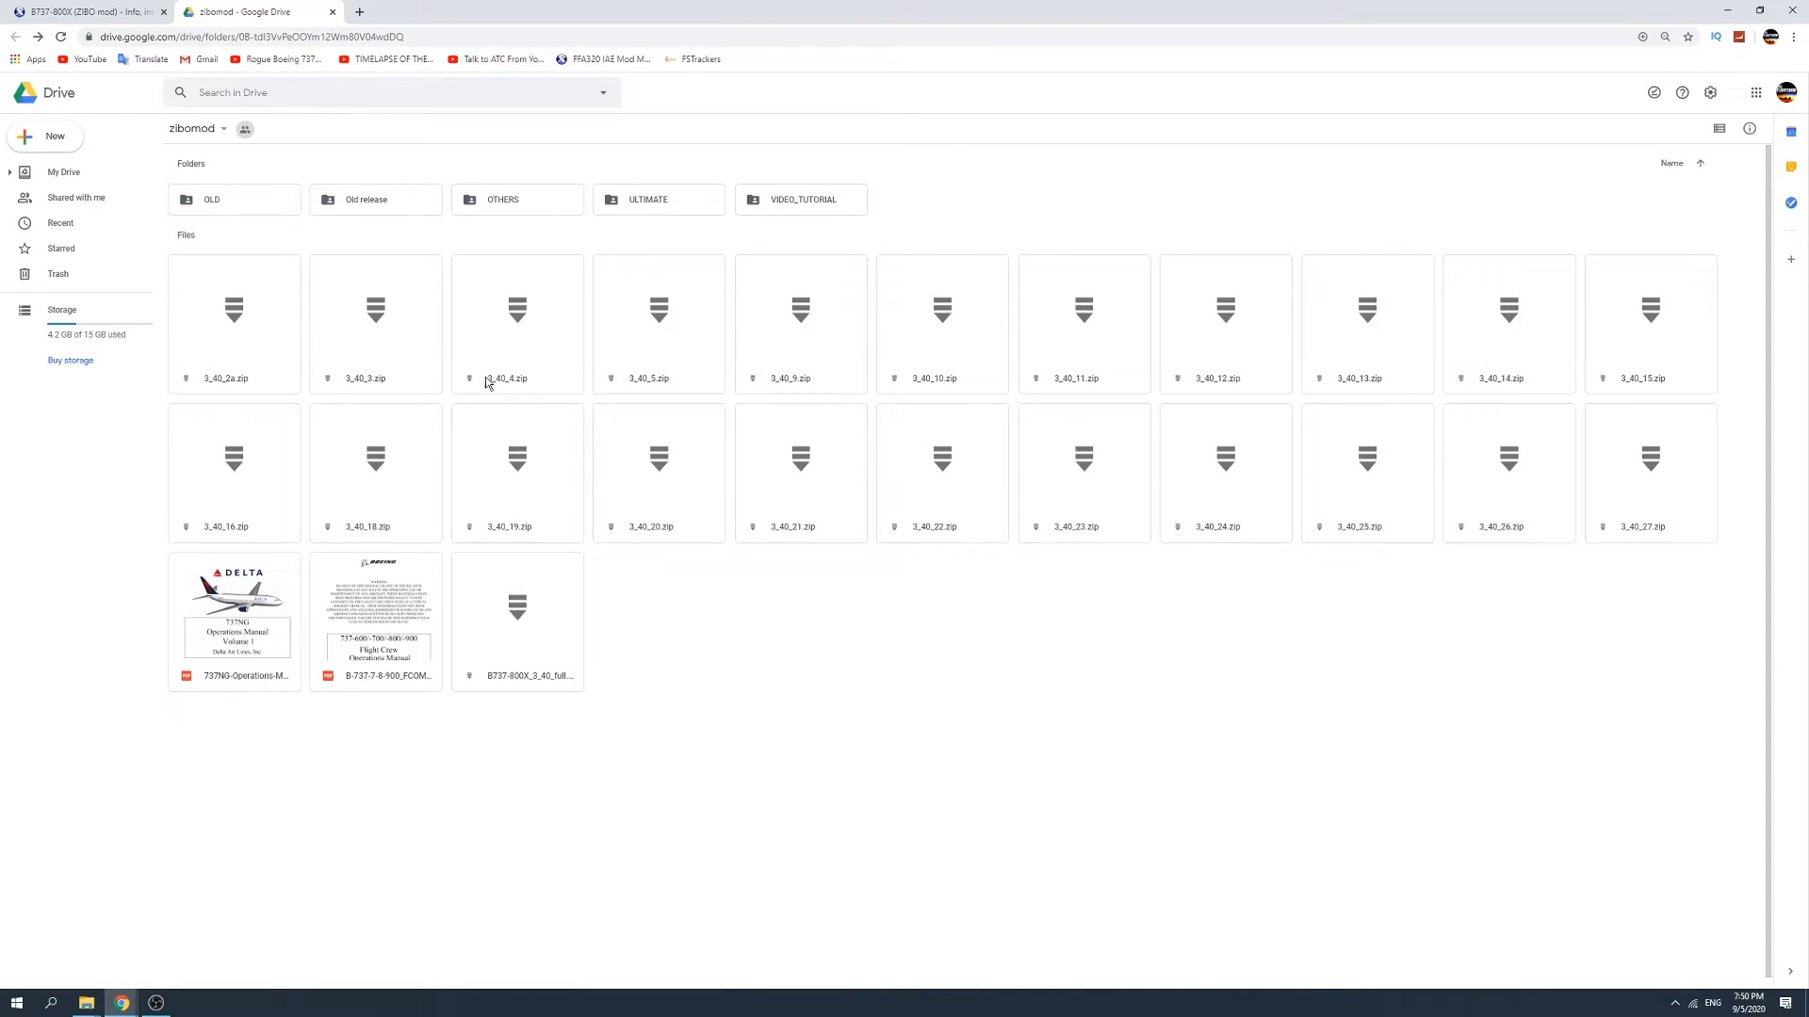
mouse_move(1242, 395)
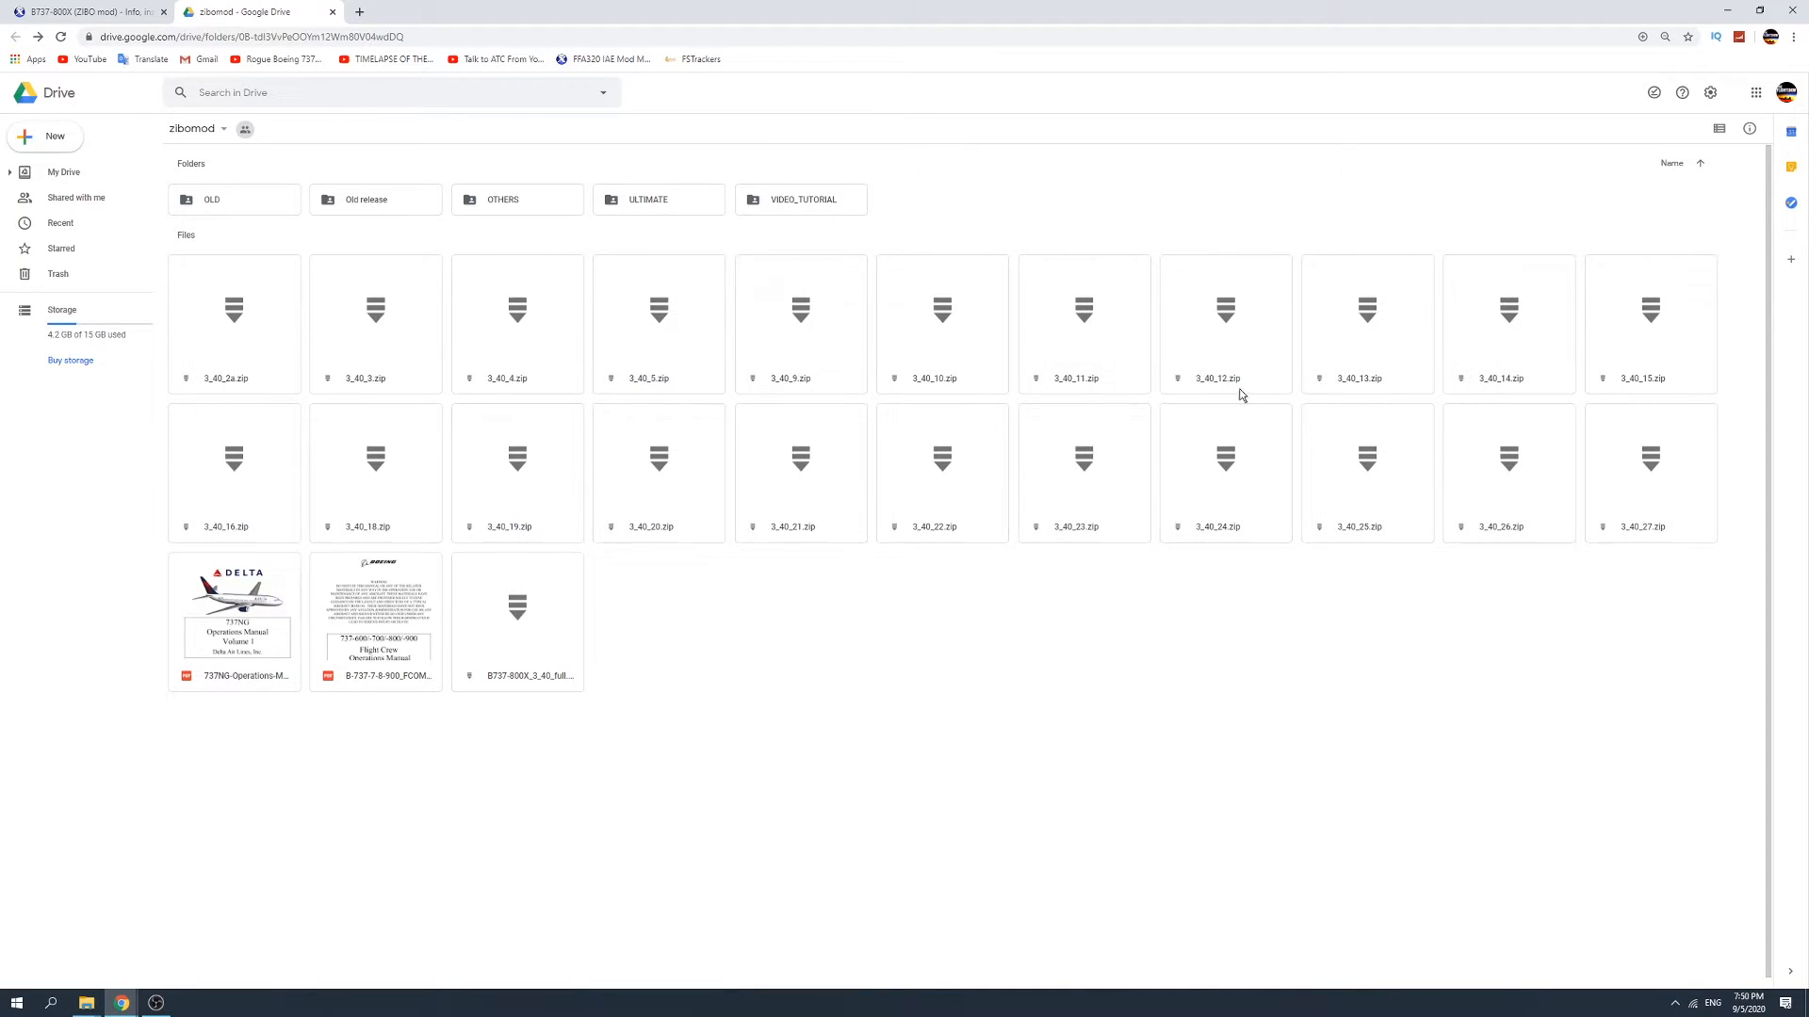
mouse_move(1643, 531)
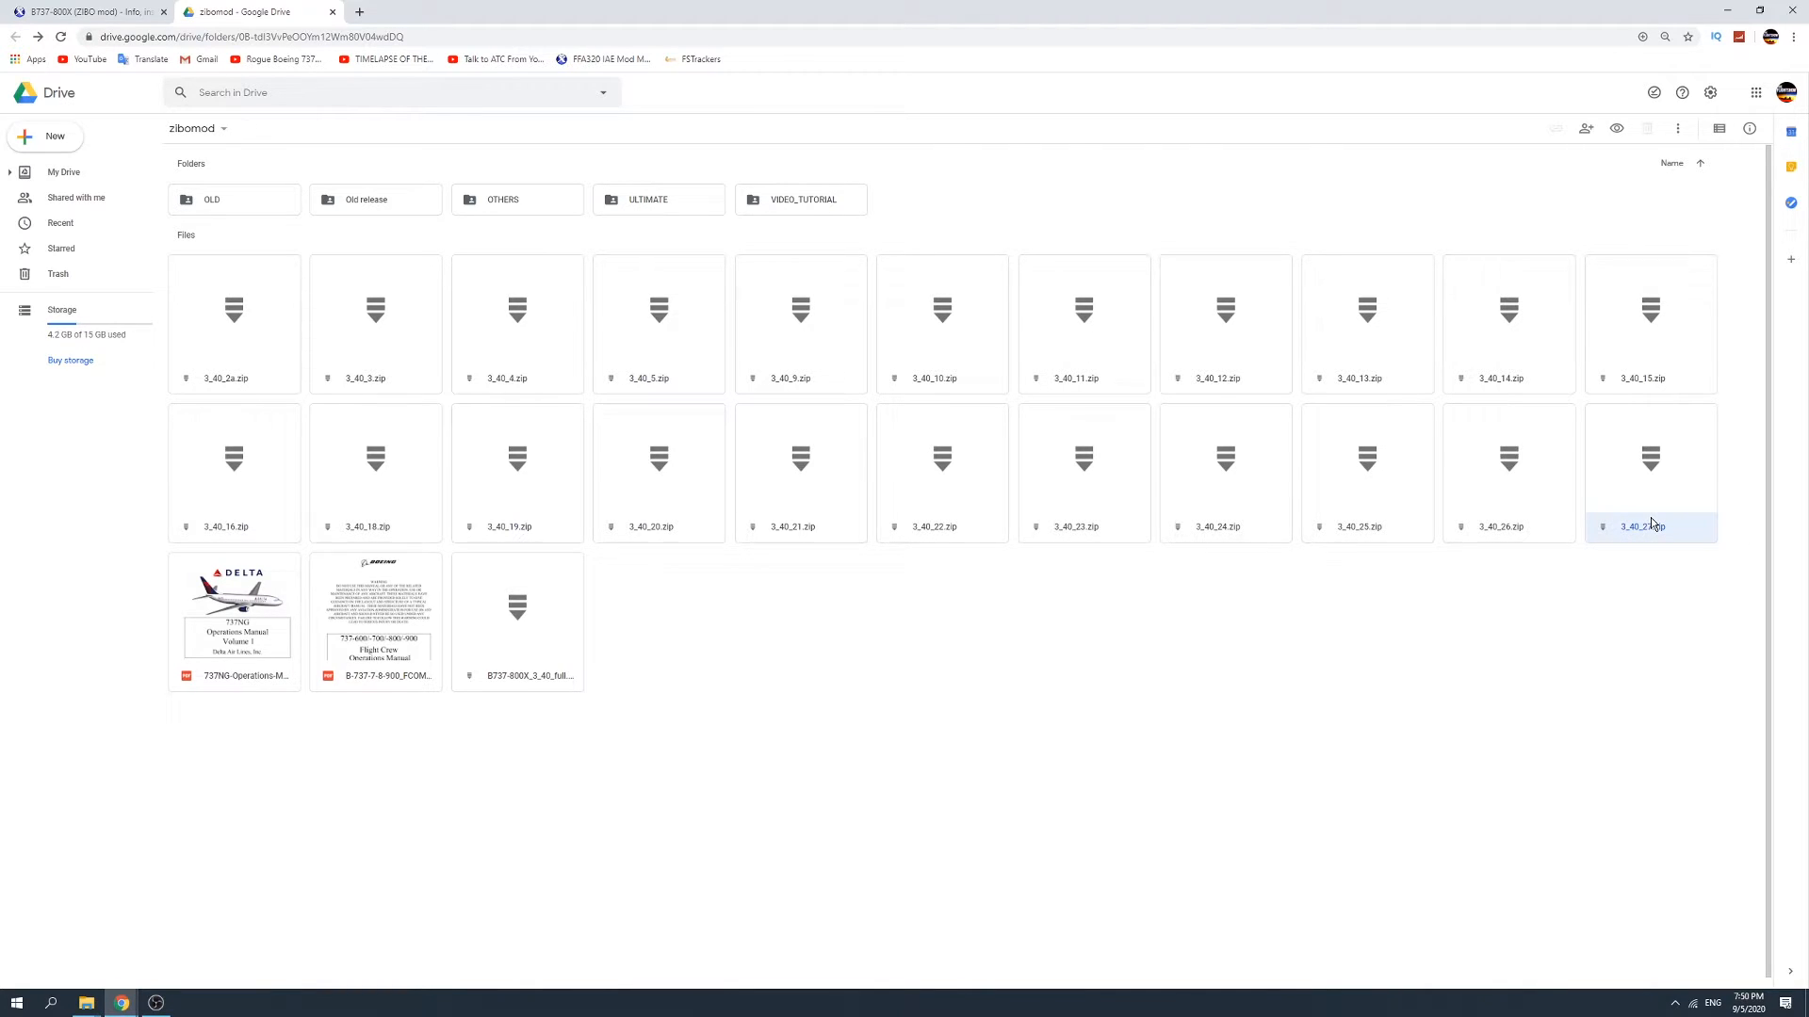
Download the 3_40_27.zip update from the zibomod folder anyway past the virus-scan warning.
right_click(1650, 526)
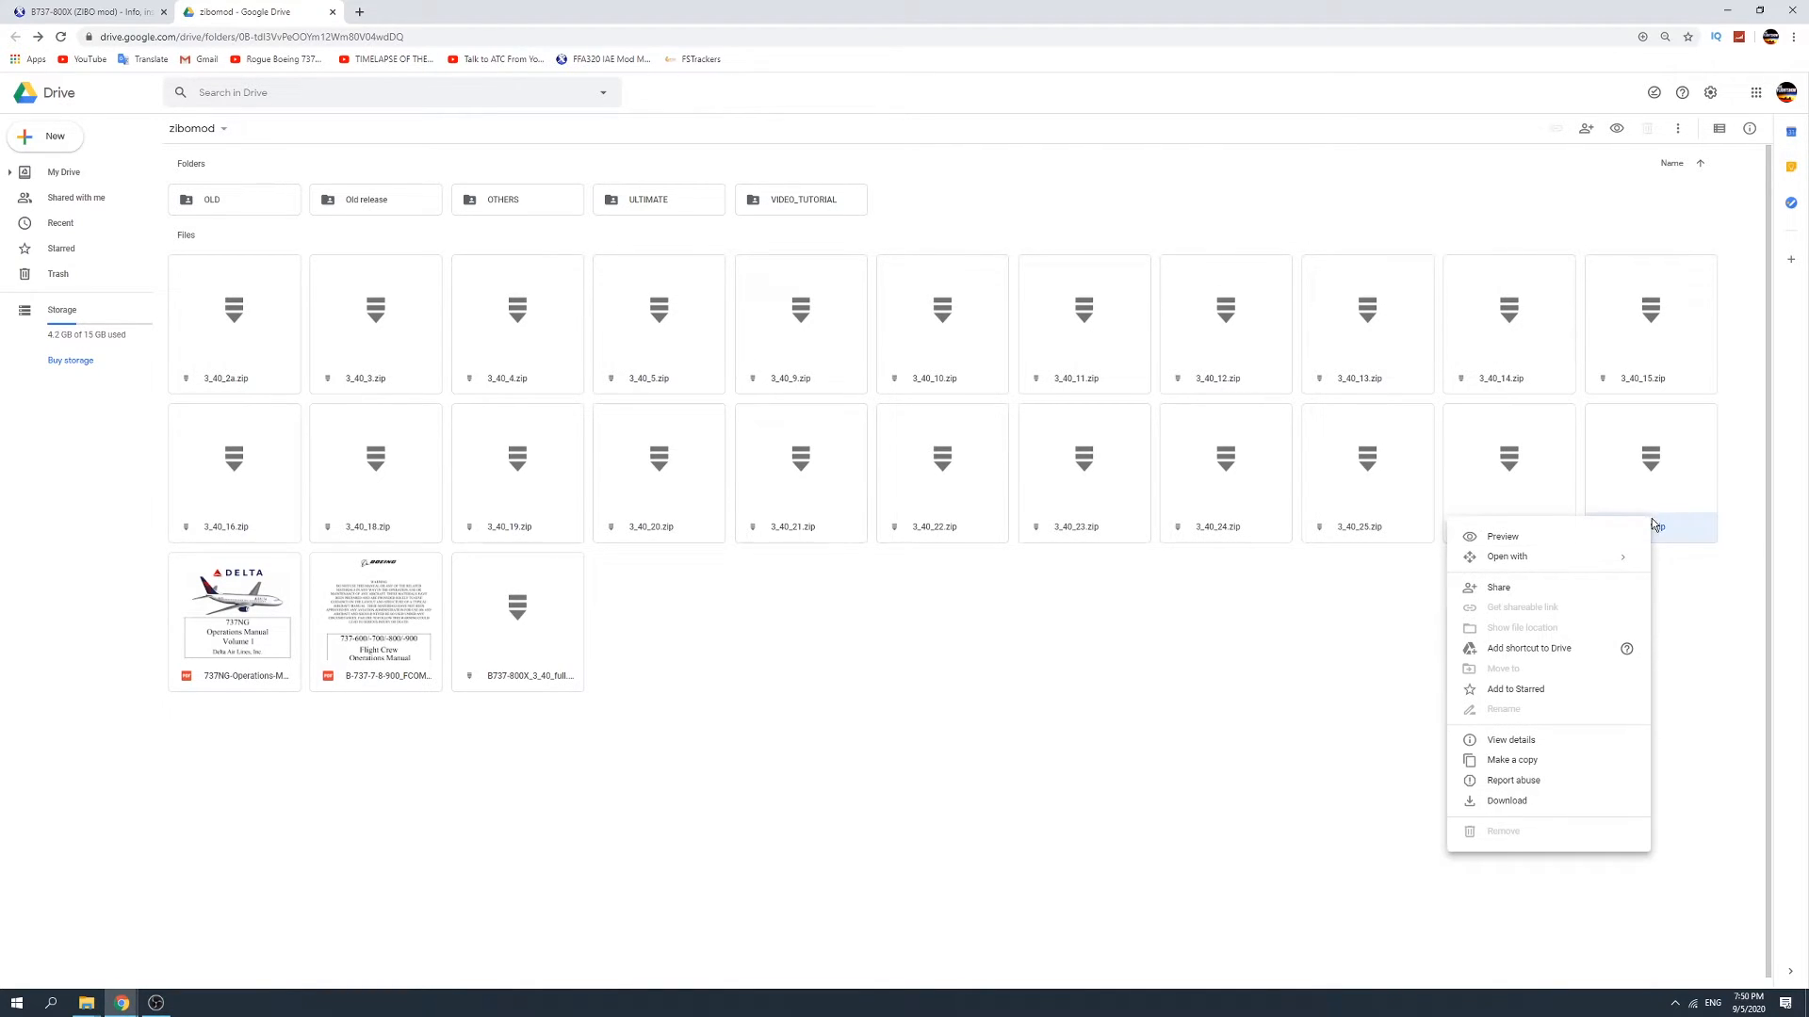
mouse_move(1507, 801)
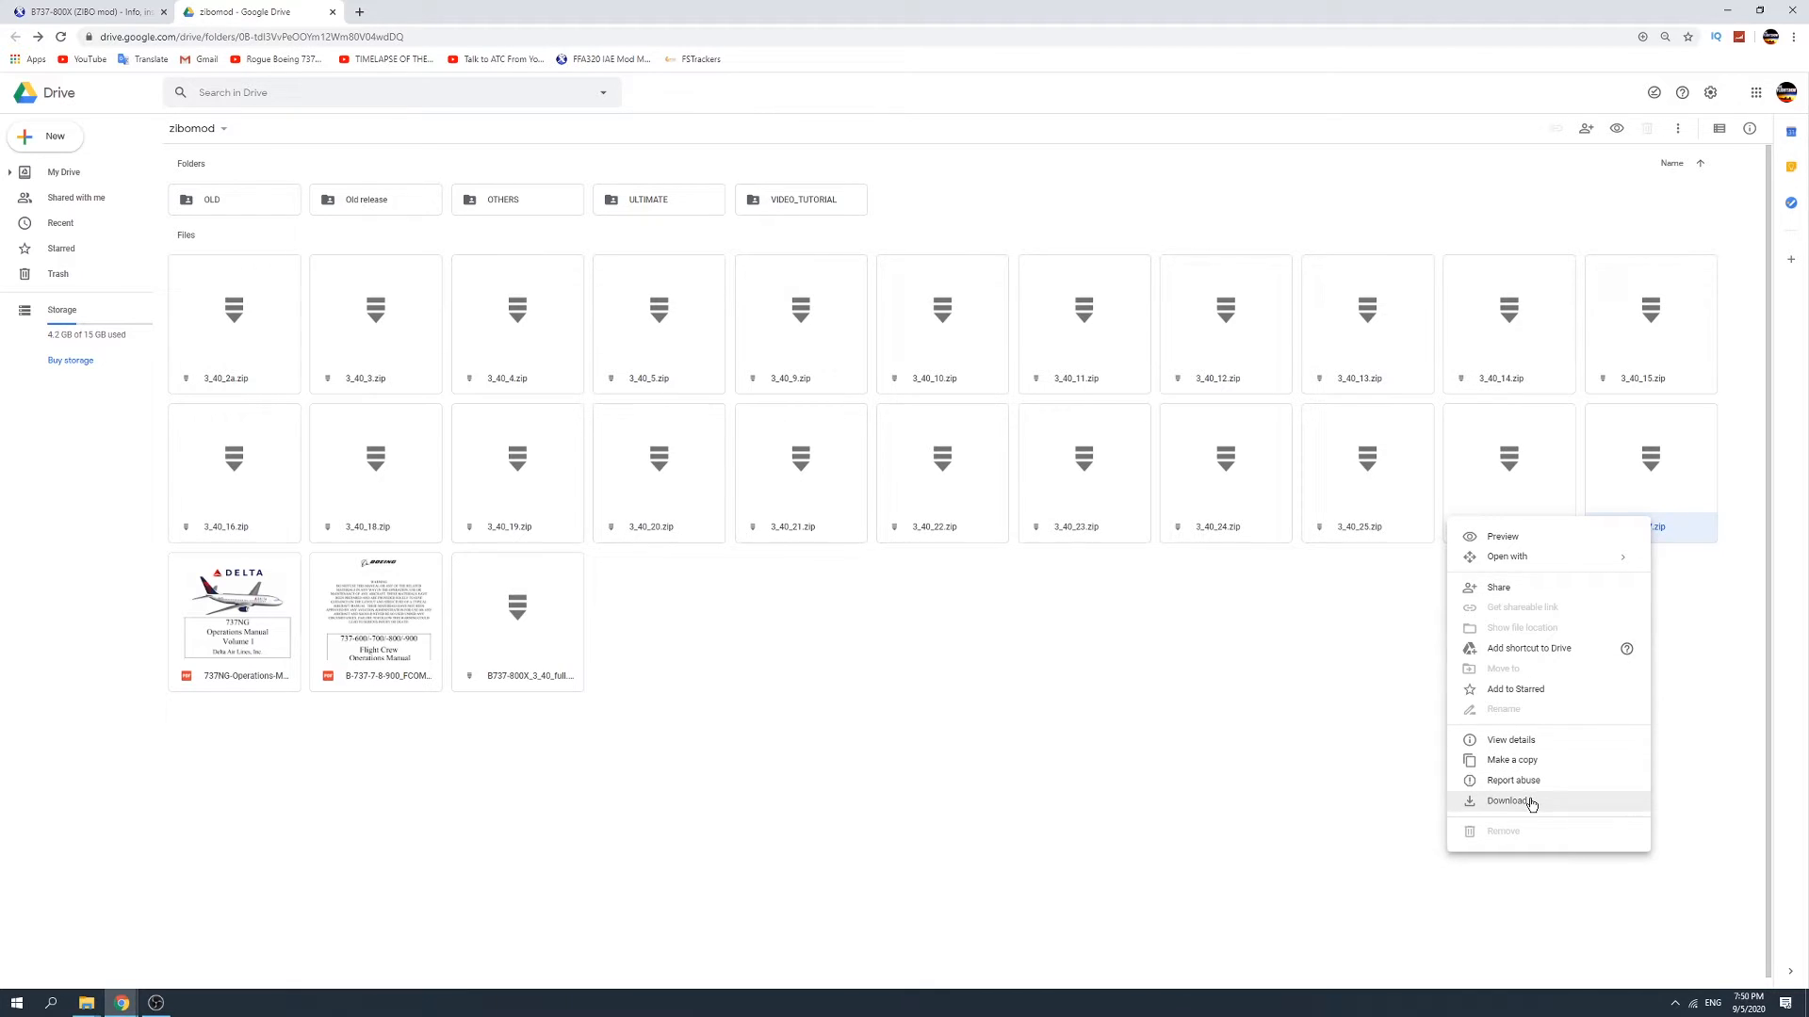
click(1512, 801)
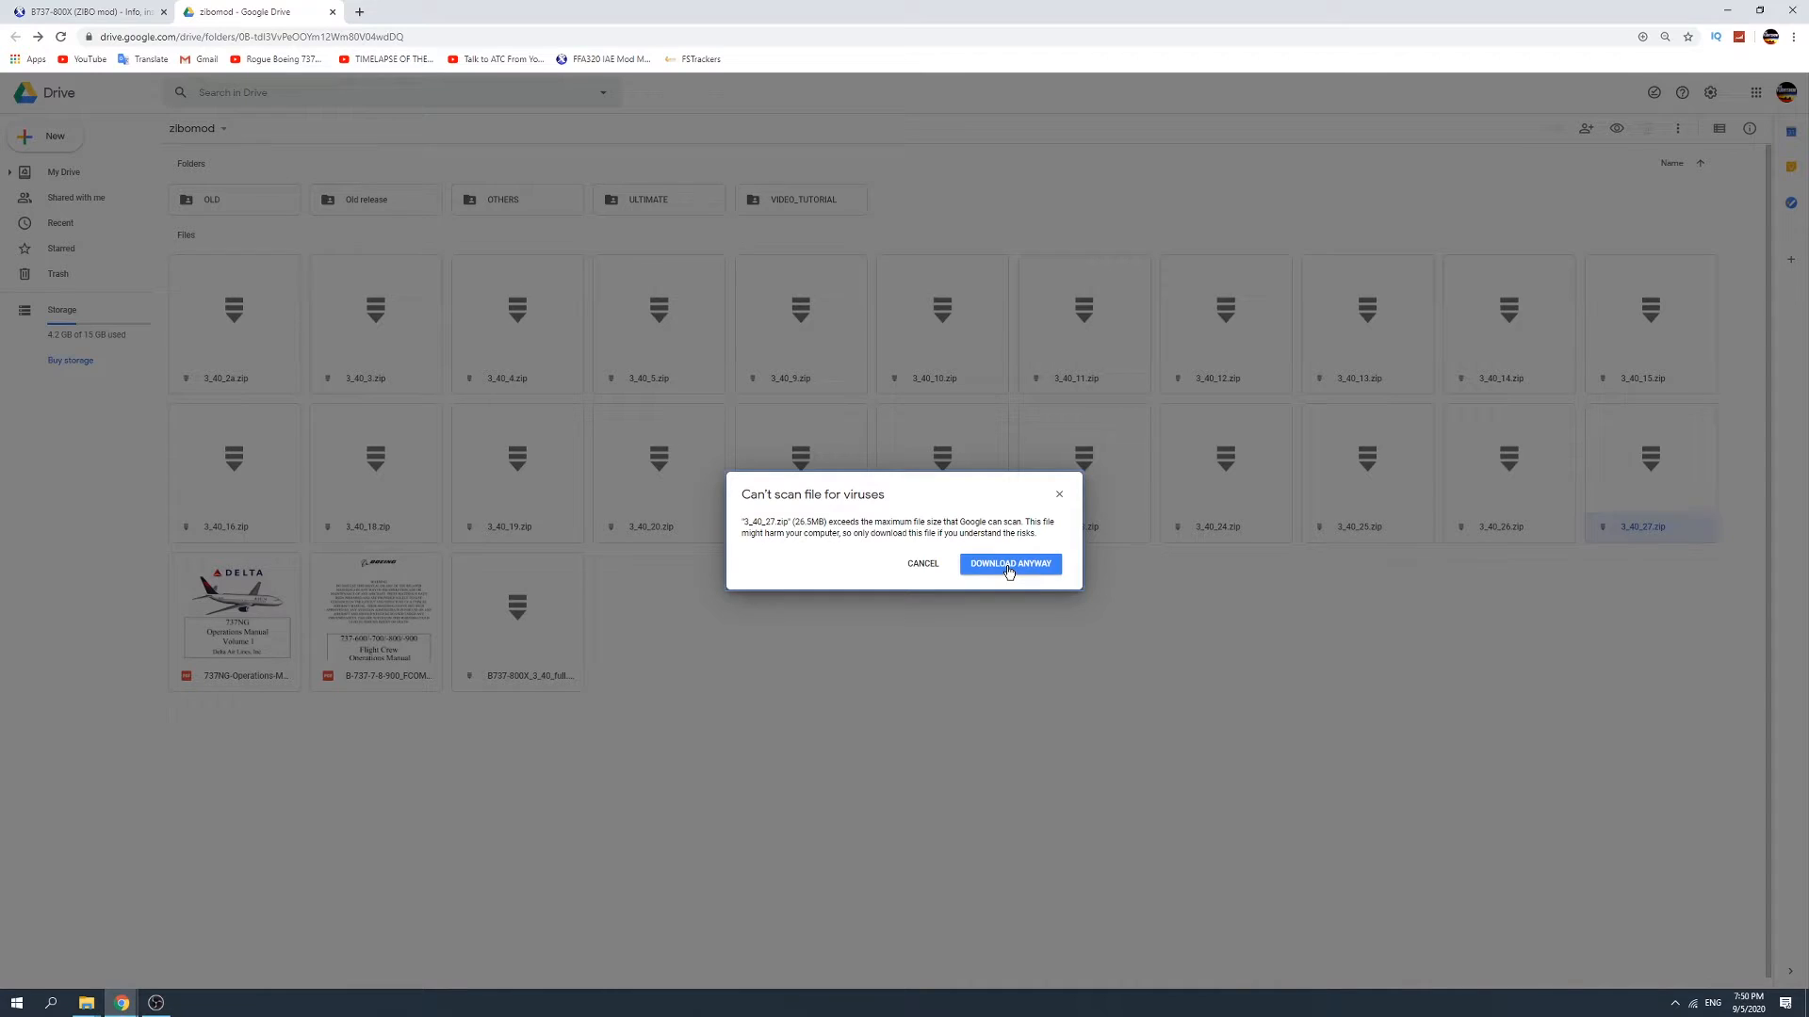
click(1008, 564)
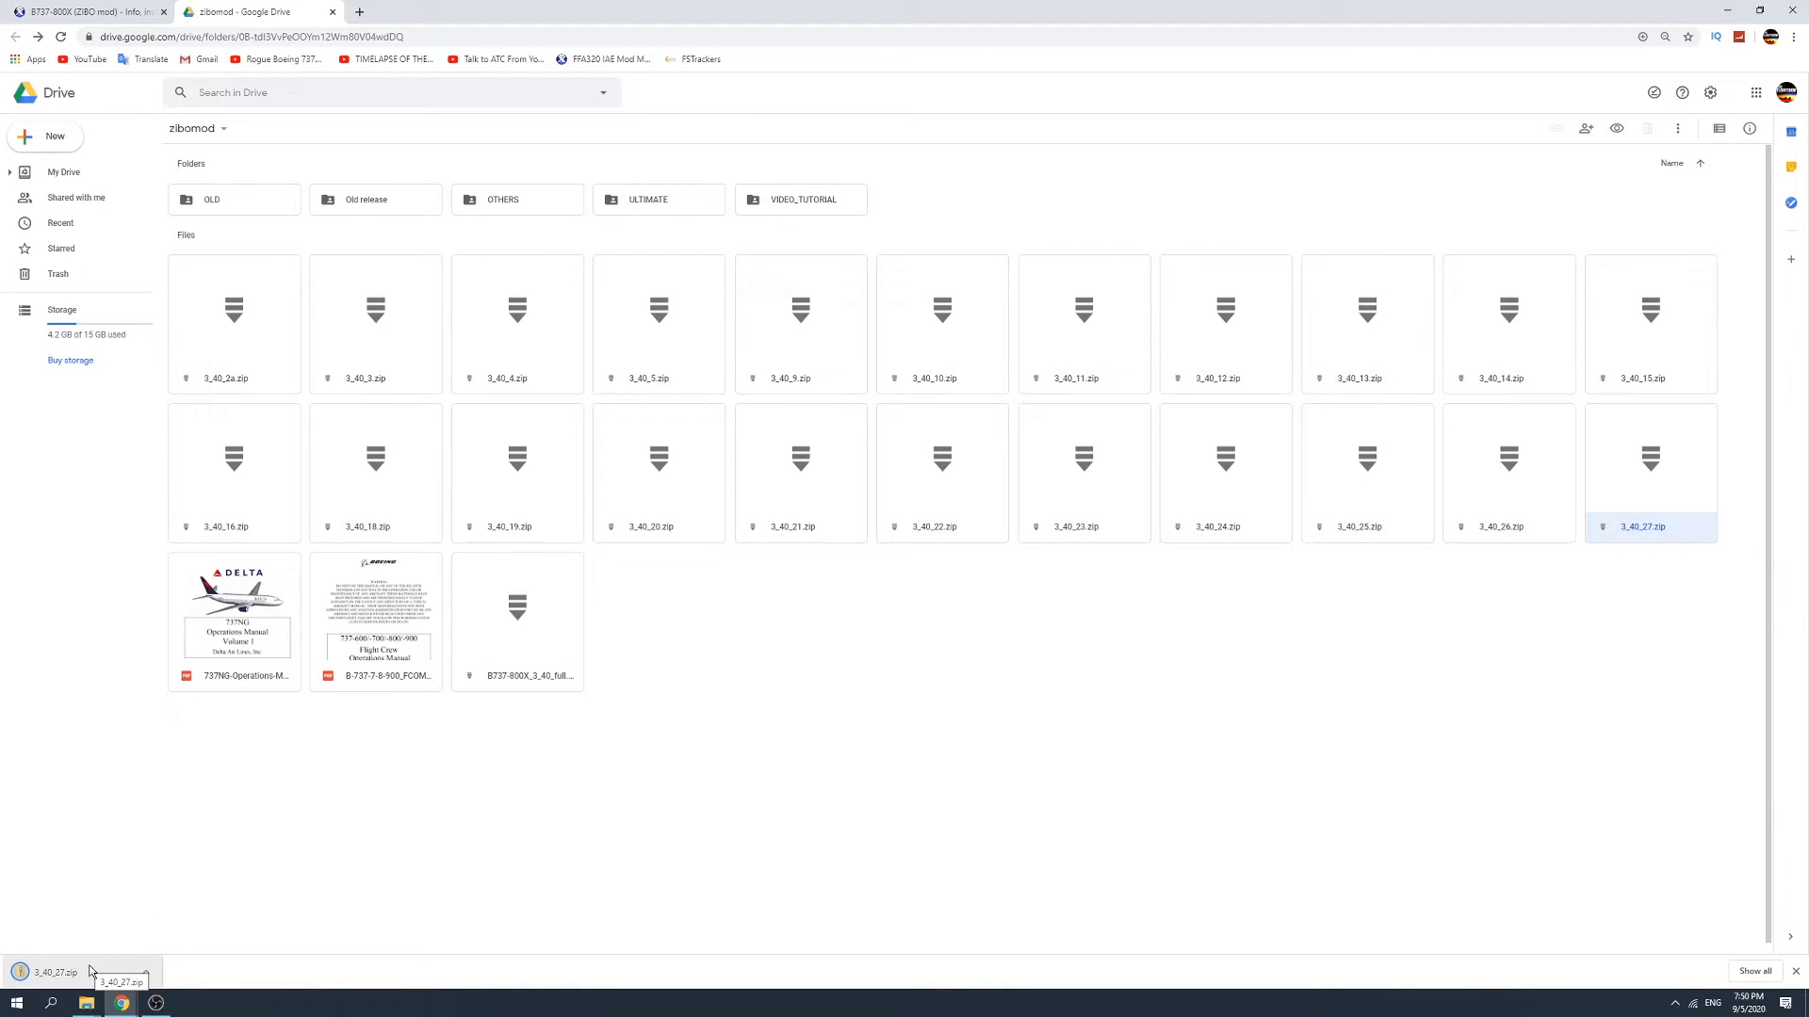
Show 3_40_27.zip in its folder, open it and copy all of its contents.
click(87, 1000)
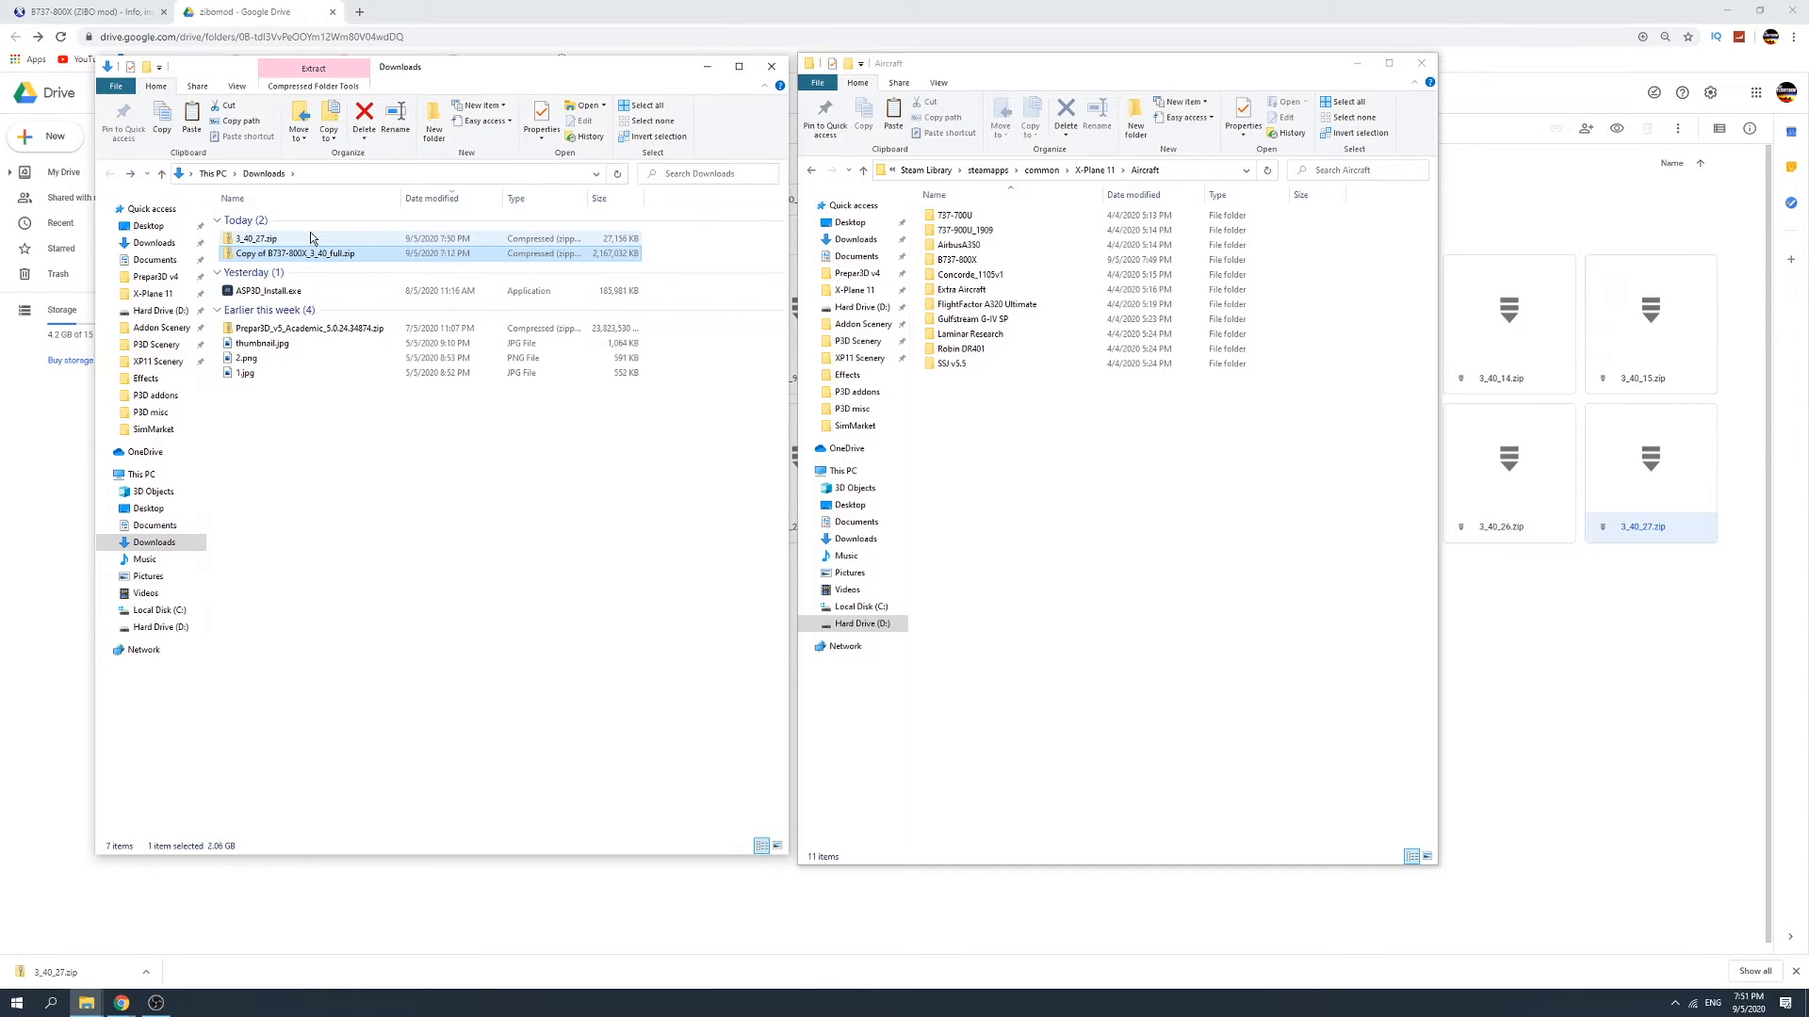
double_click(255, 239)
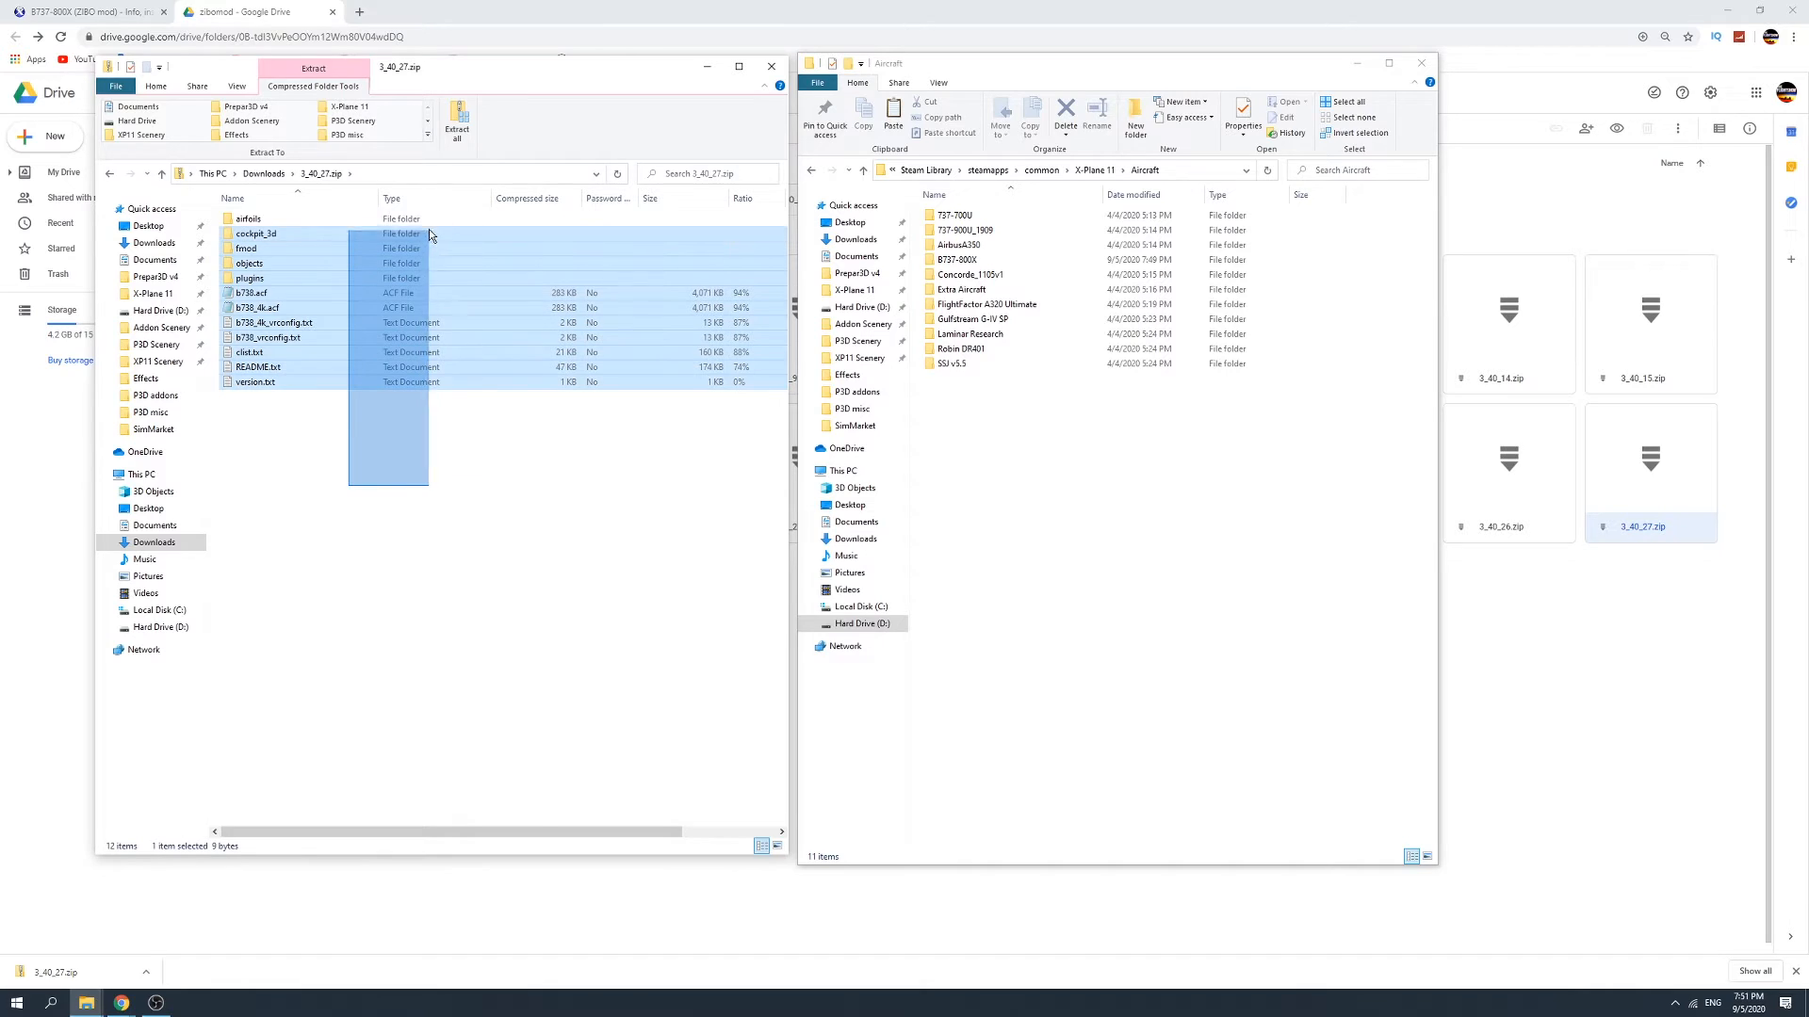
right_click(247, 219)
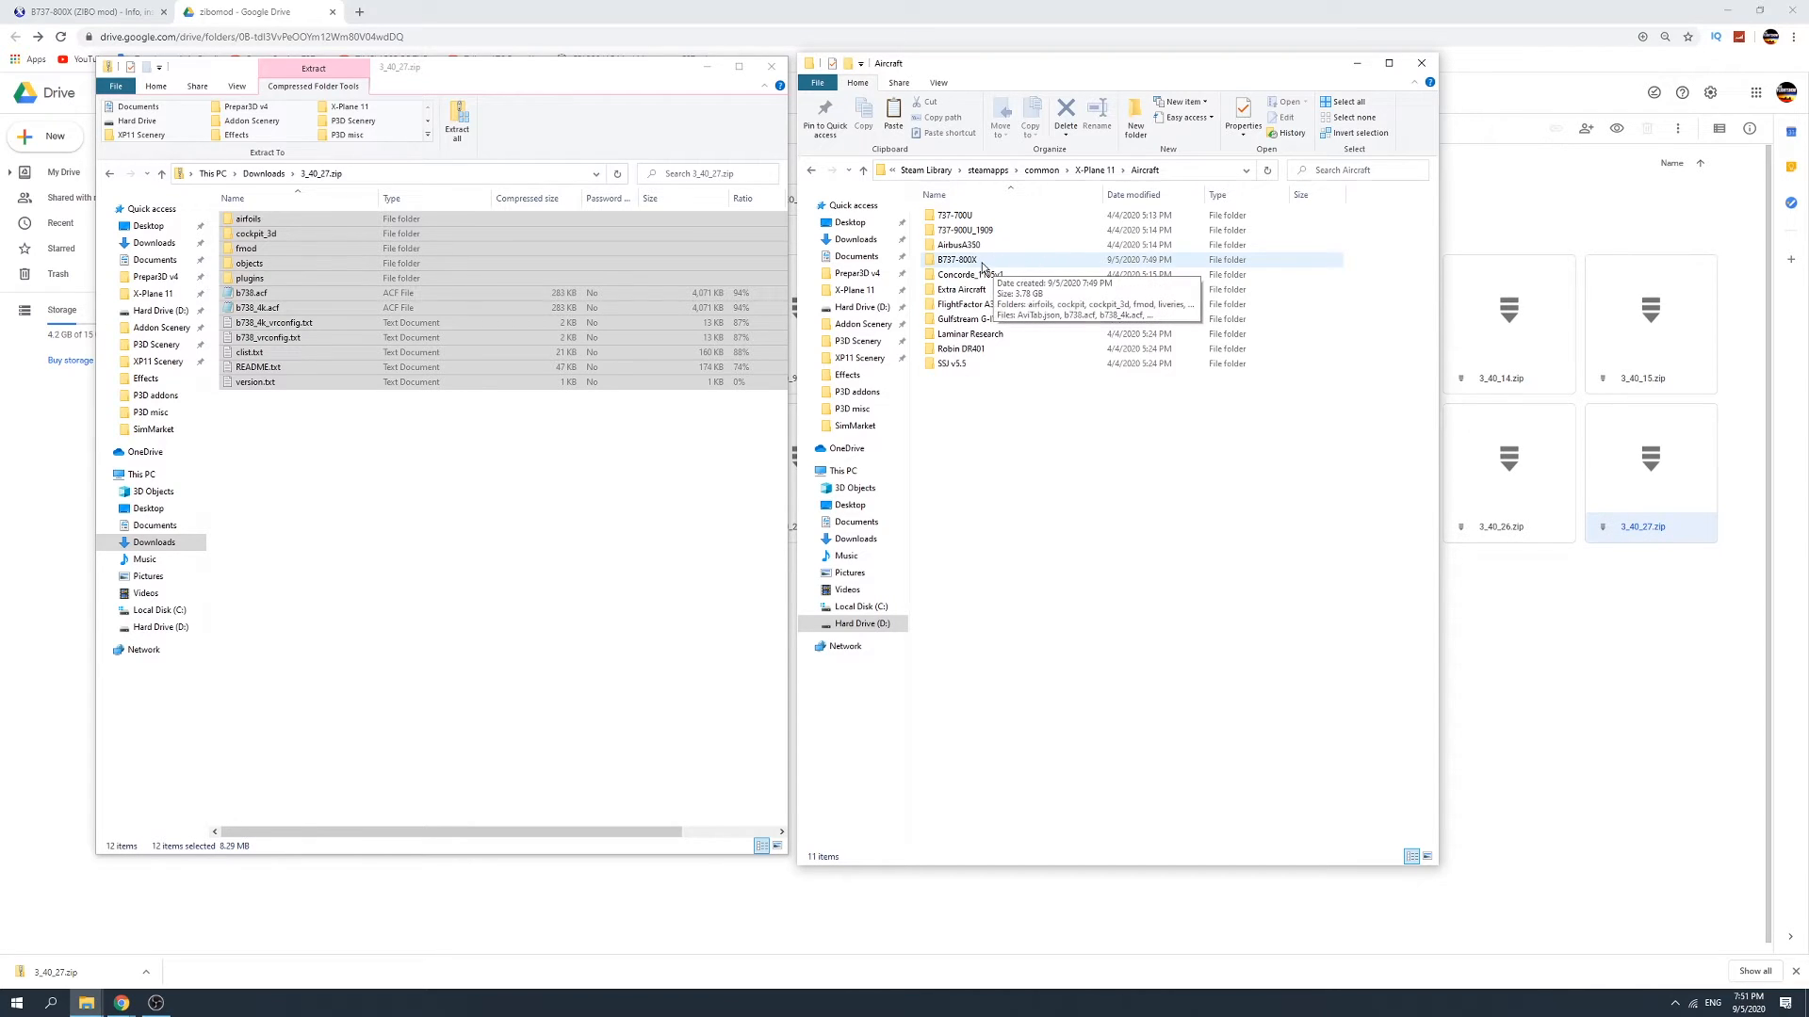
Paste the update files into Aircraft\B737-800X, replacing the existing files in the destination.
double_click(956, 260)
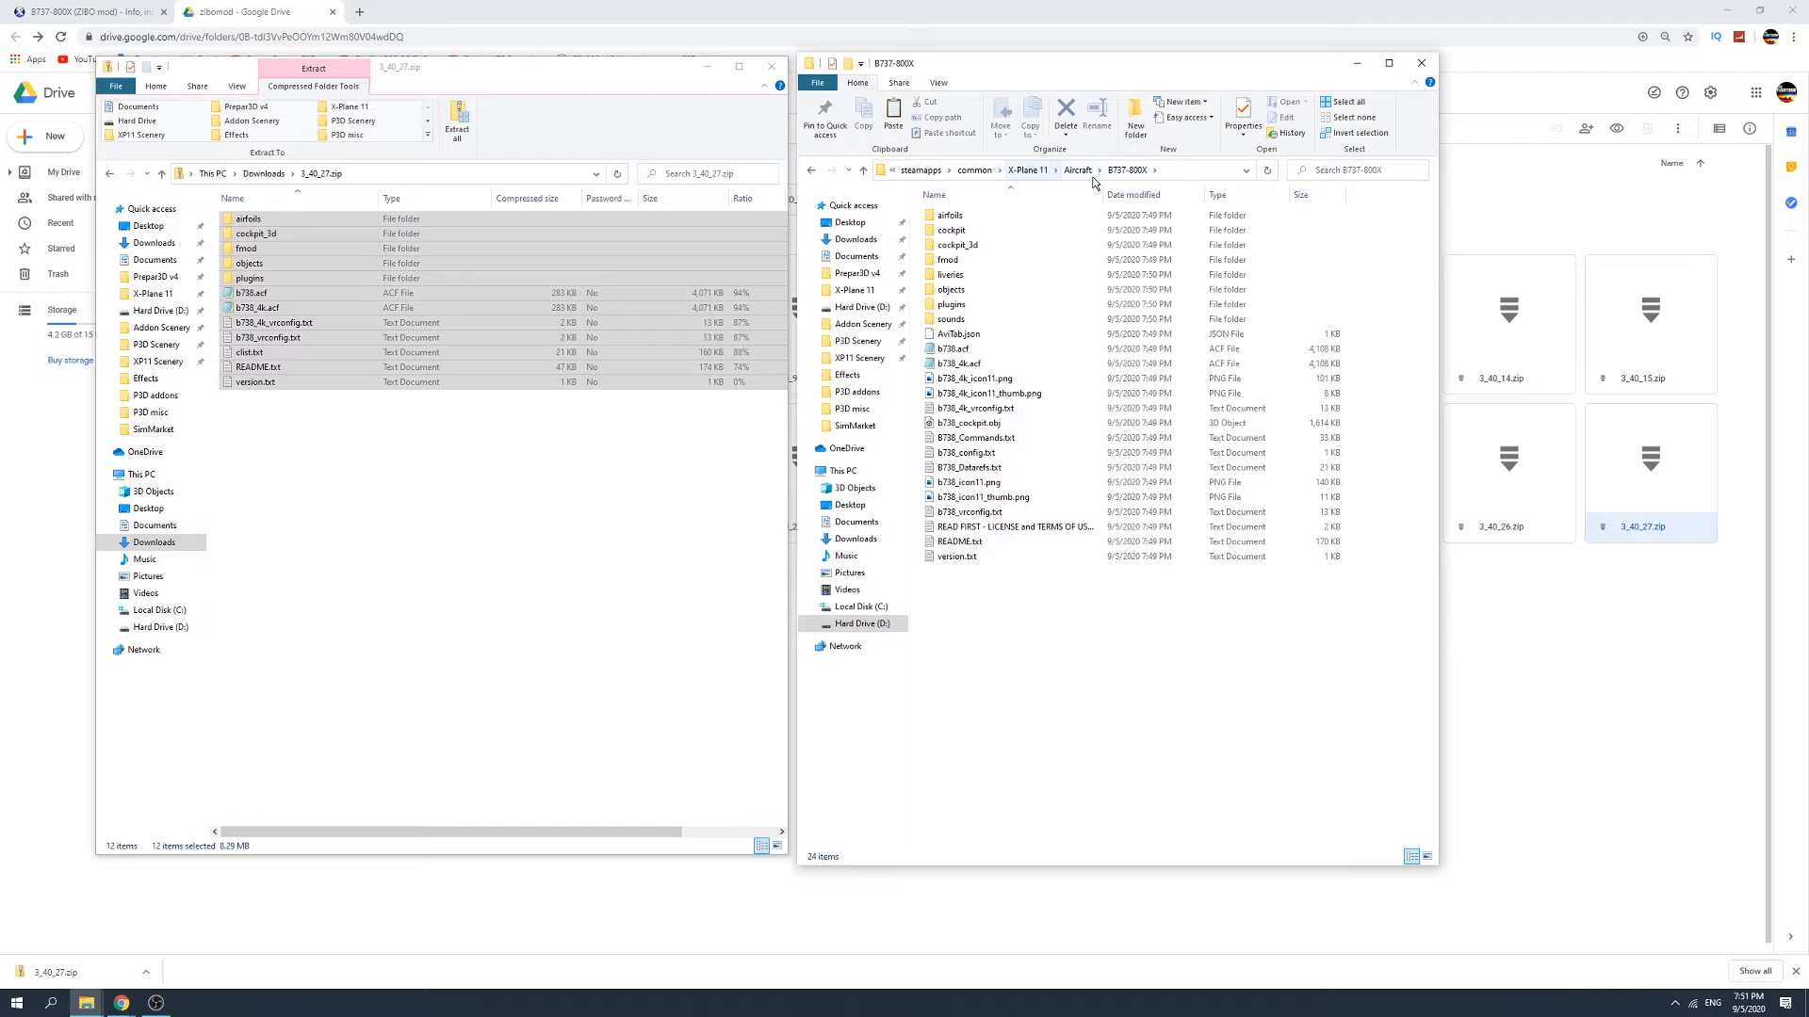
right_click(1027, 616)
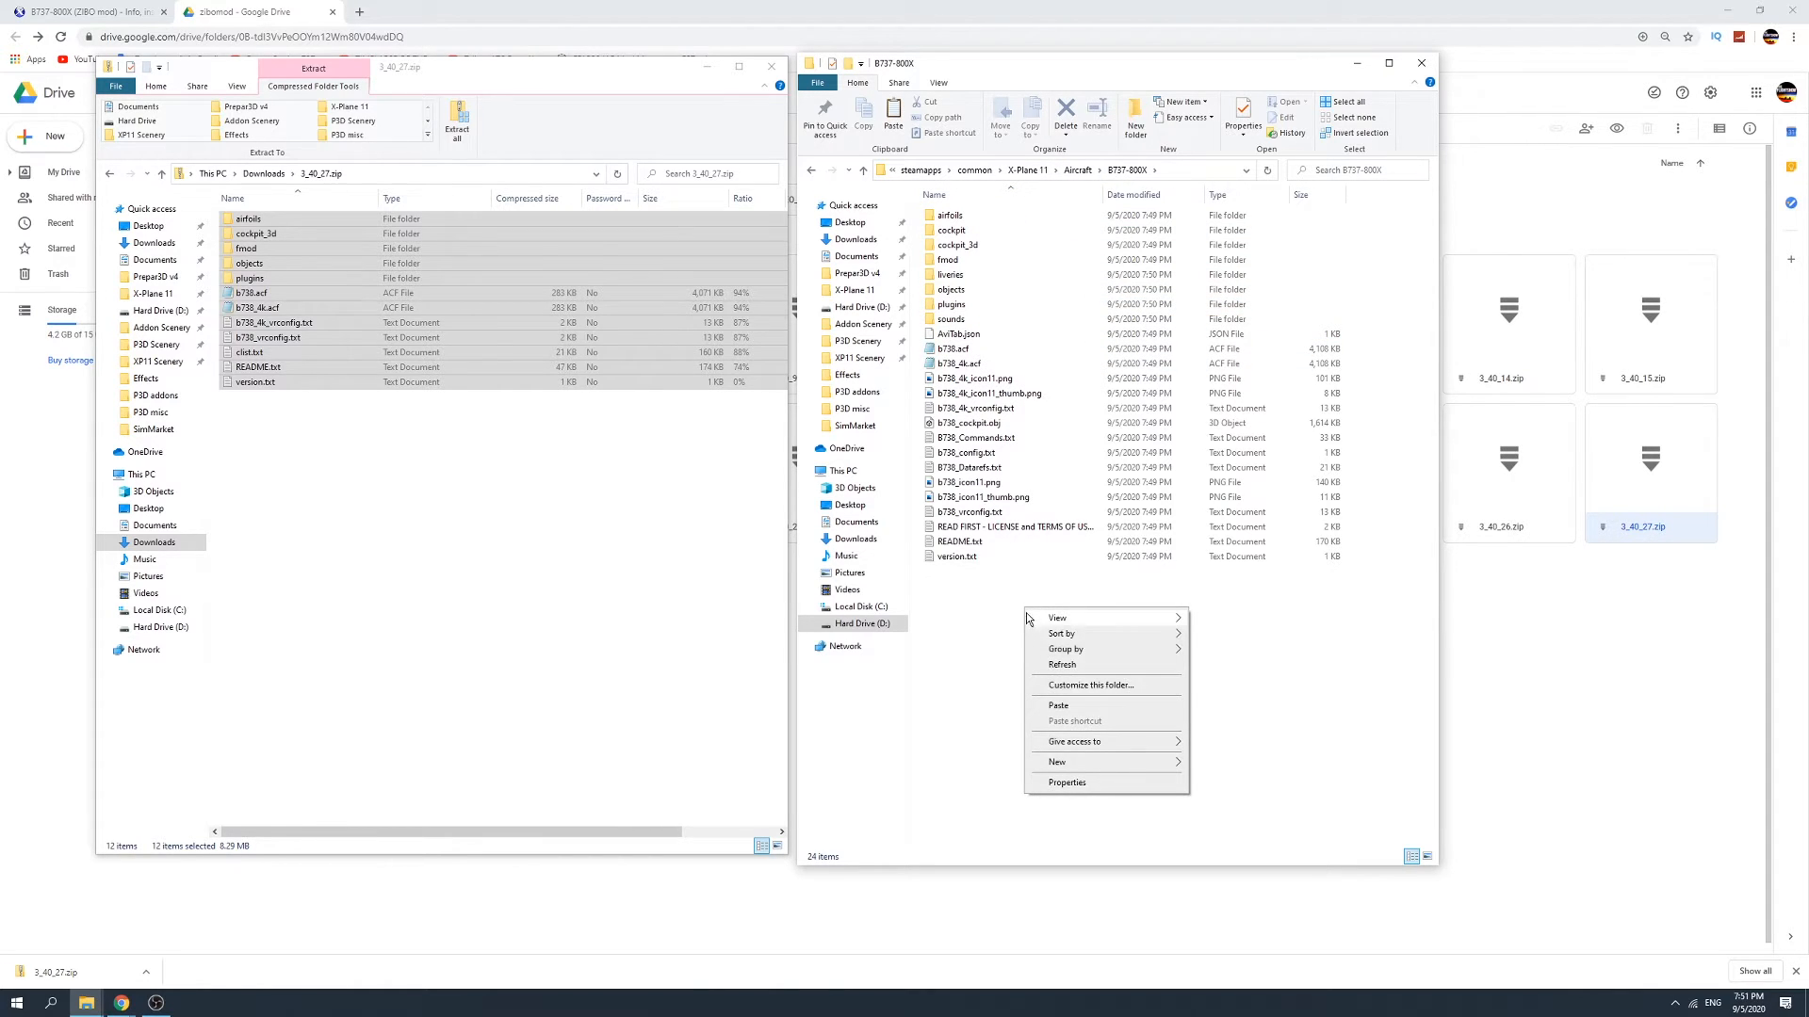
click(1082, 711)
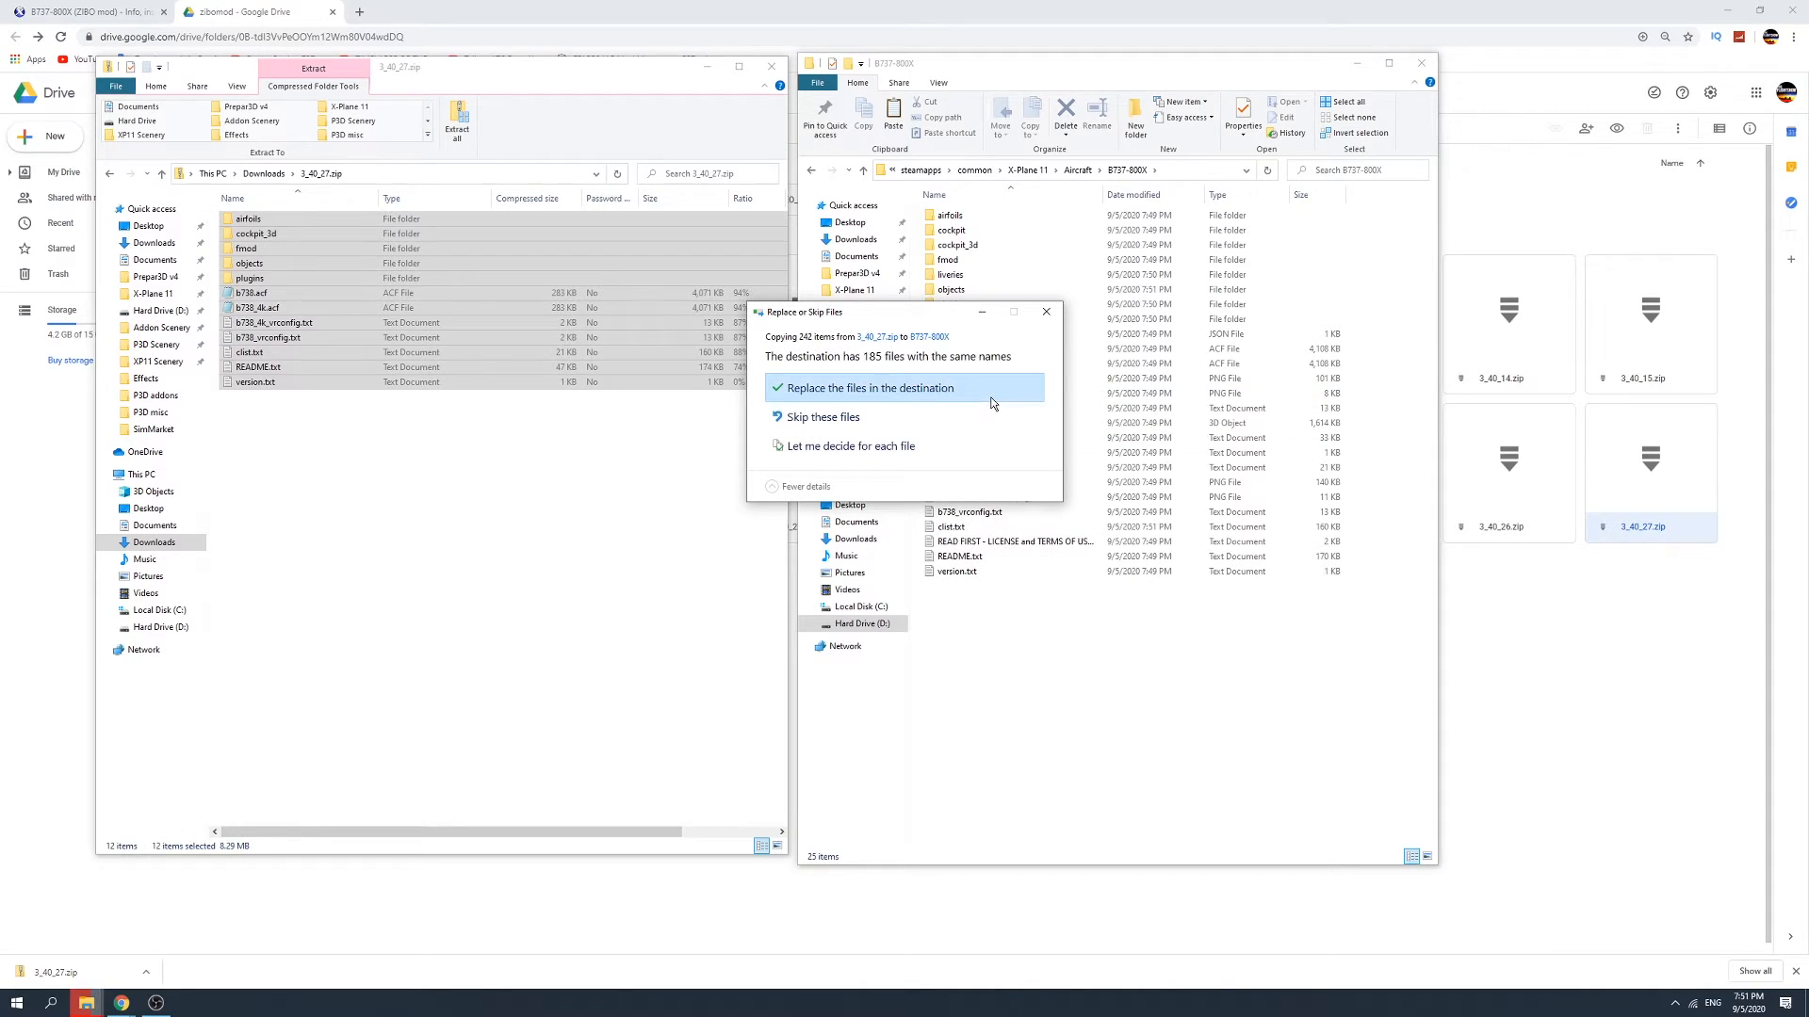
mouse_move(884, 397)
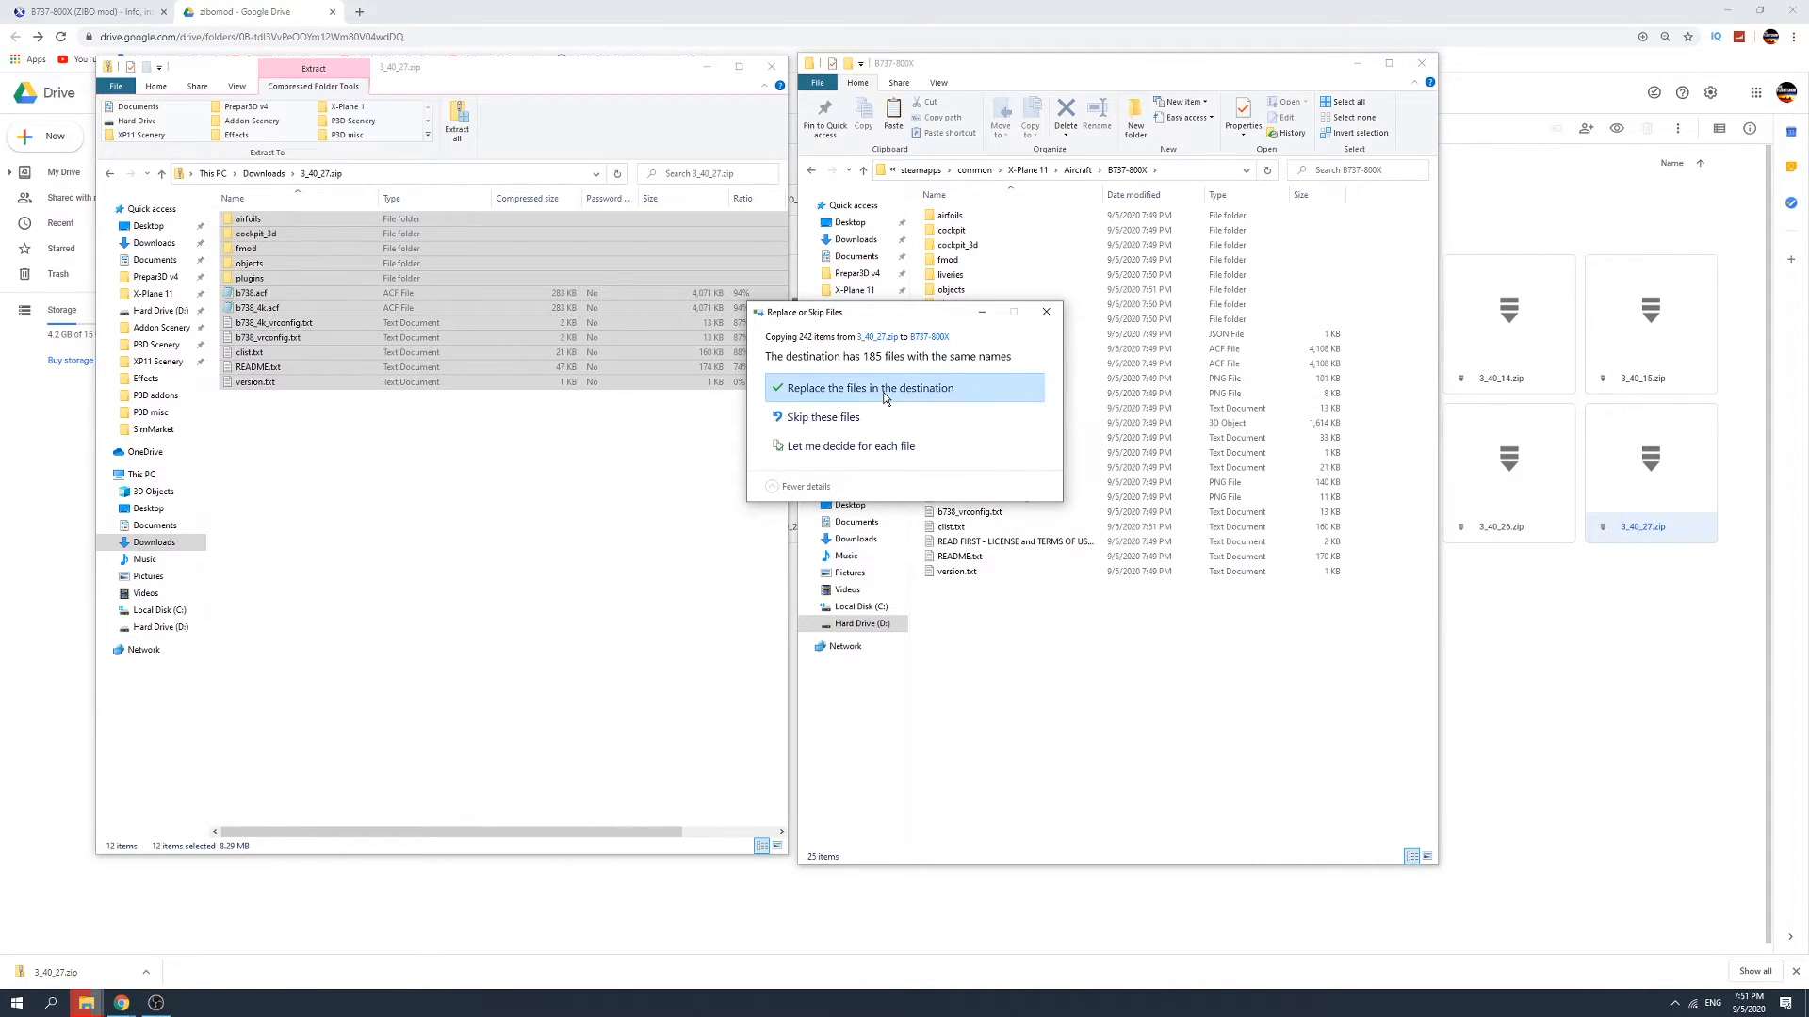
click(865, 388)
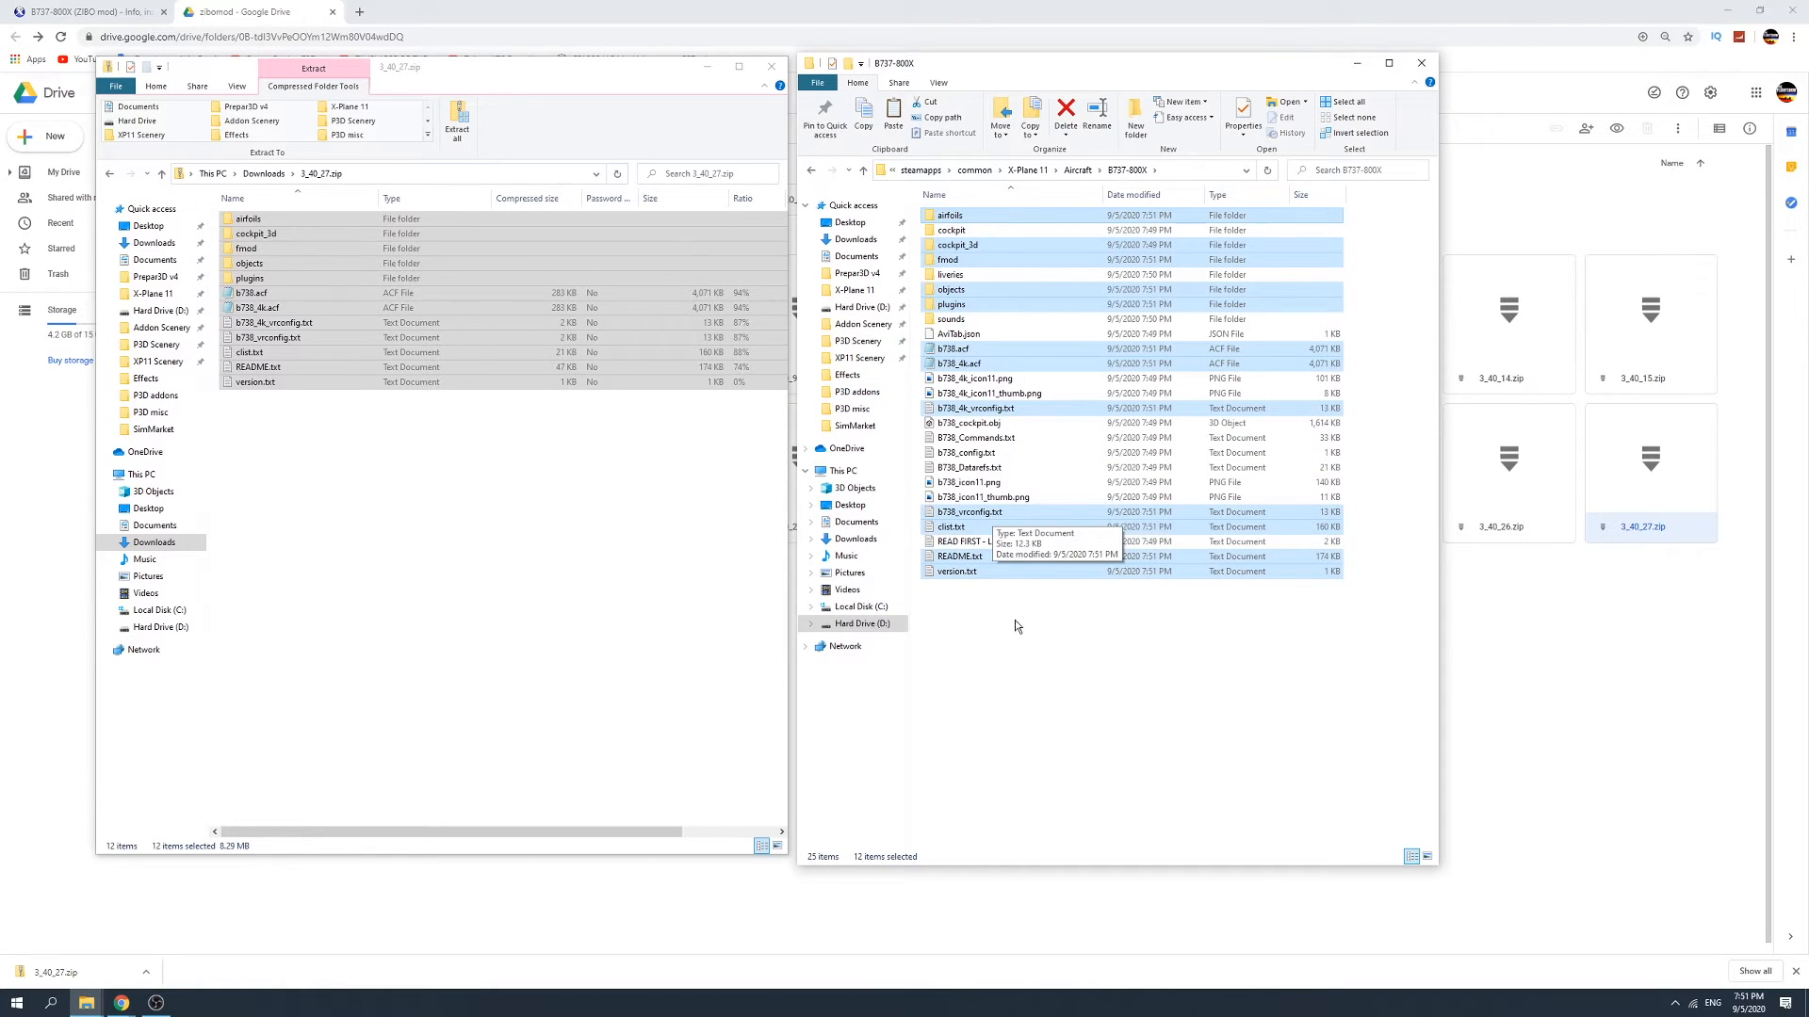
mouse_move(1066, 629)
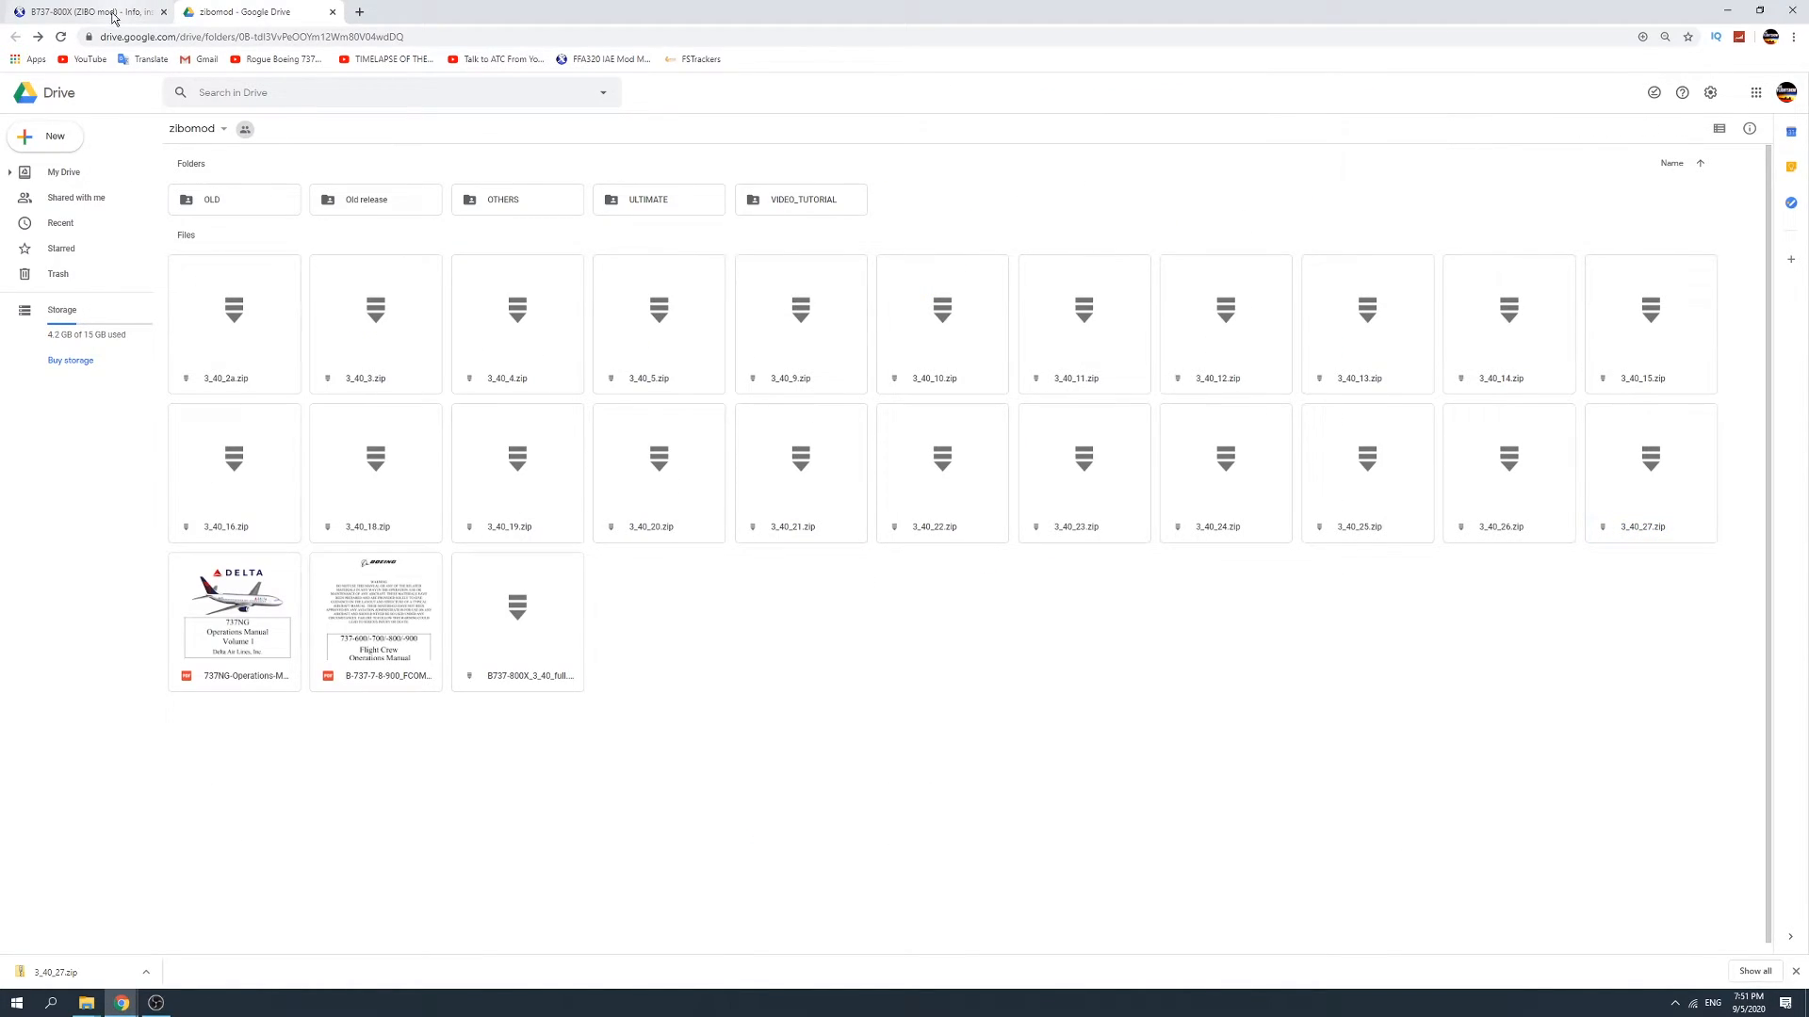
Return to the Zibo mod forum topic and review the installation steps and recommended plugins.
click(87, 11)
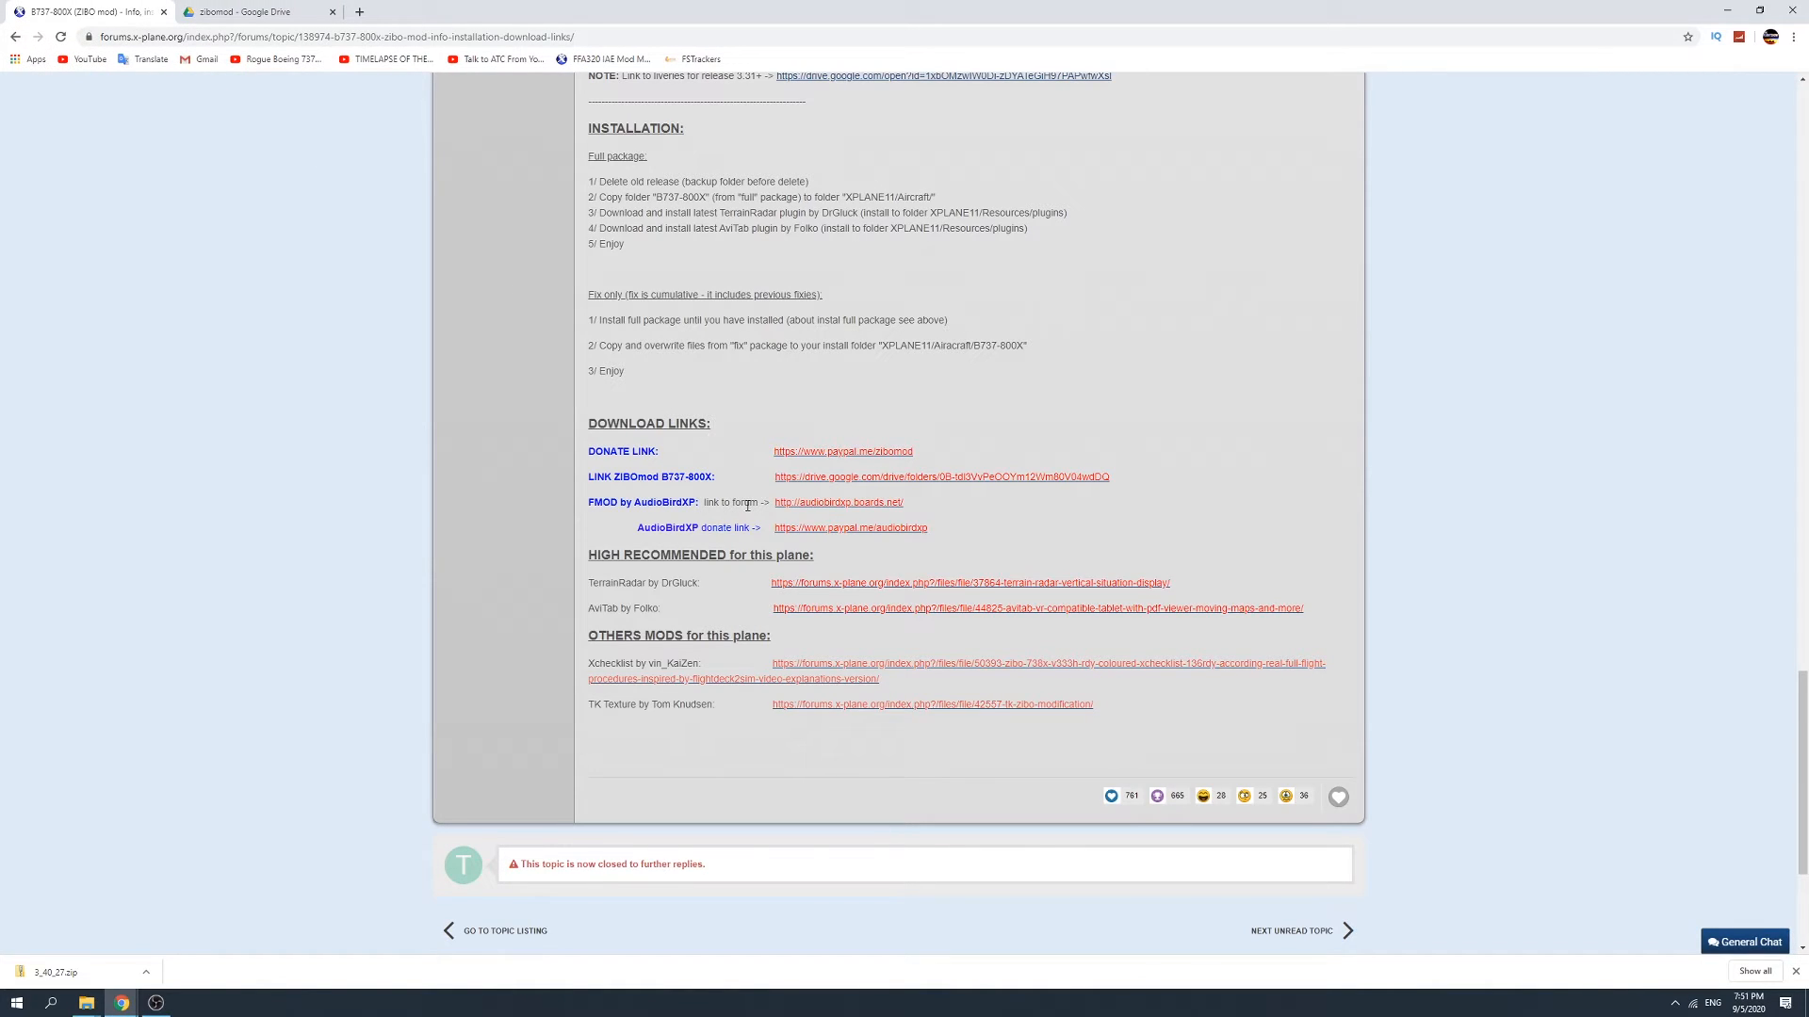
double_click(618, 582)
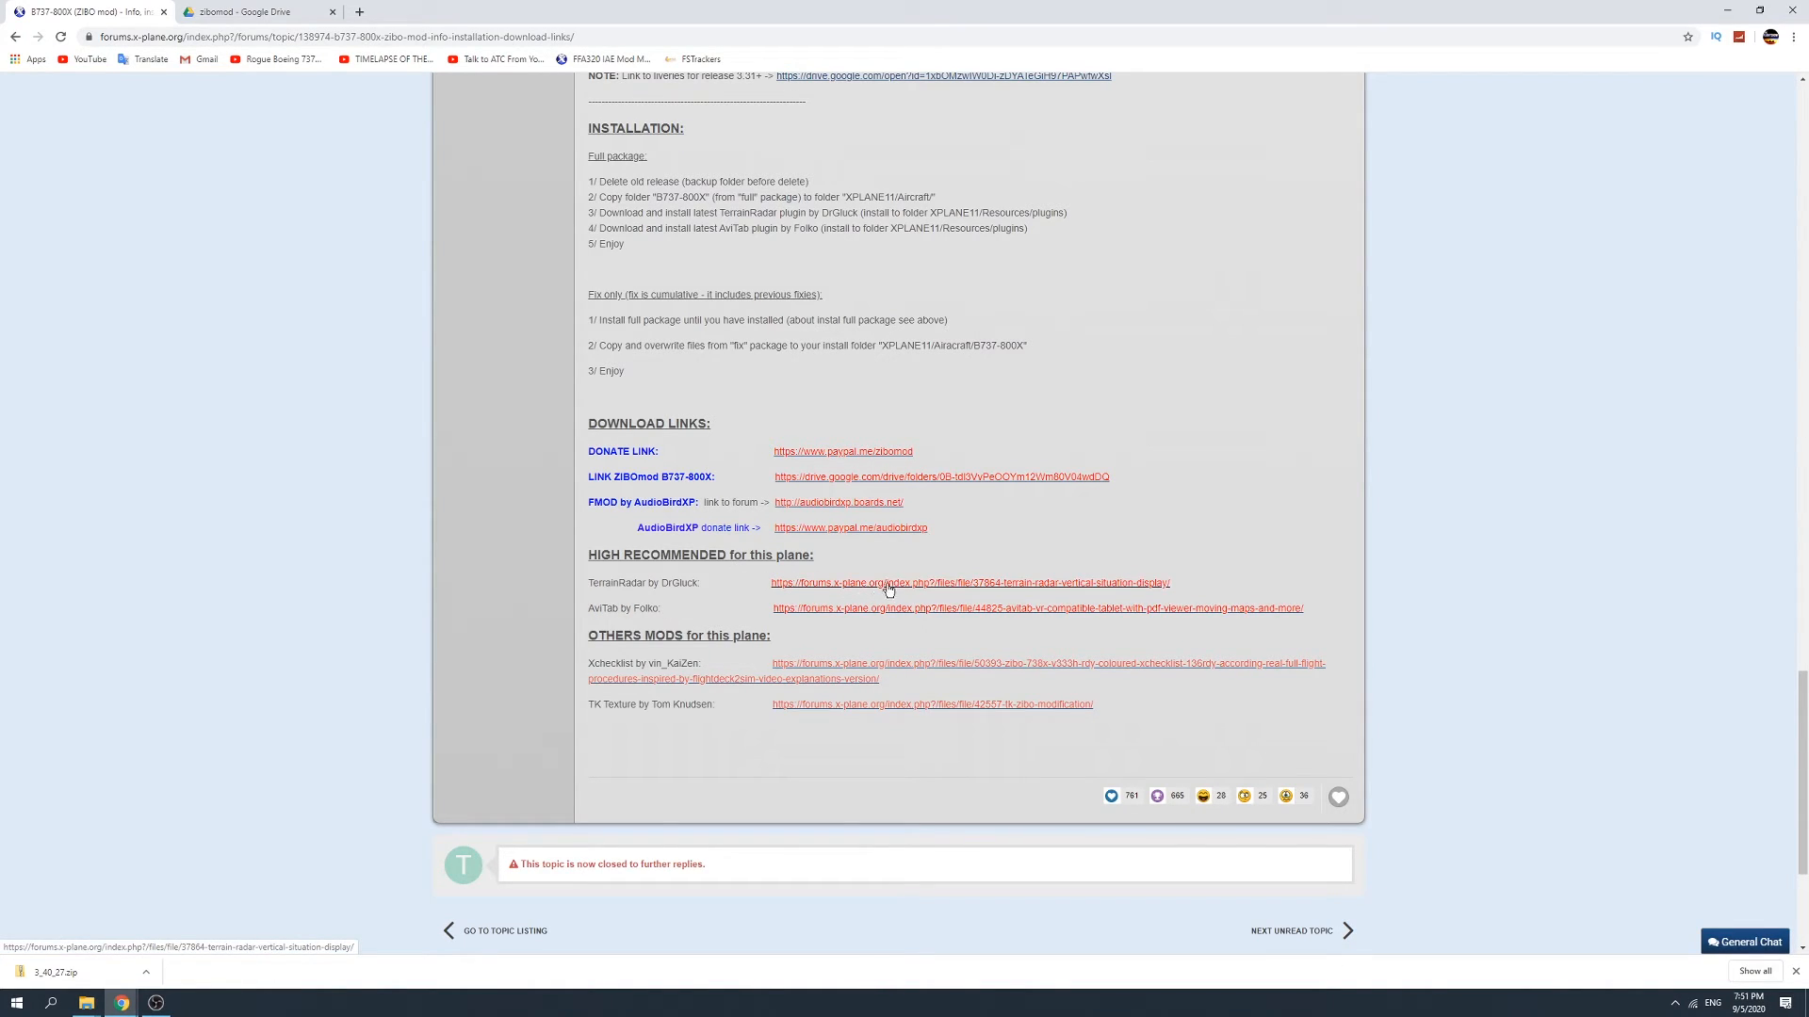
mouse_move(1060, 573)
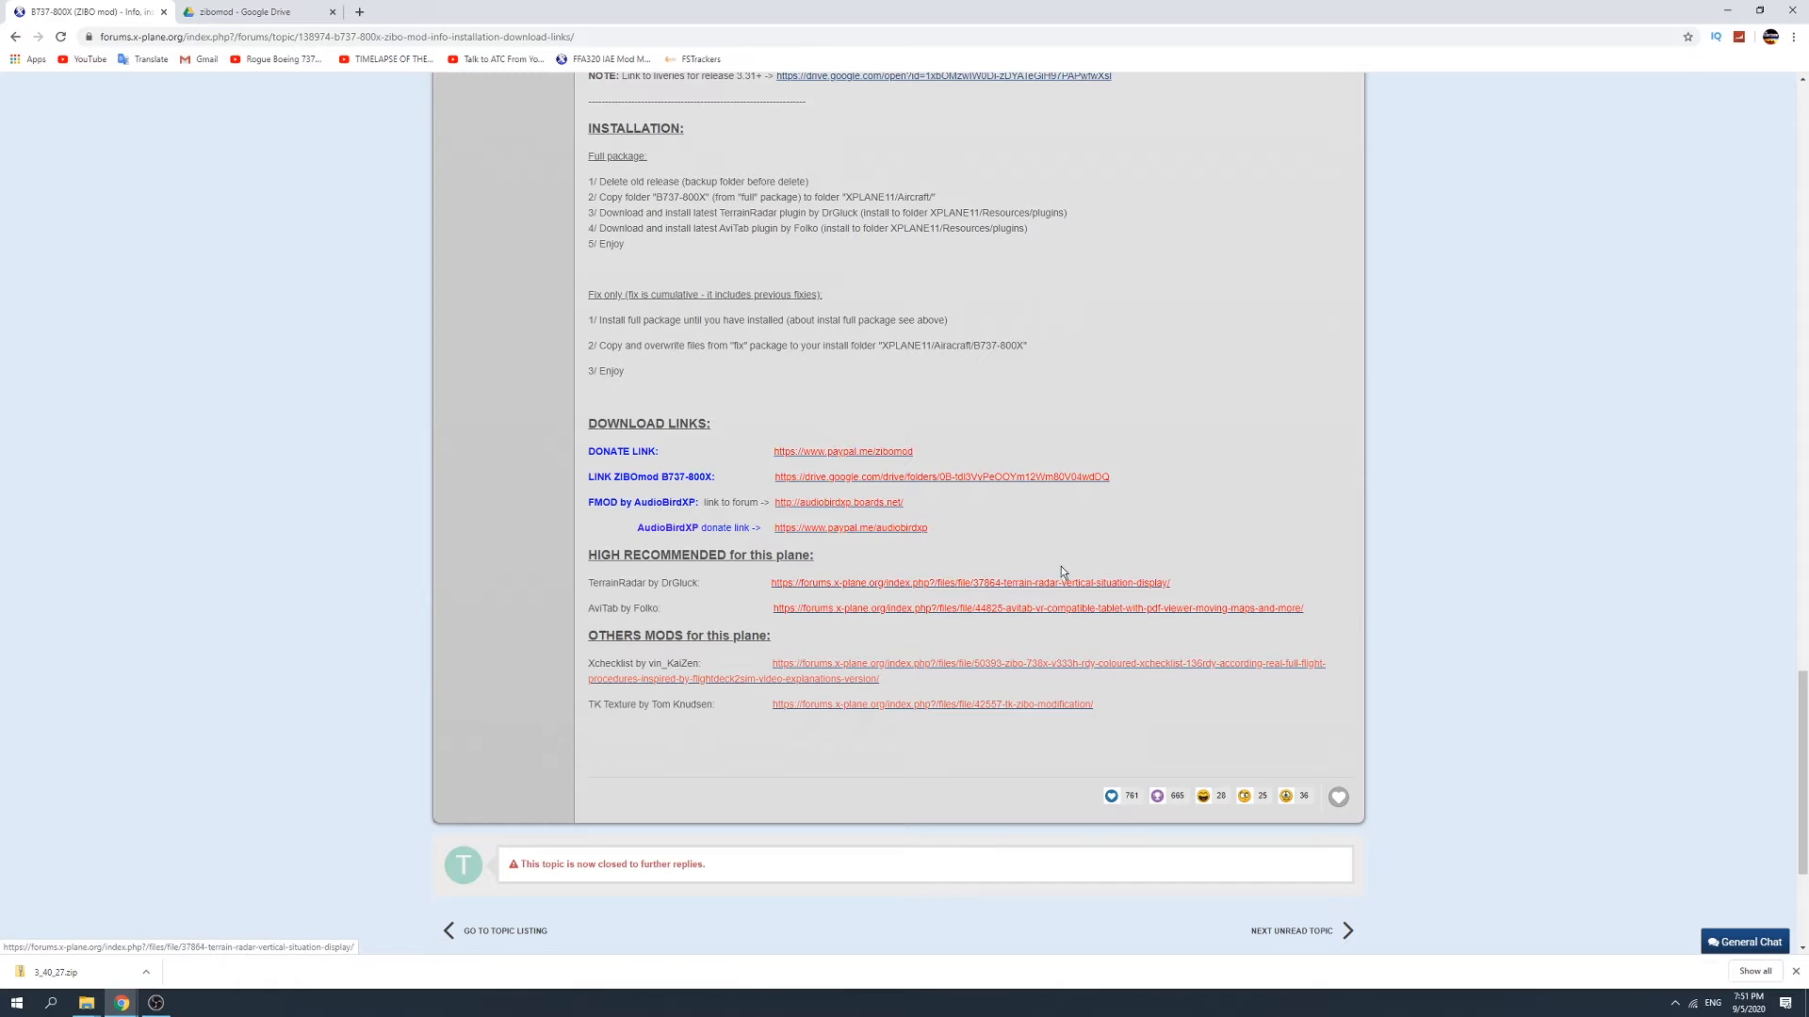
mouse_move(653, 582)
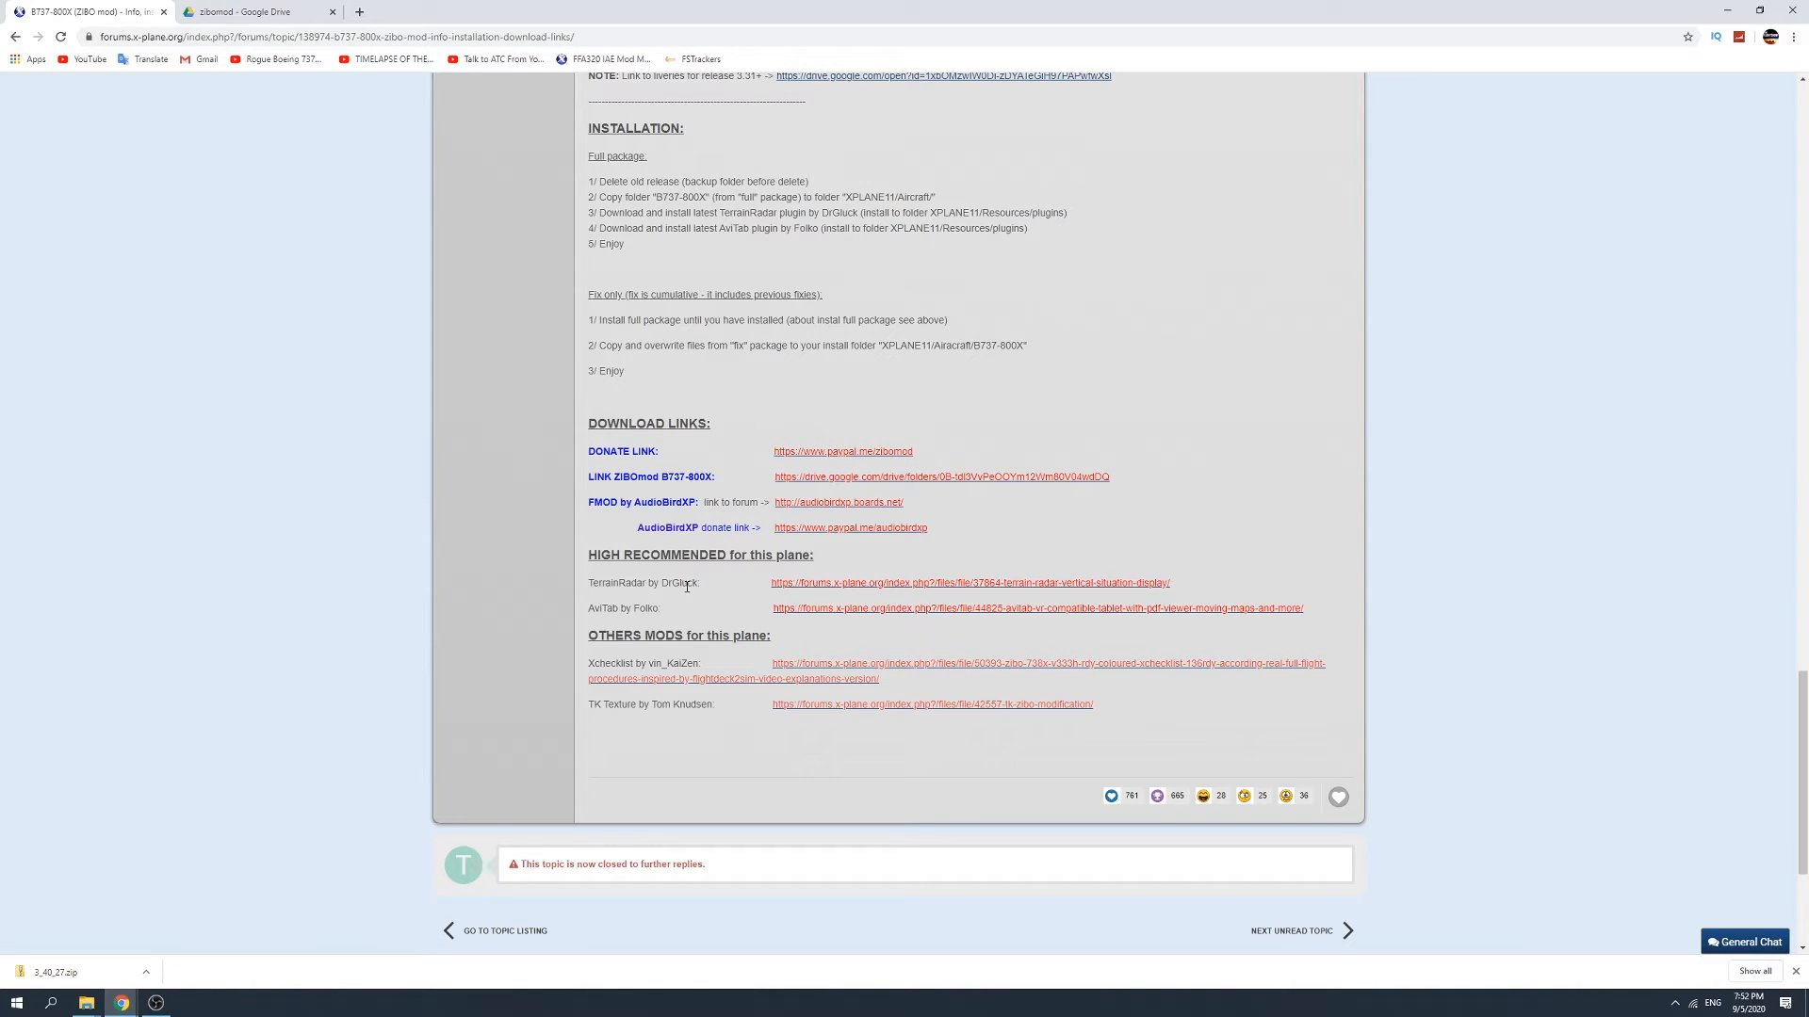
mouse_move(684, 599)
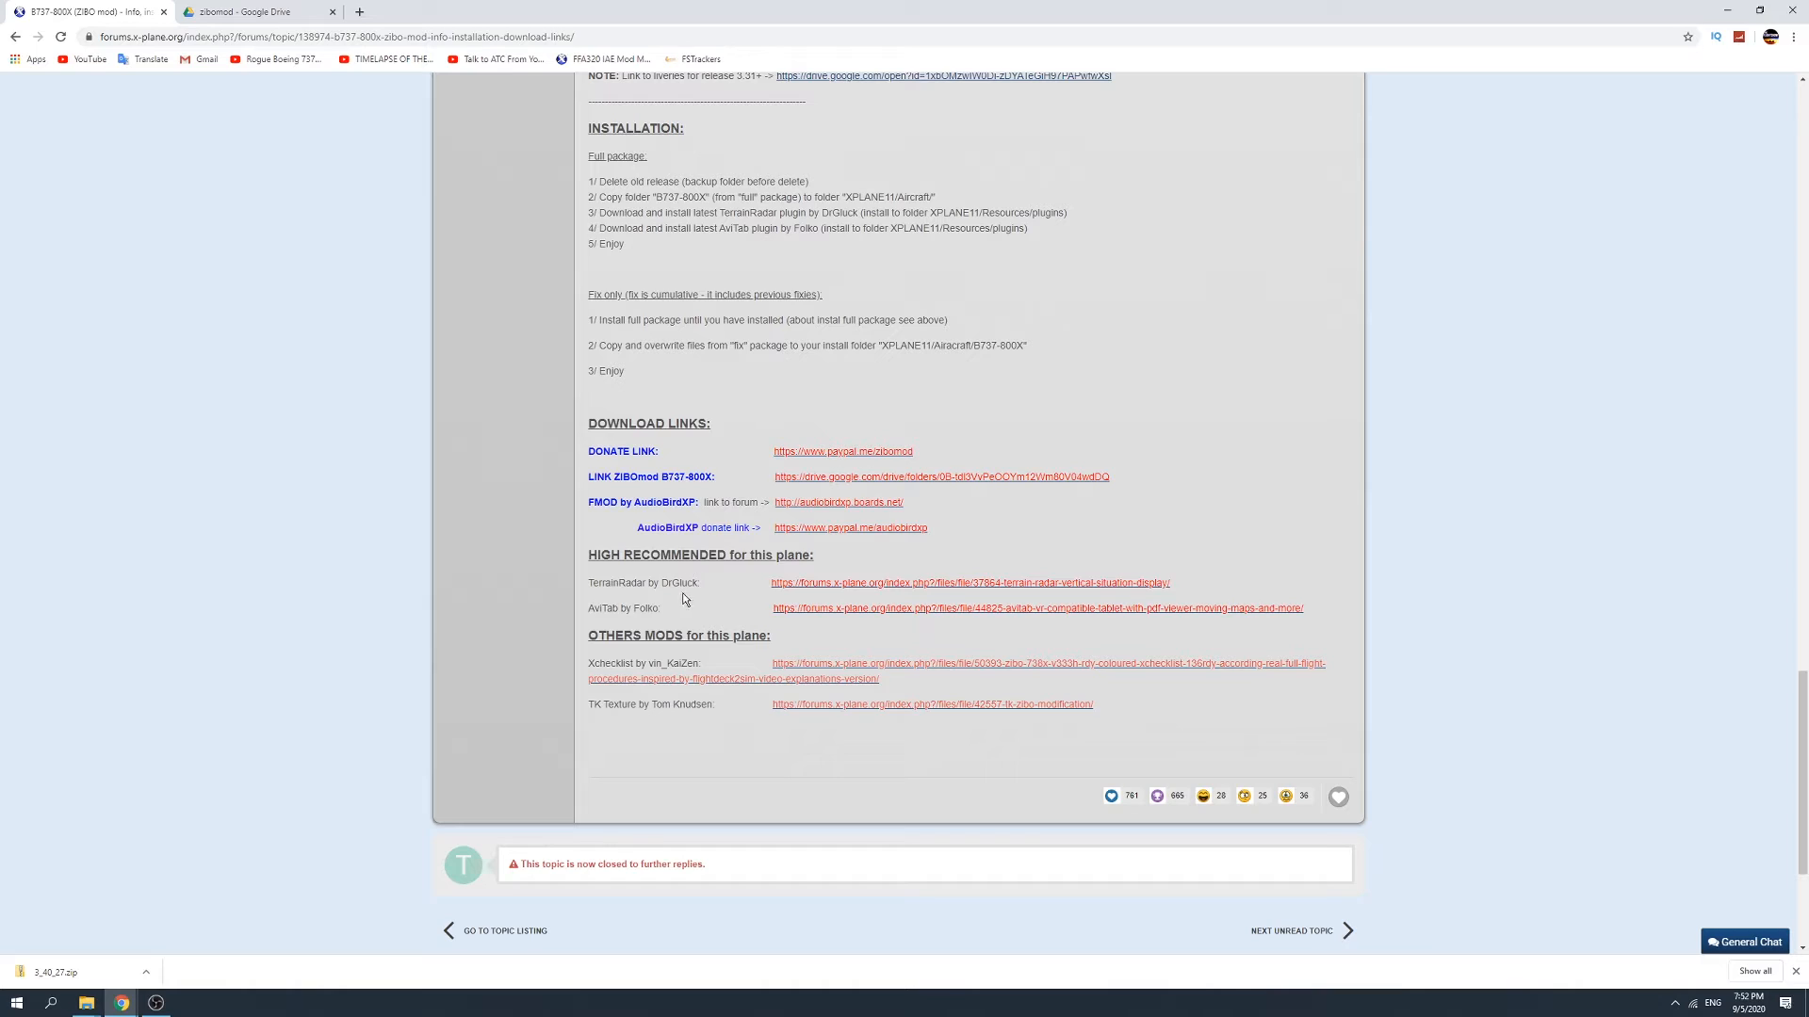
mouse_move(650, 633)
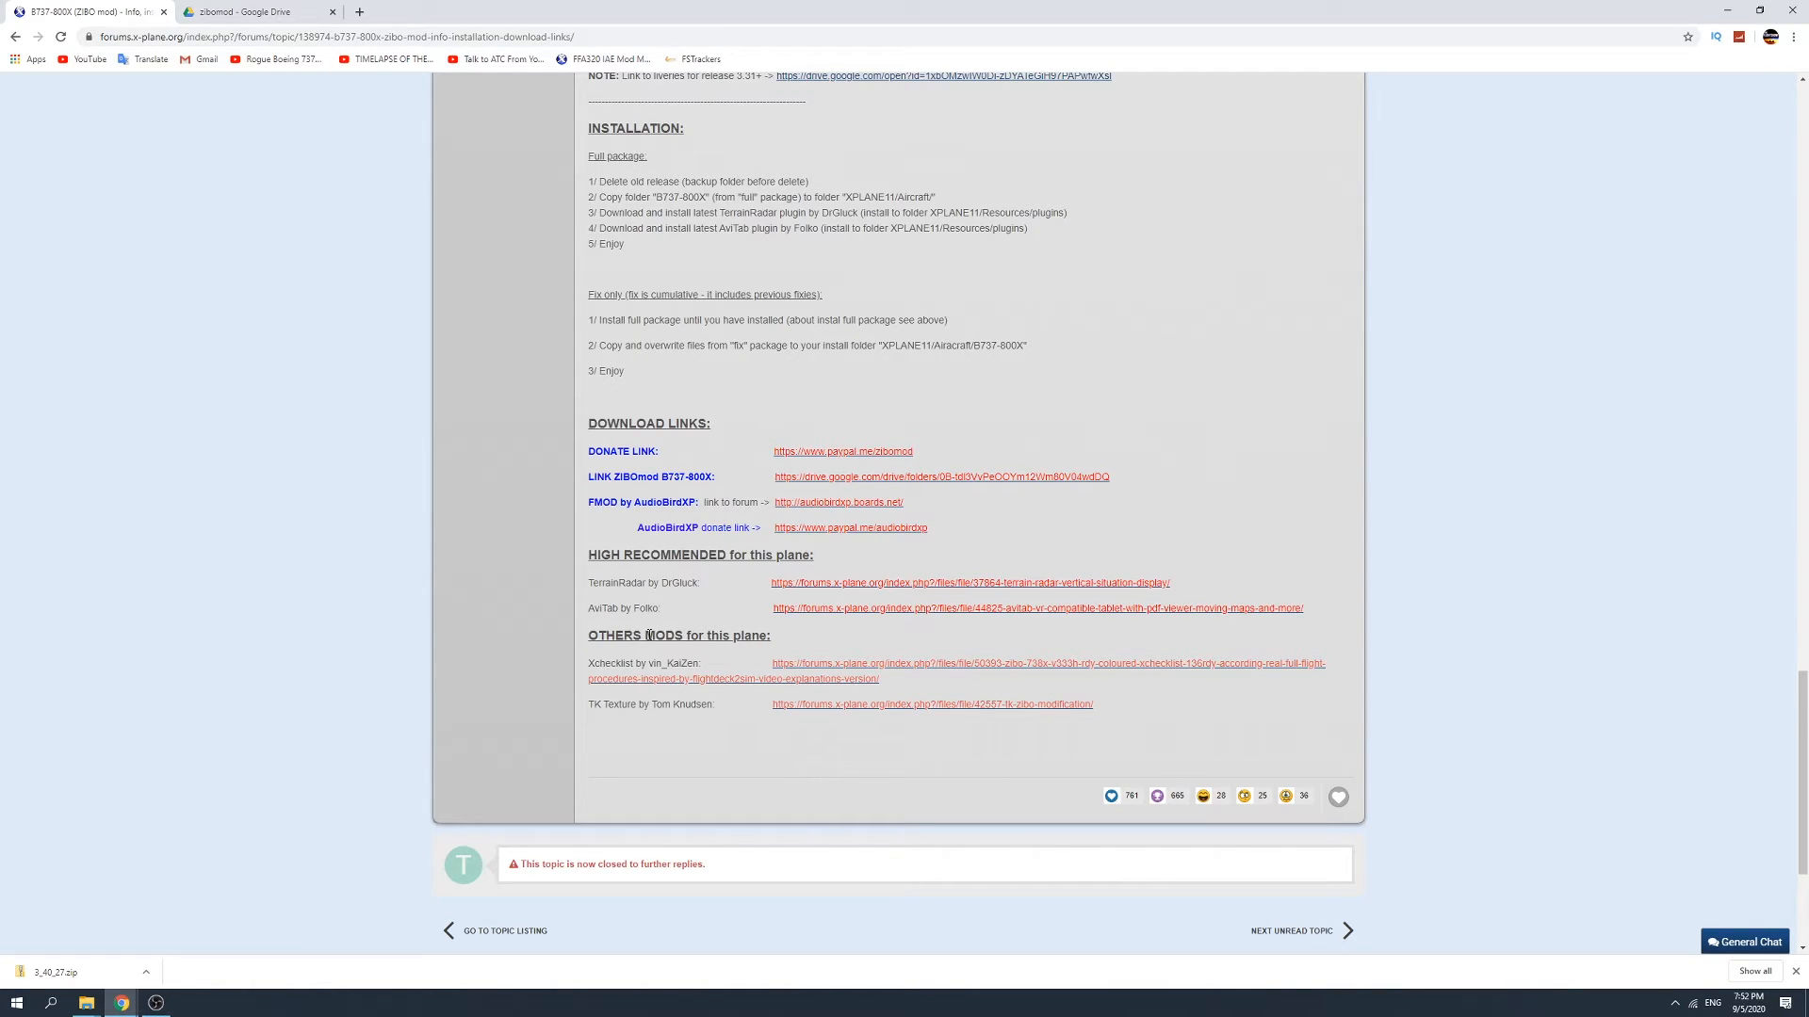
mouse_move(686, 657)
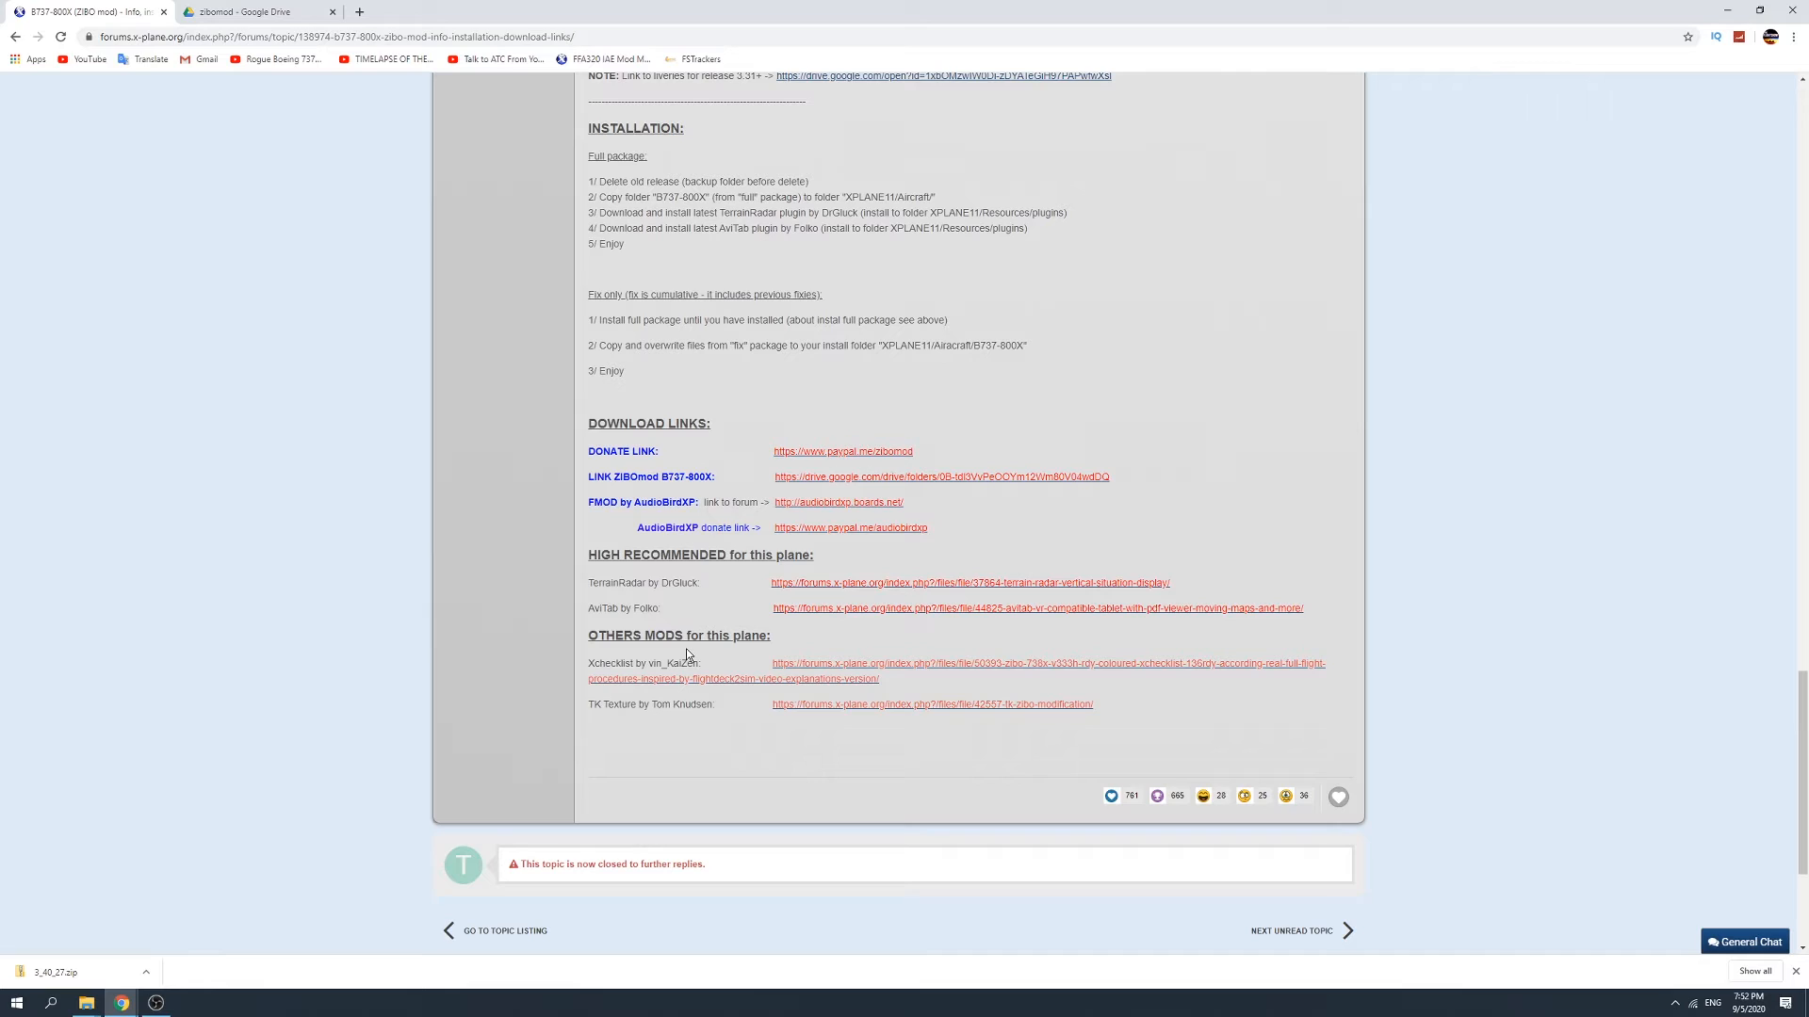
Switch back to the zibomod Drive folder listing the 3.40 update zips.
click(256, 11)
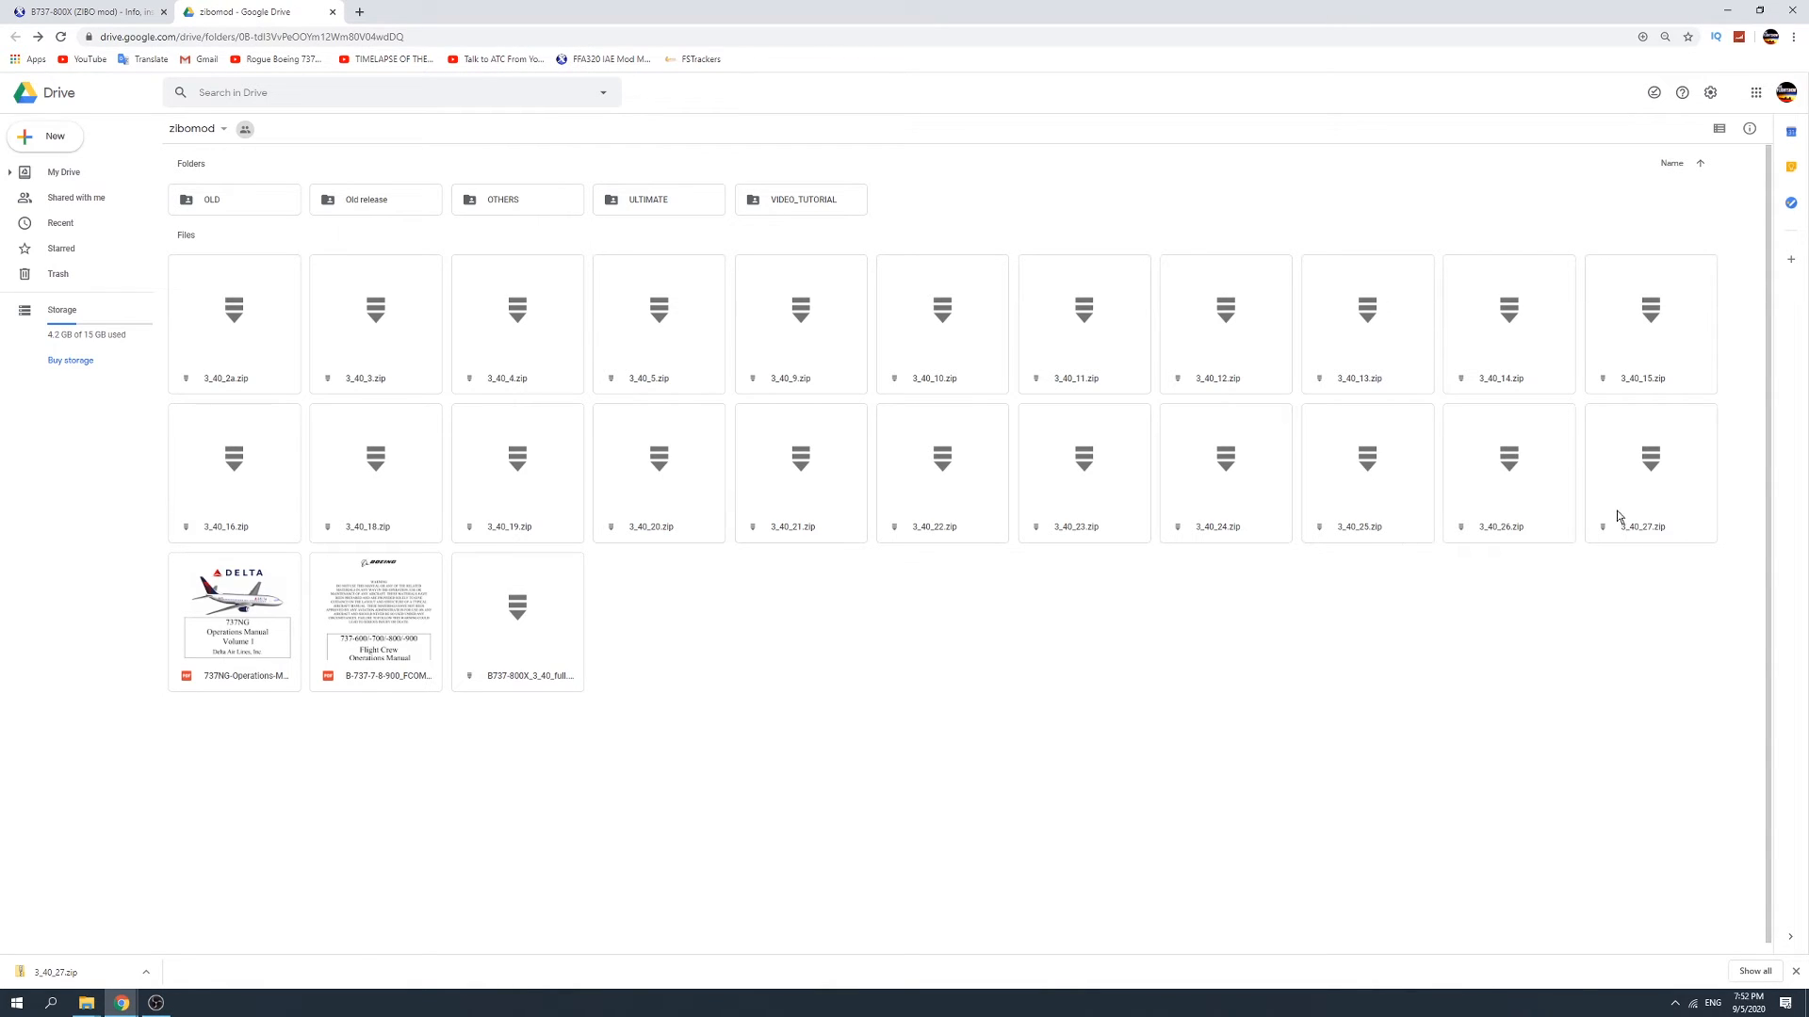
mouse_move(1253, 459)
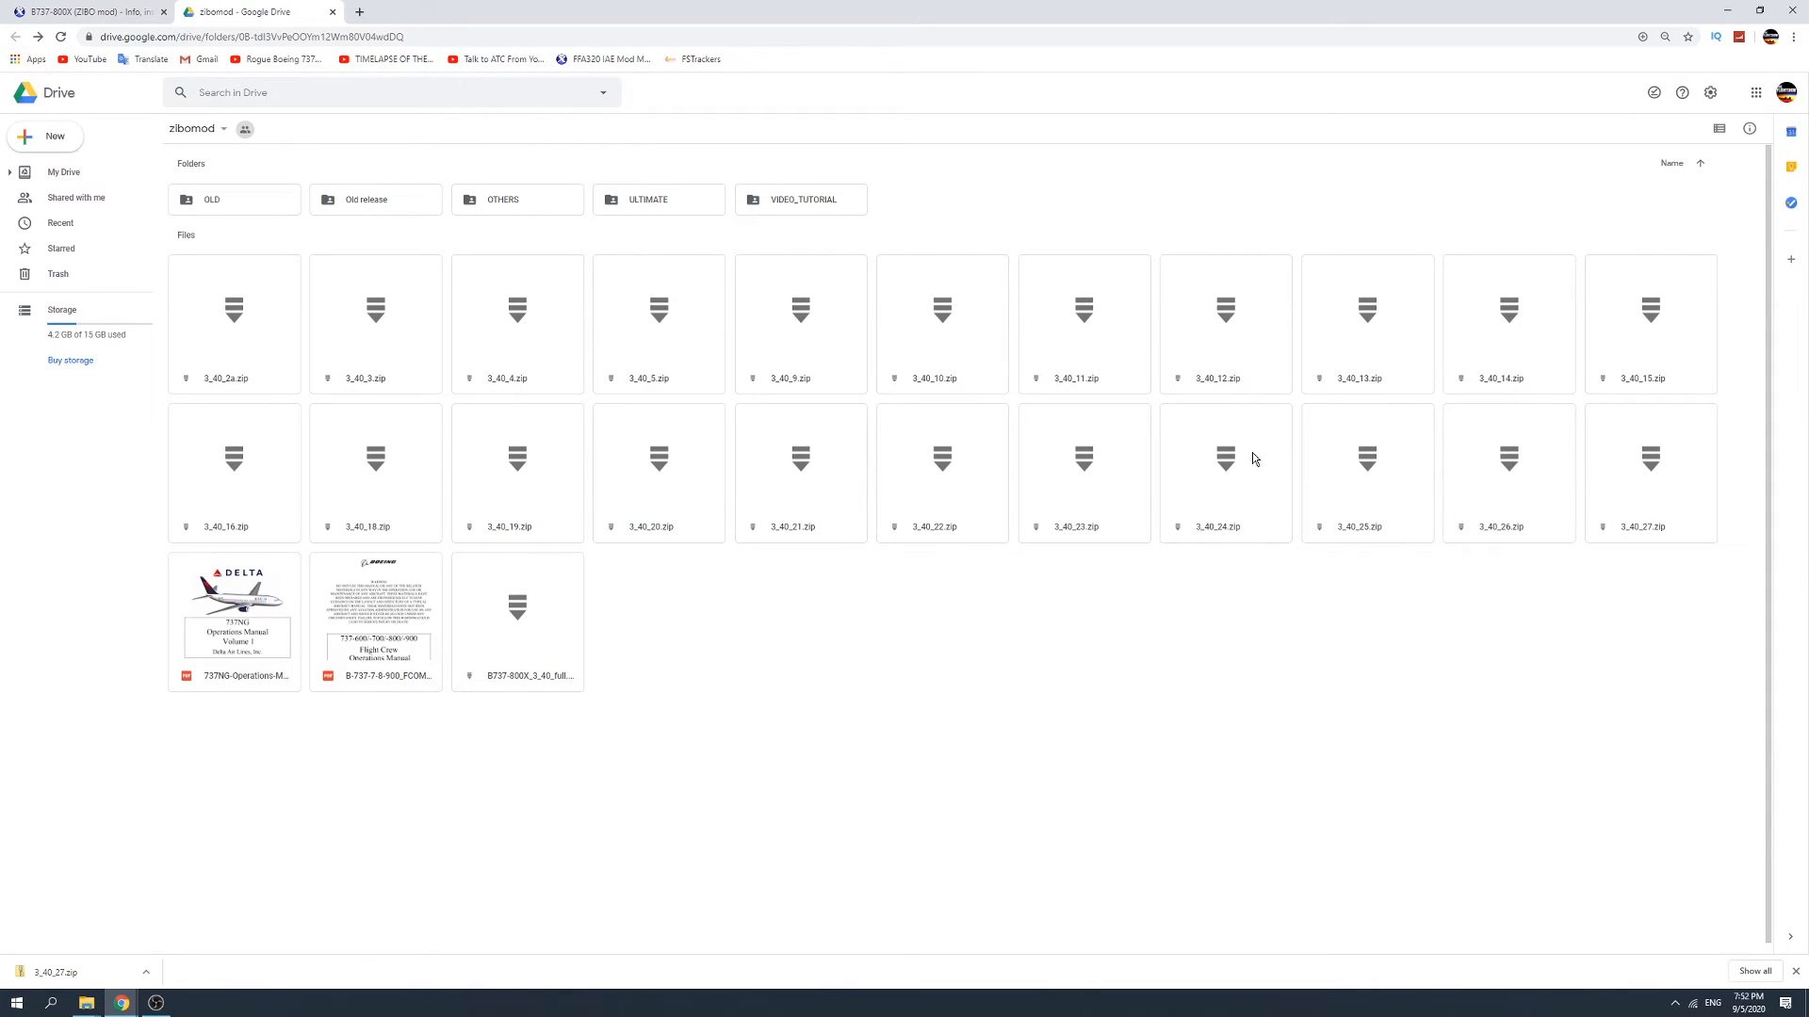
mouse_move(1147, 452)
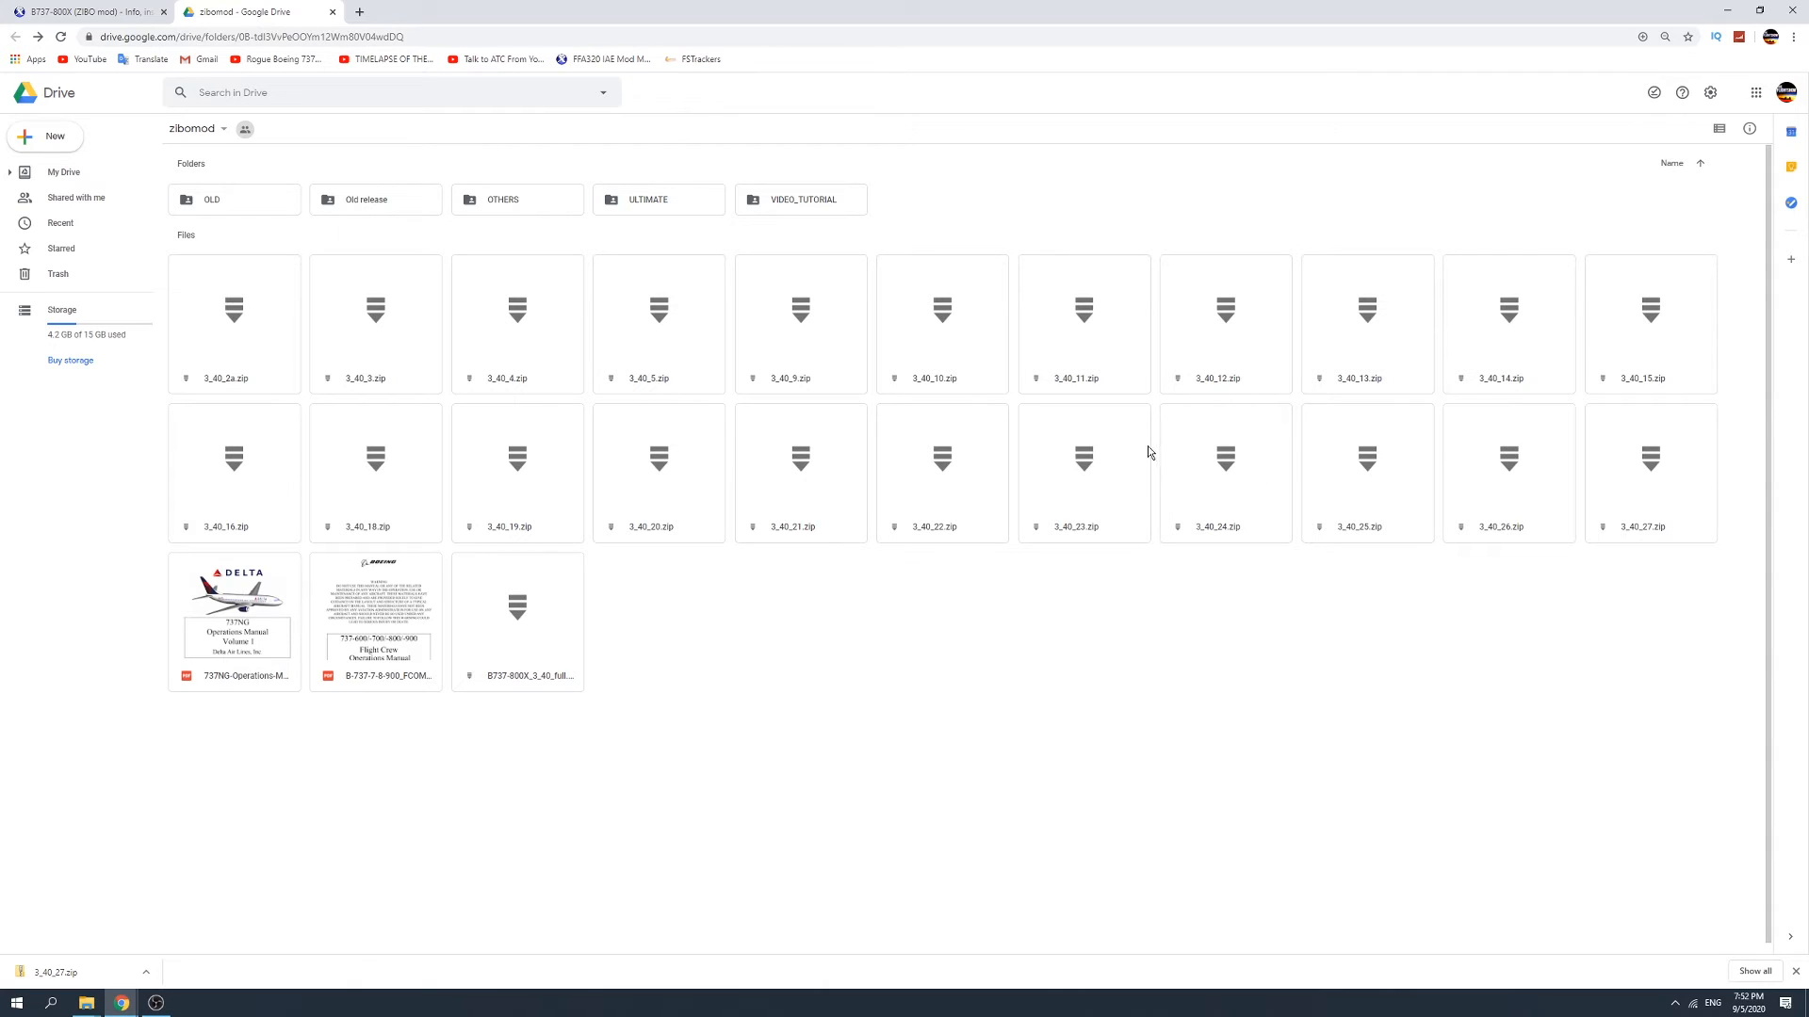
mouse_move(1067, 676)
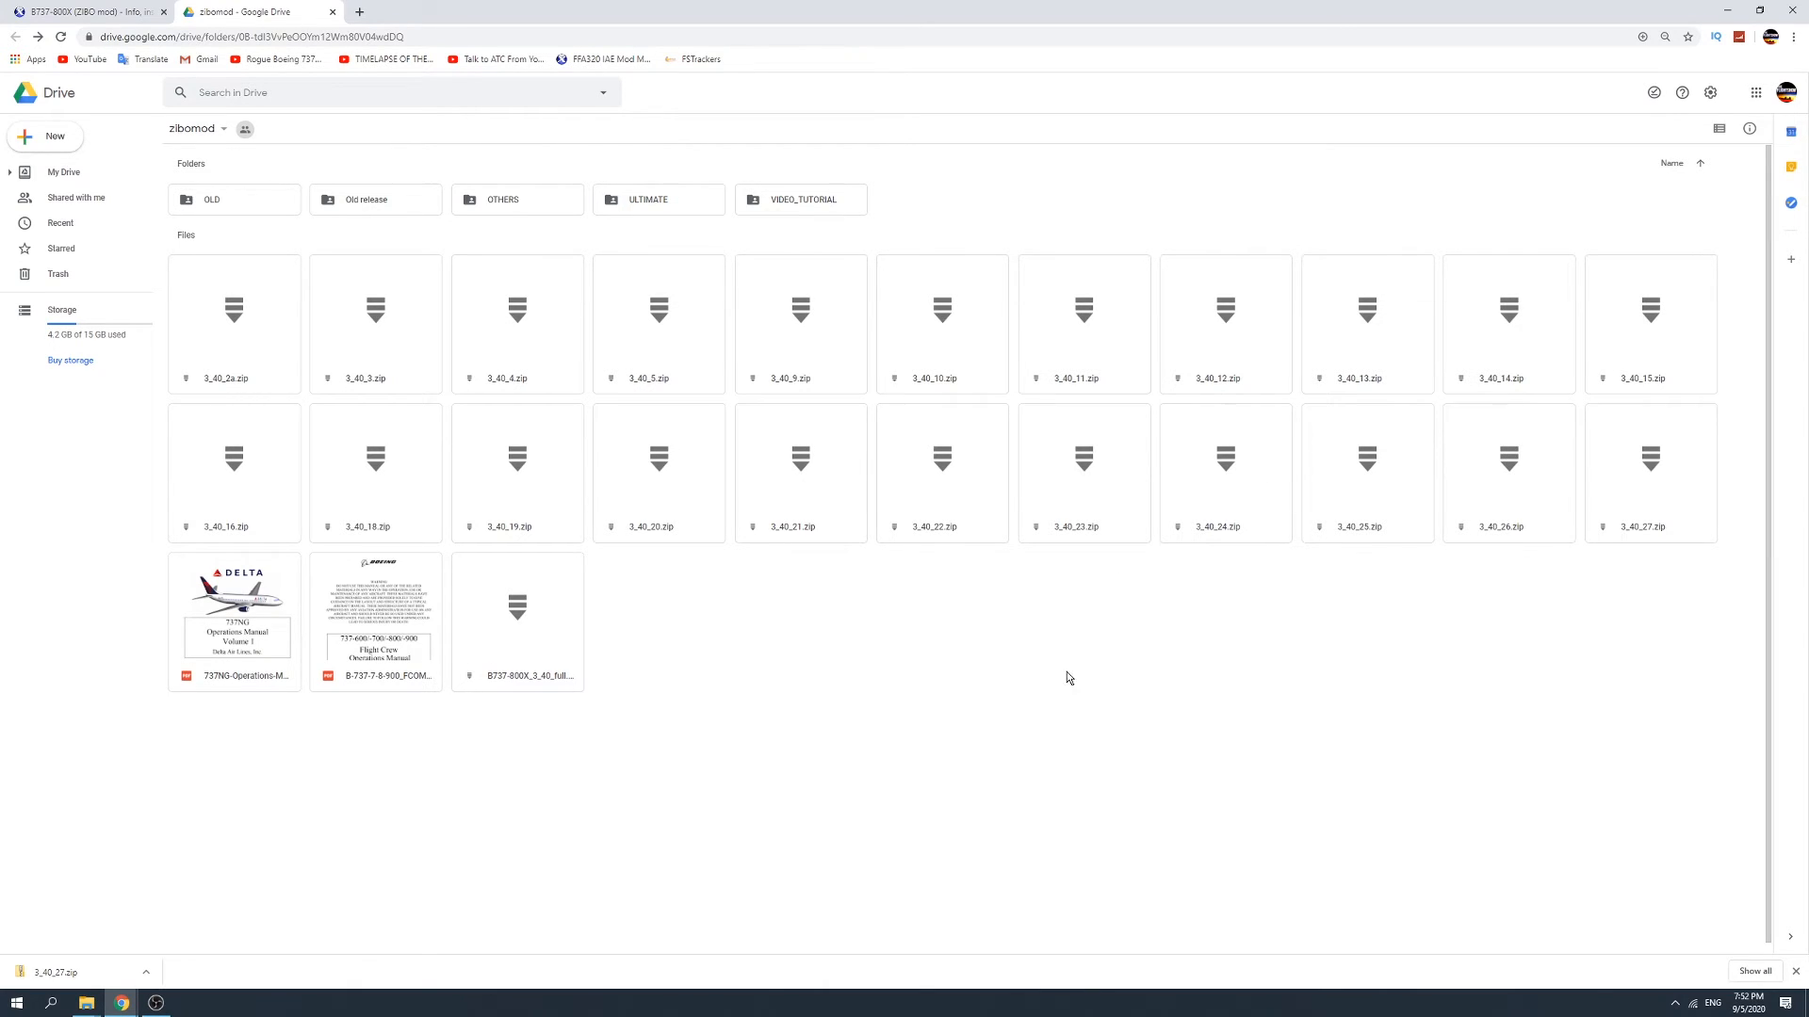
mouse_move(1001, 743)
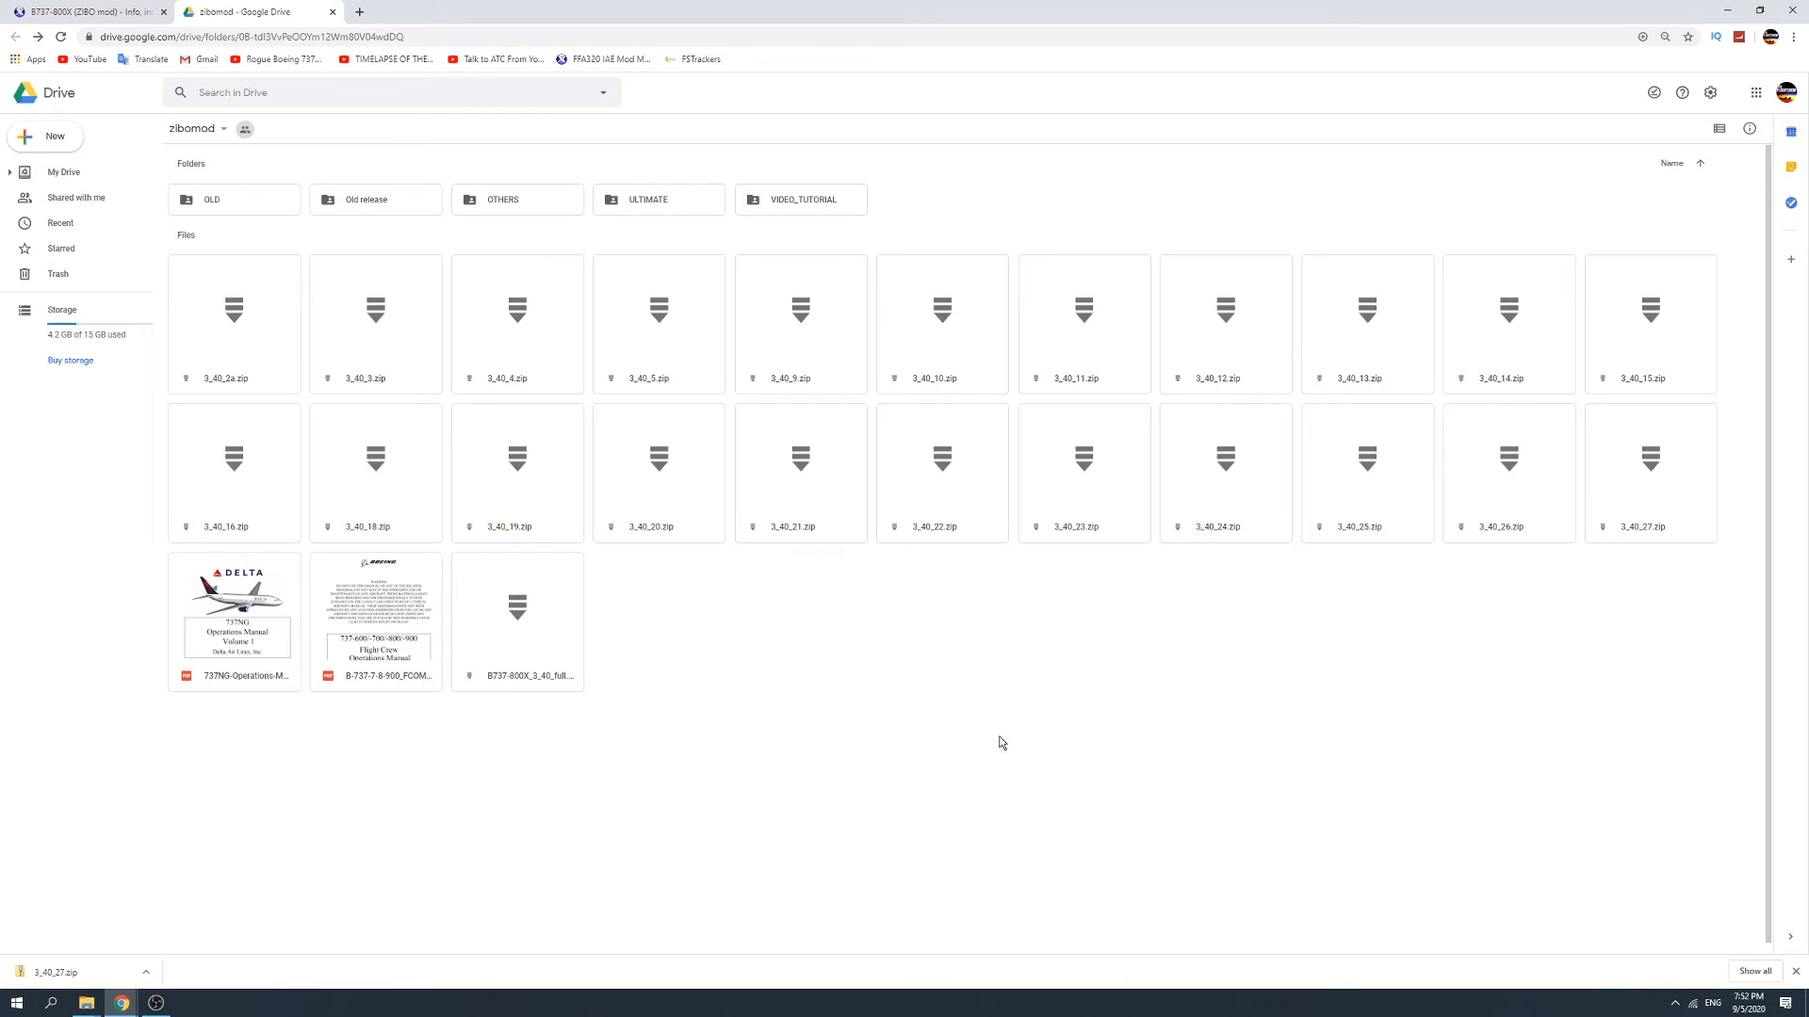